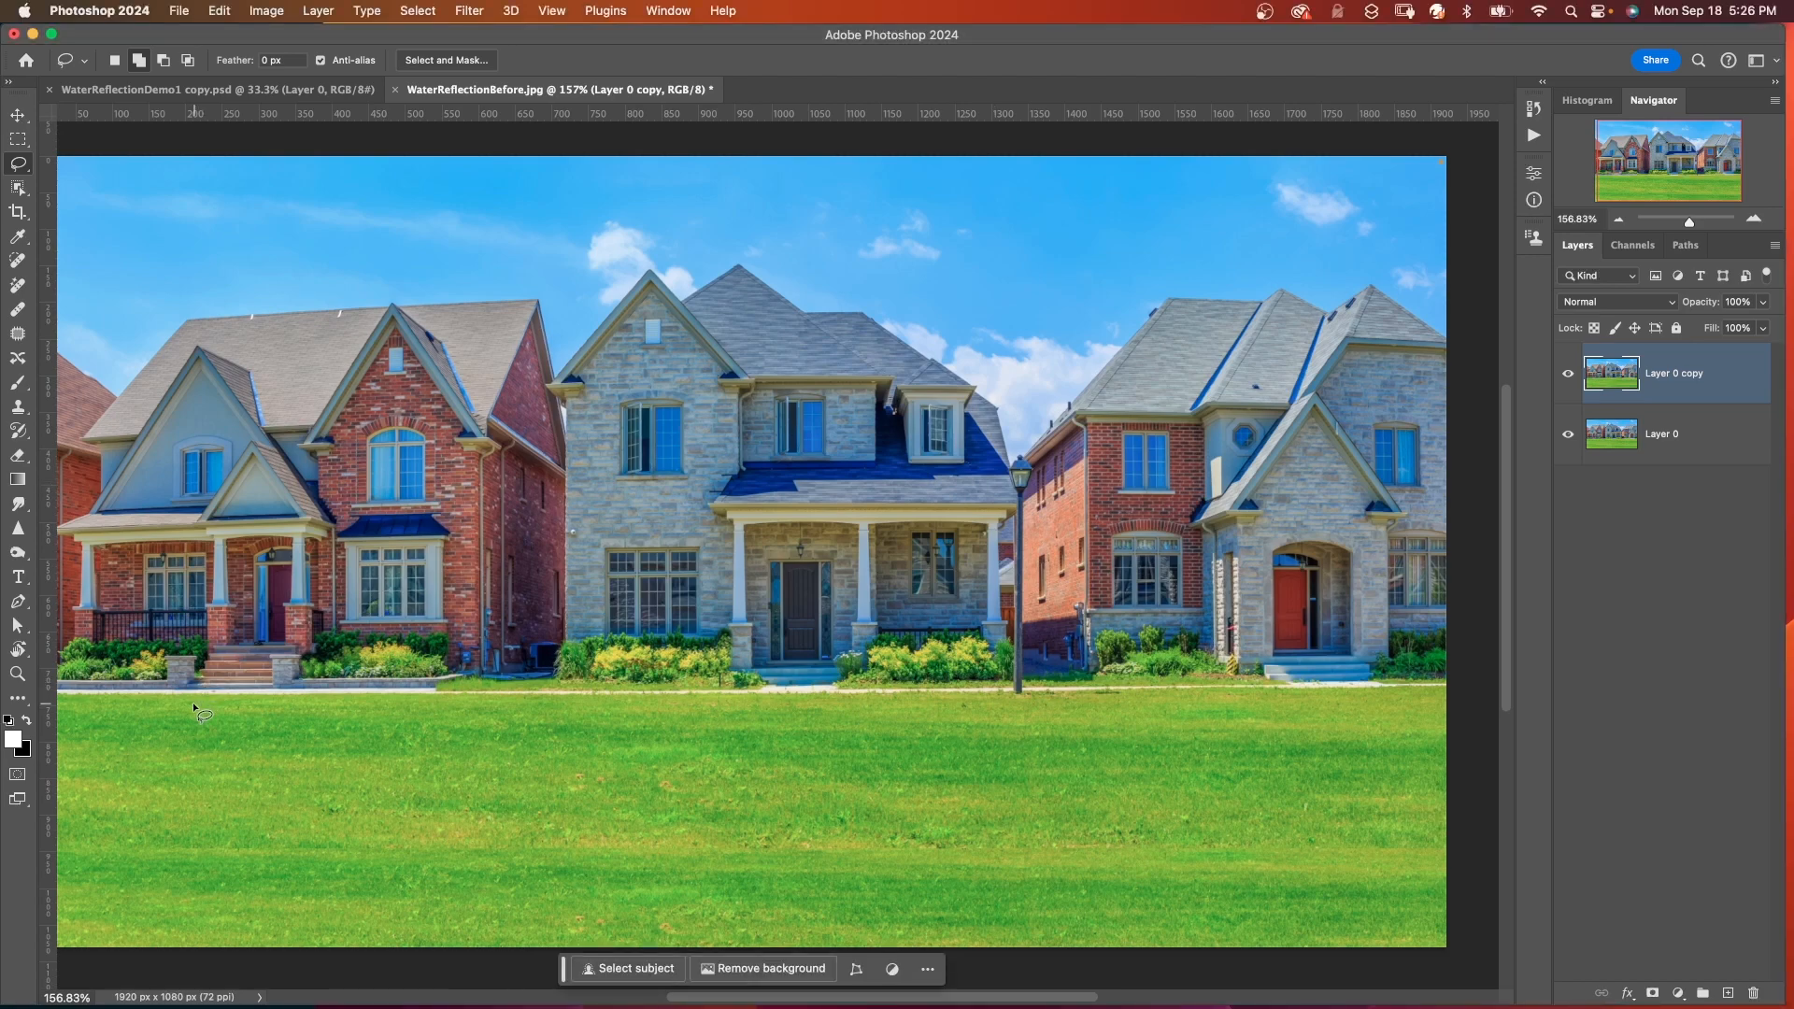
mouse_move(88, 716)
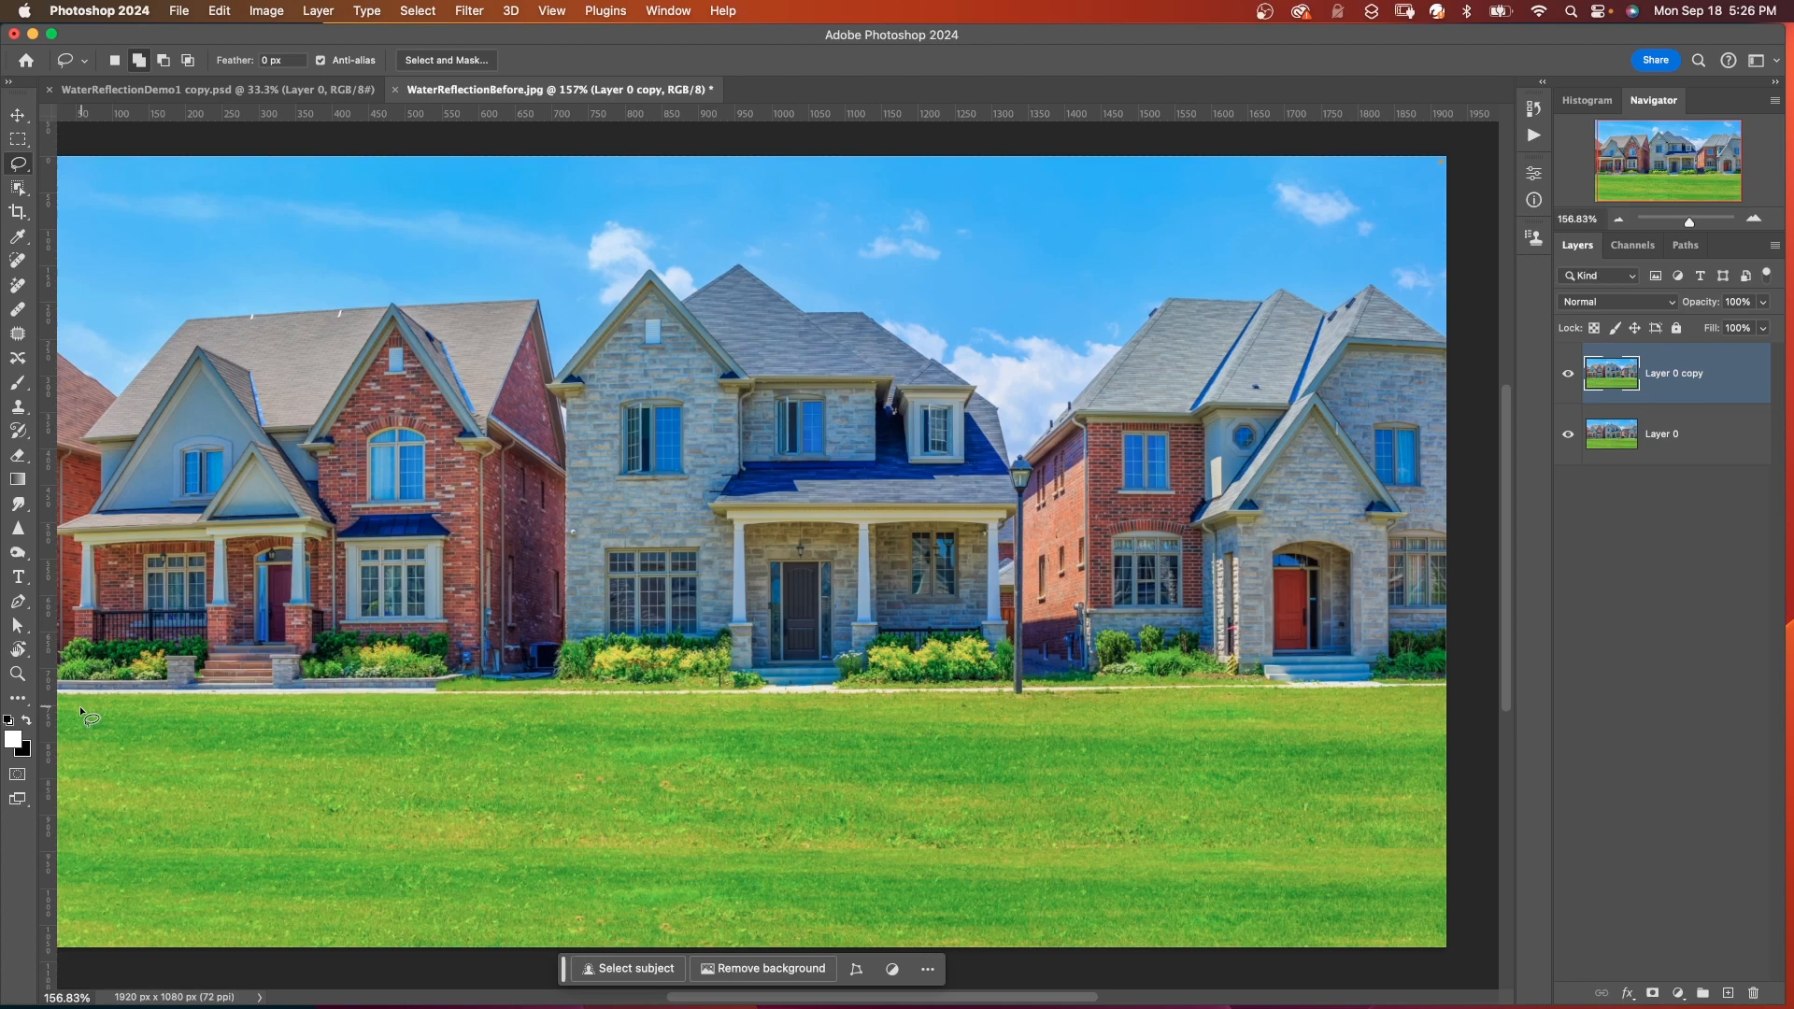
mouse_move(99, 721)
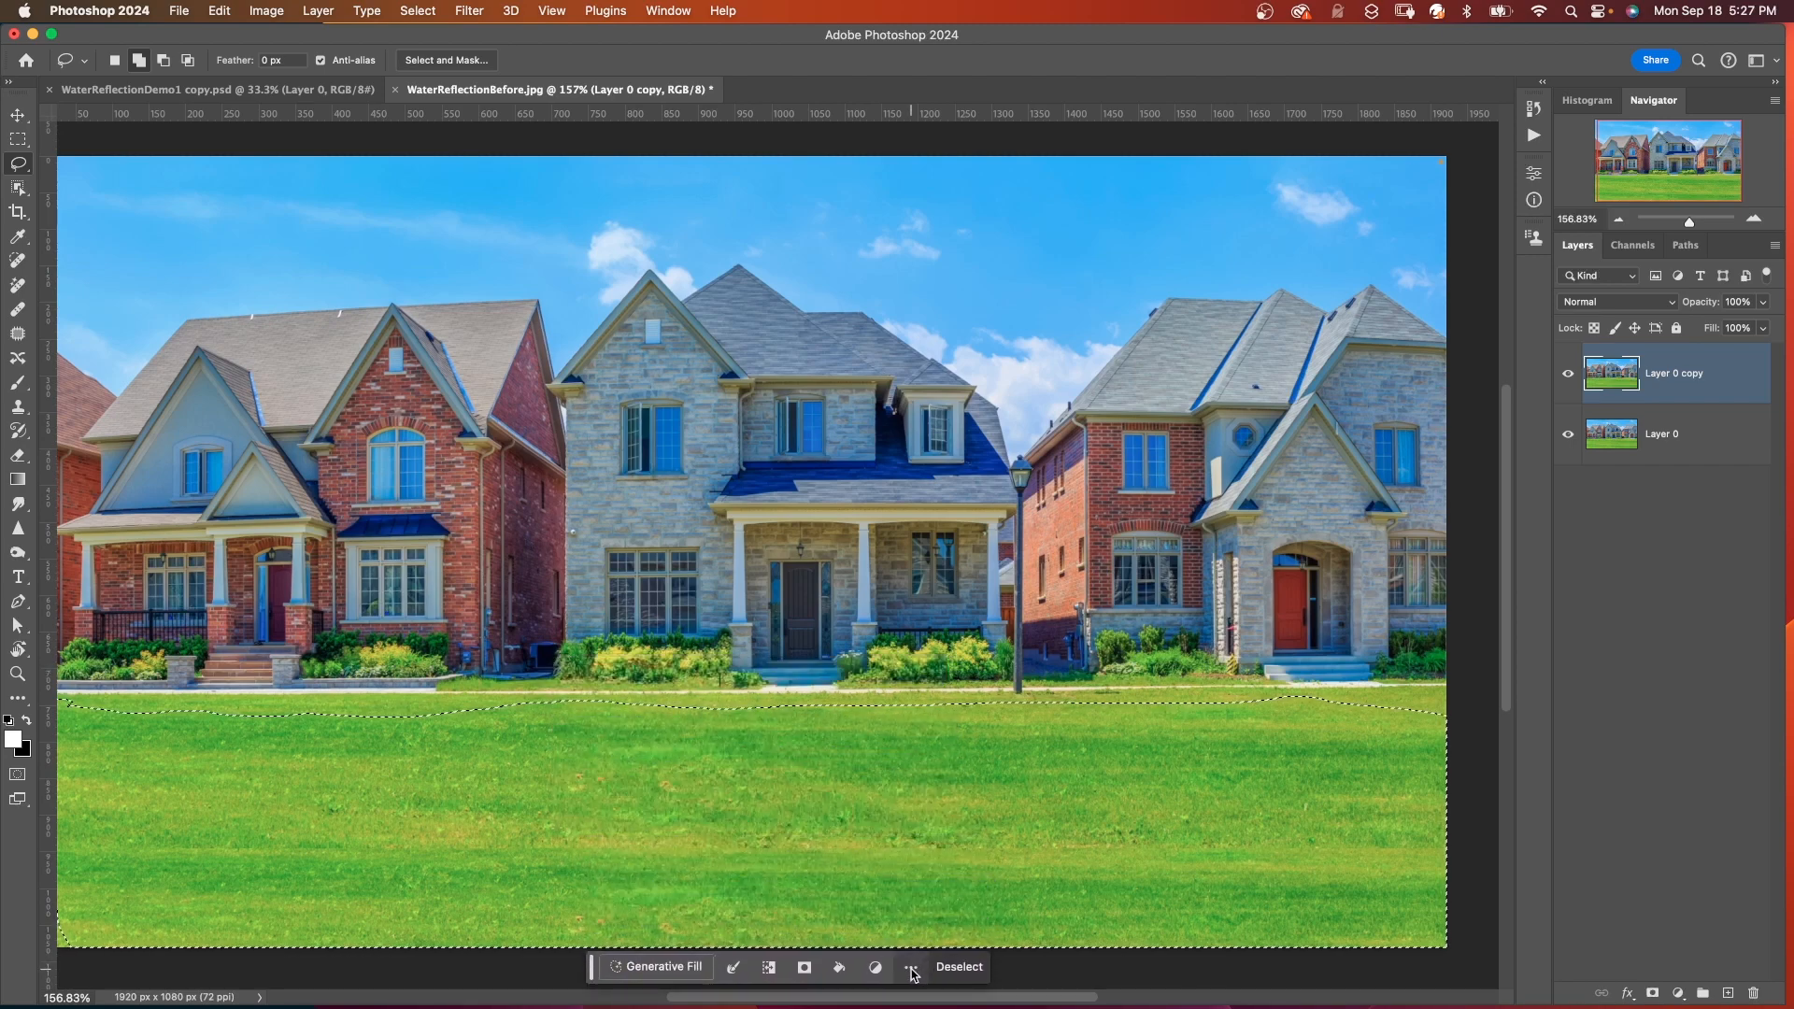
Step: Lasso-select the grass area below the houses on the duplicated layer
click(910, 966)
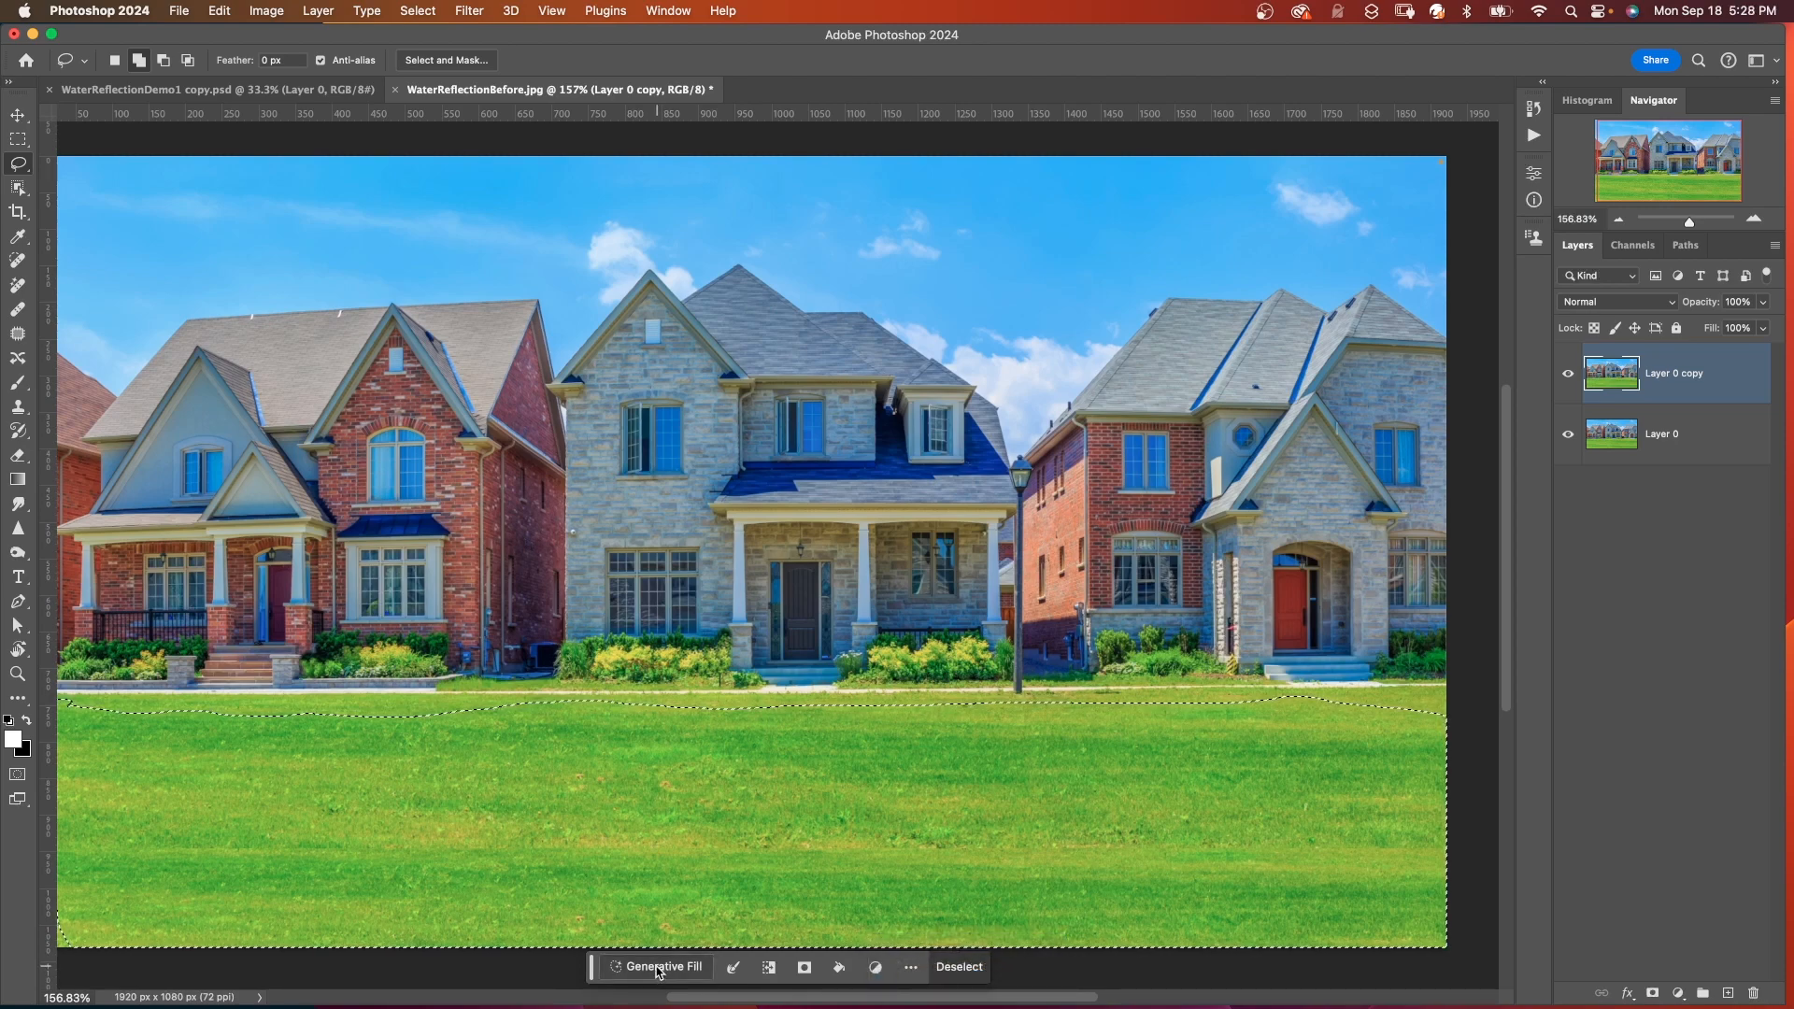
Step: Generative-fill the lawn with the prompt 'Water reflection with ripples'
click(661, 966)
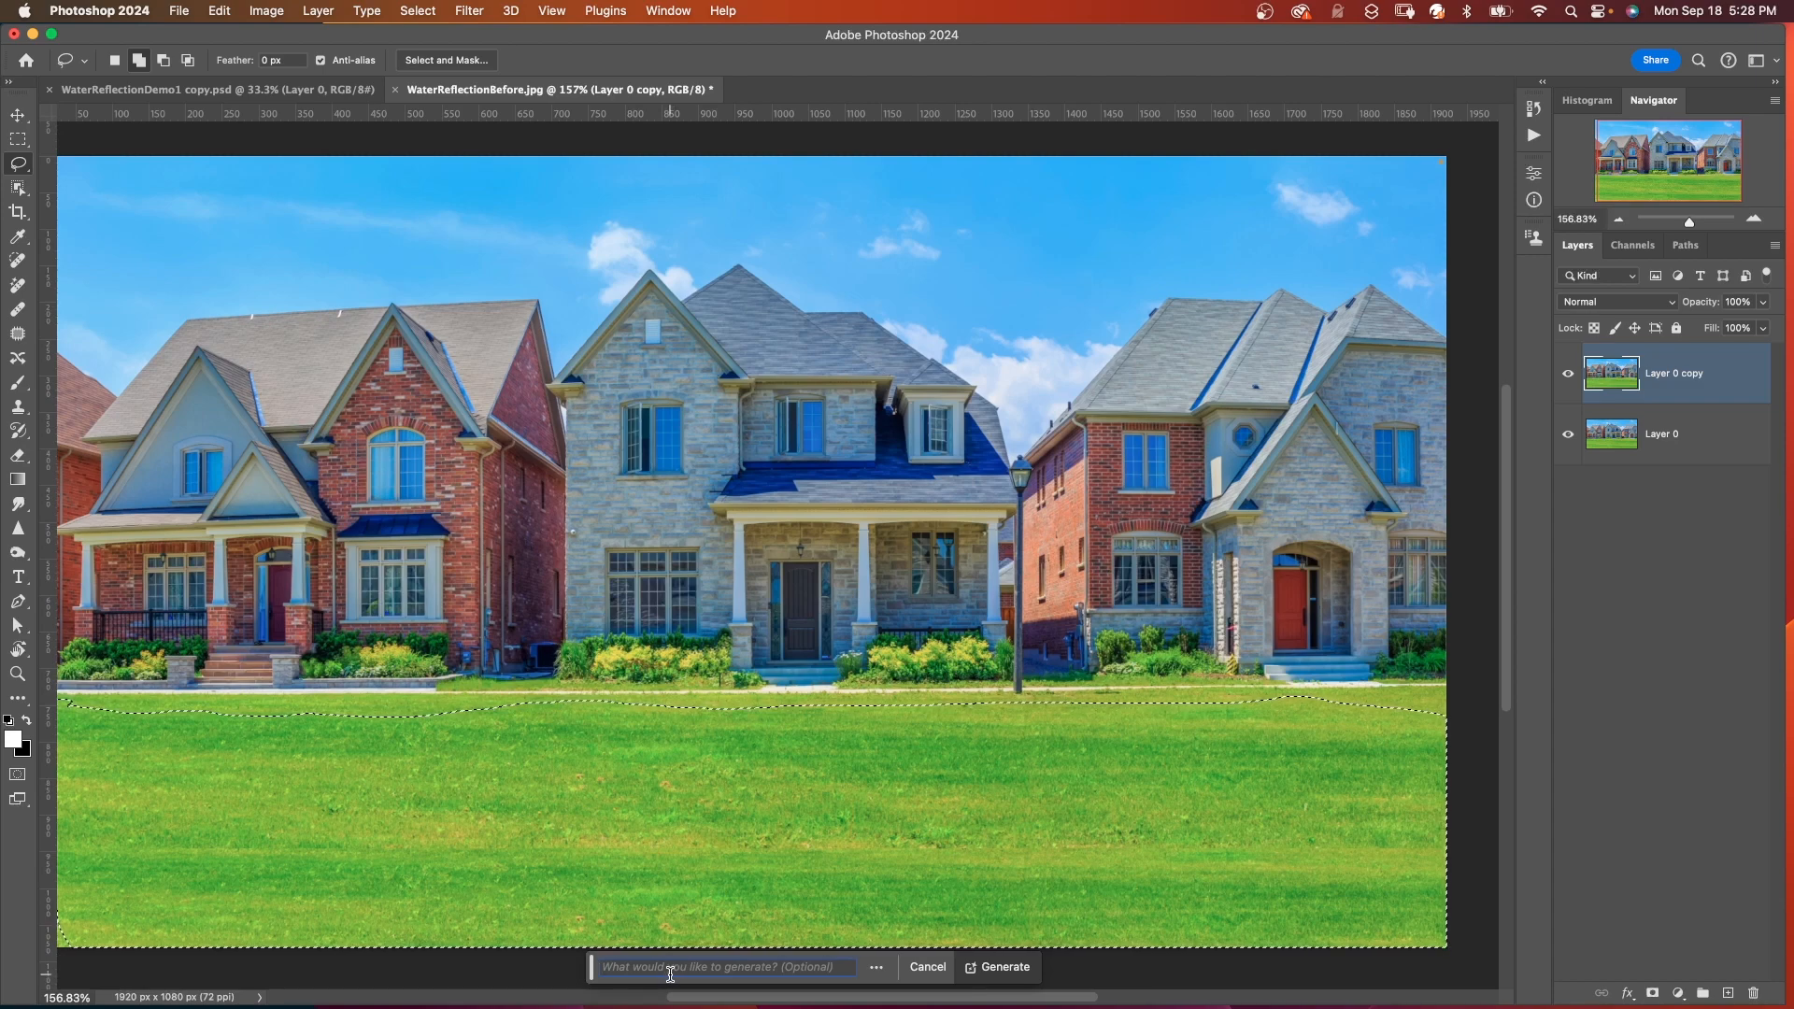
text(Water reflection with ripples)
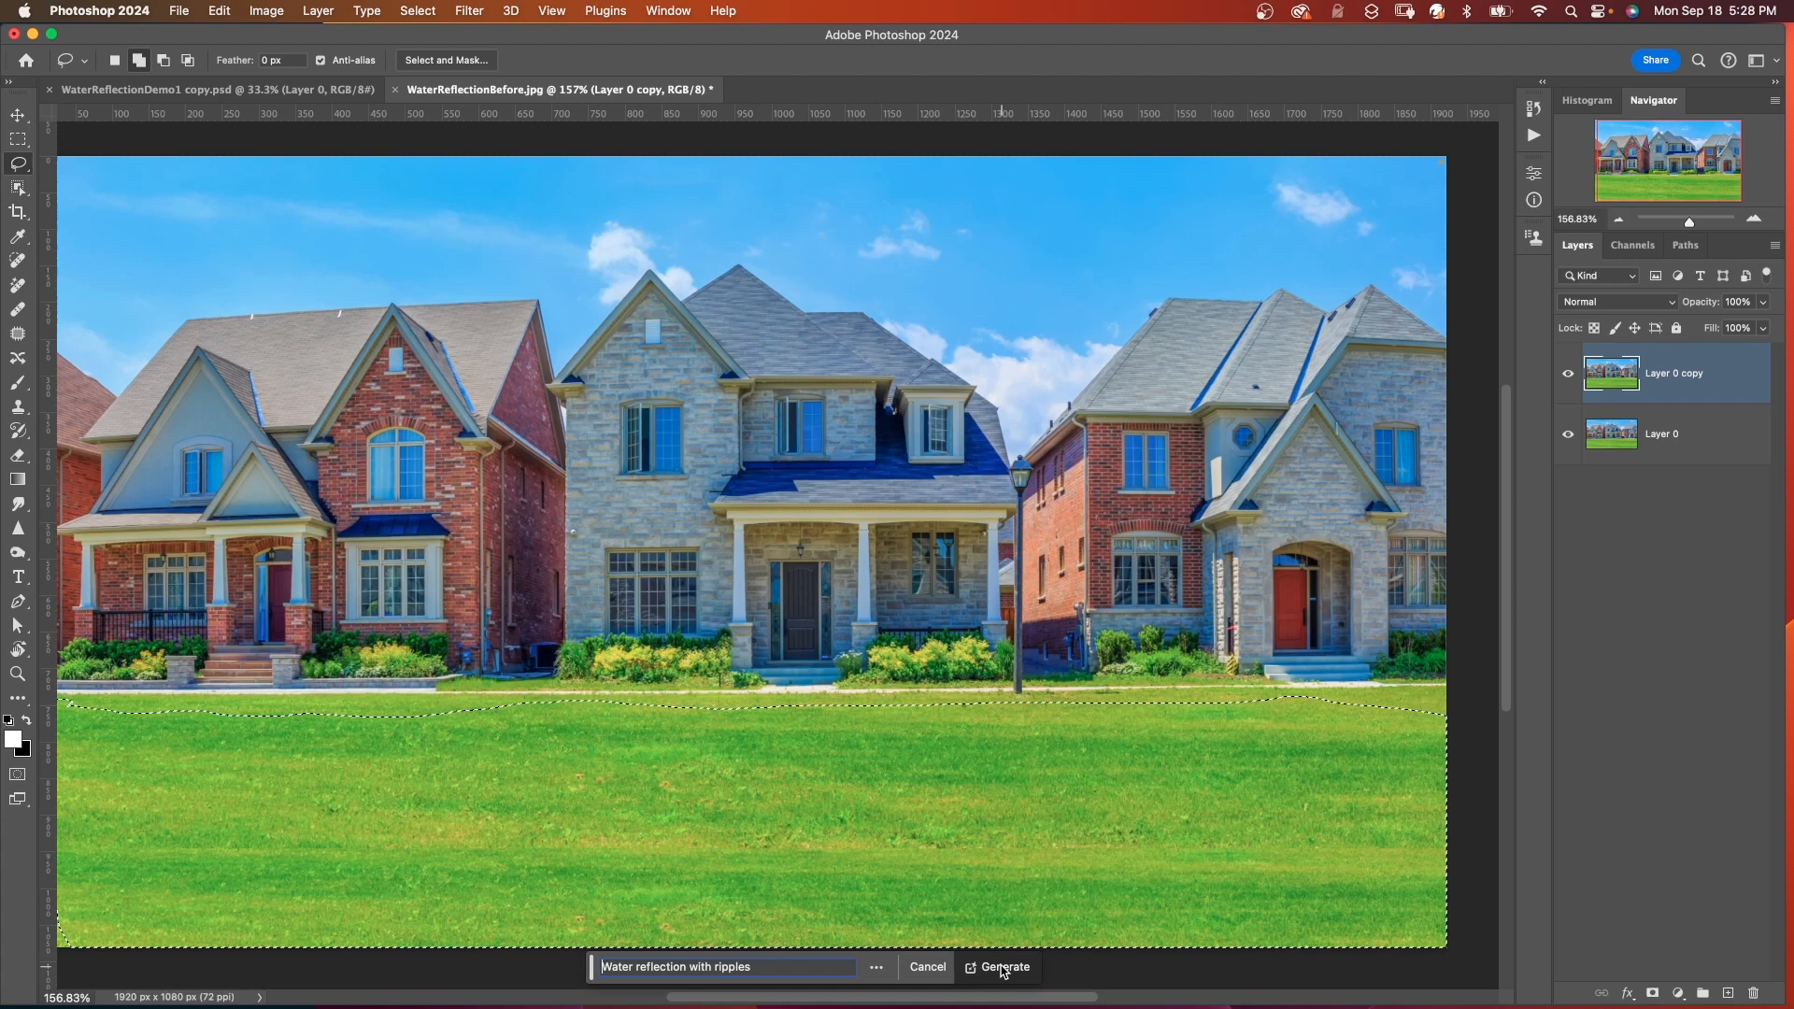
click(1004, 966)
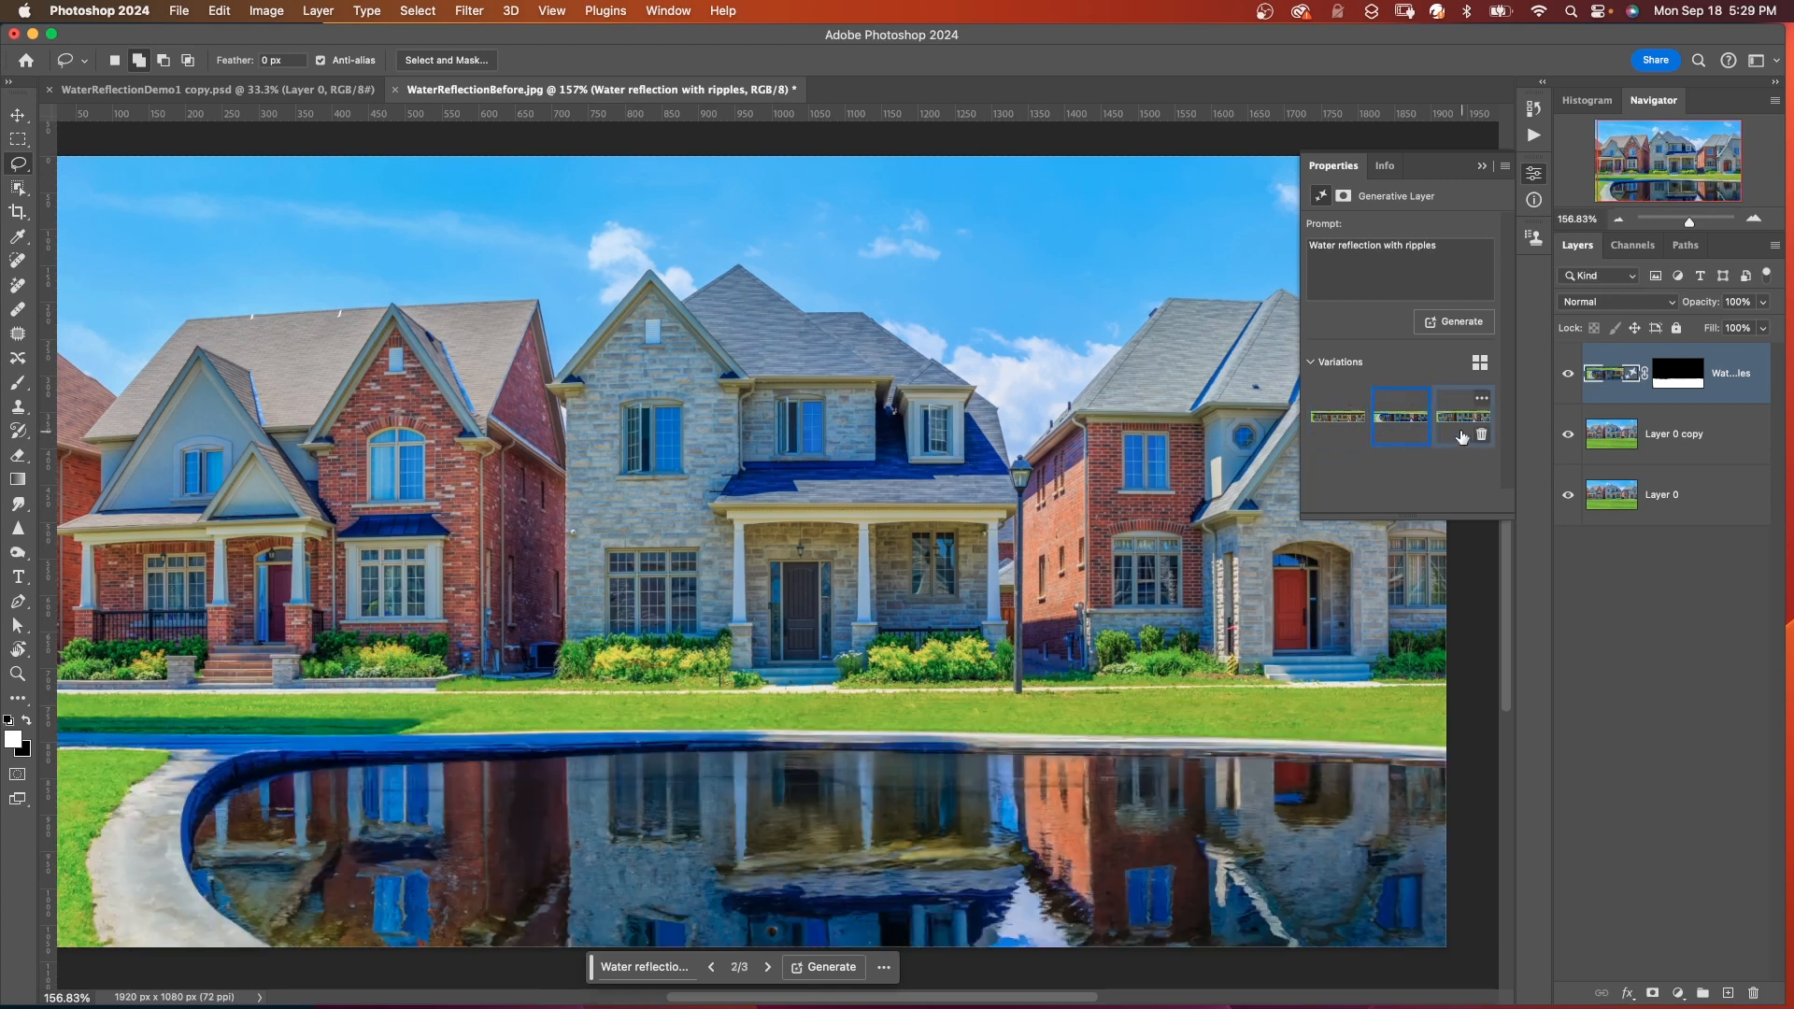
Step: Preview the three reflection variations and keep the first one
click(1462, 415)
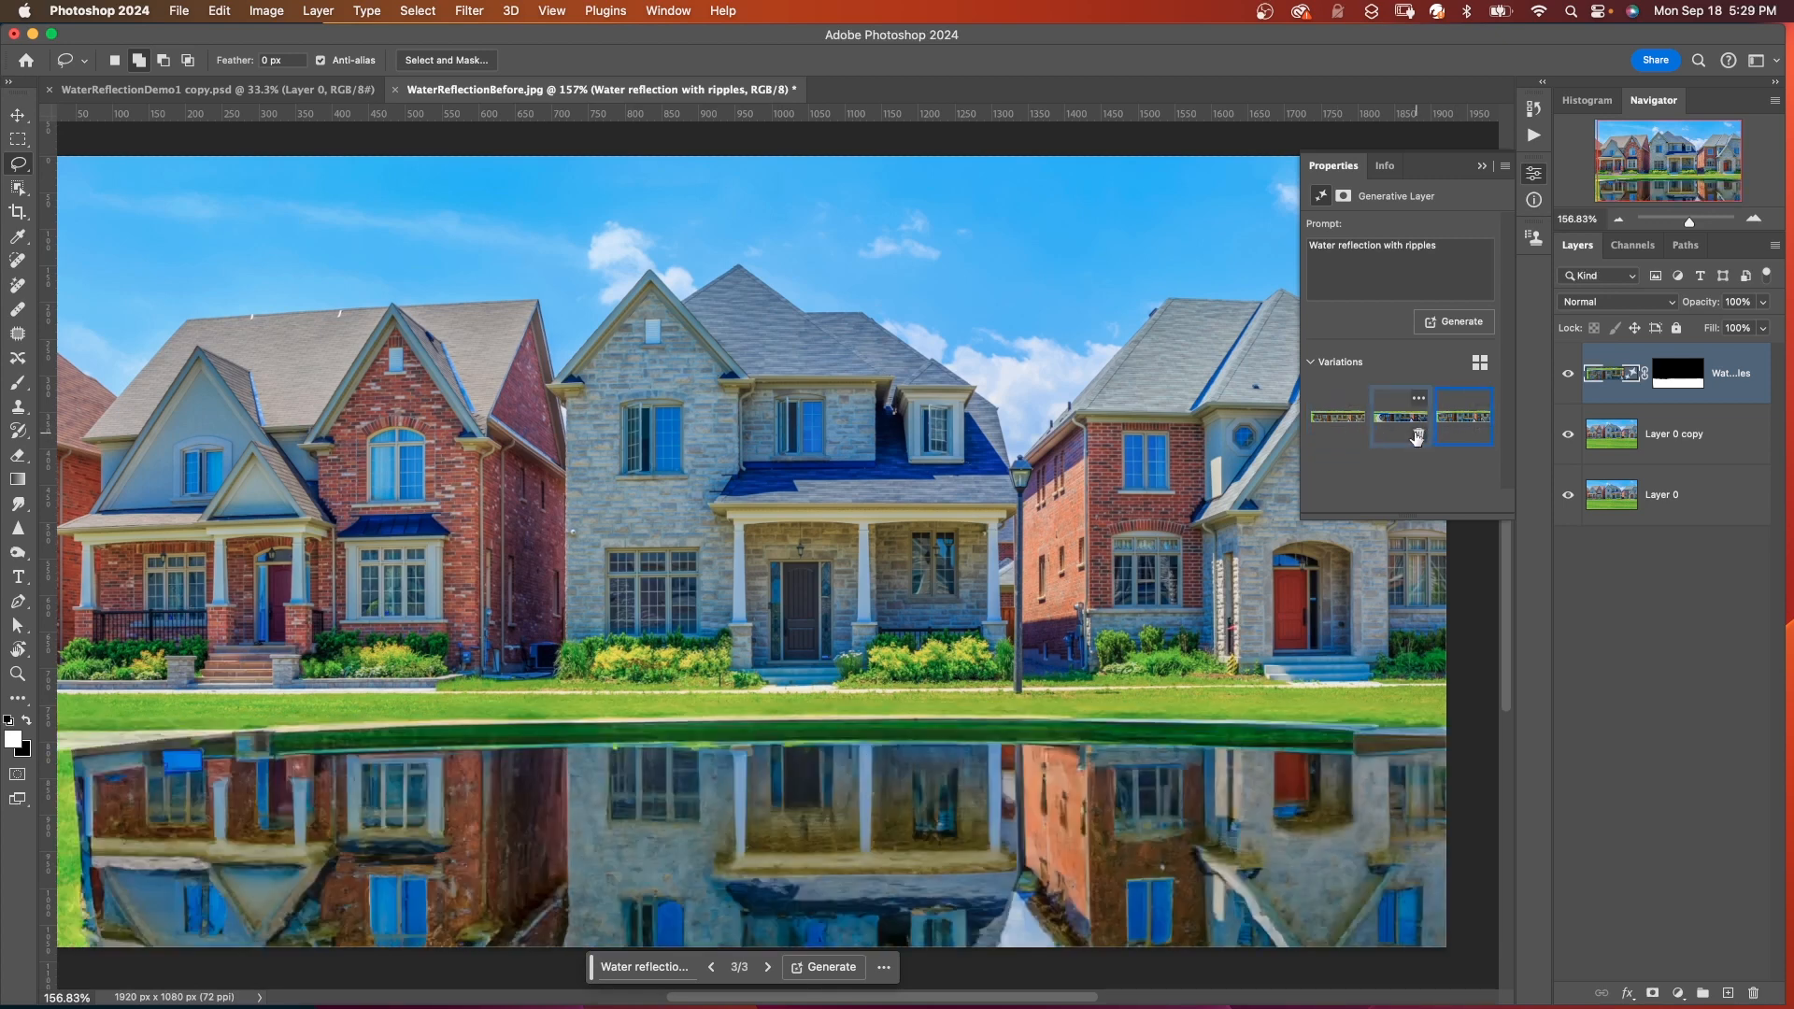
click(1398, 415)
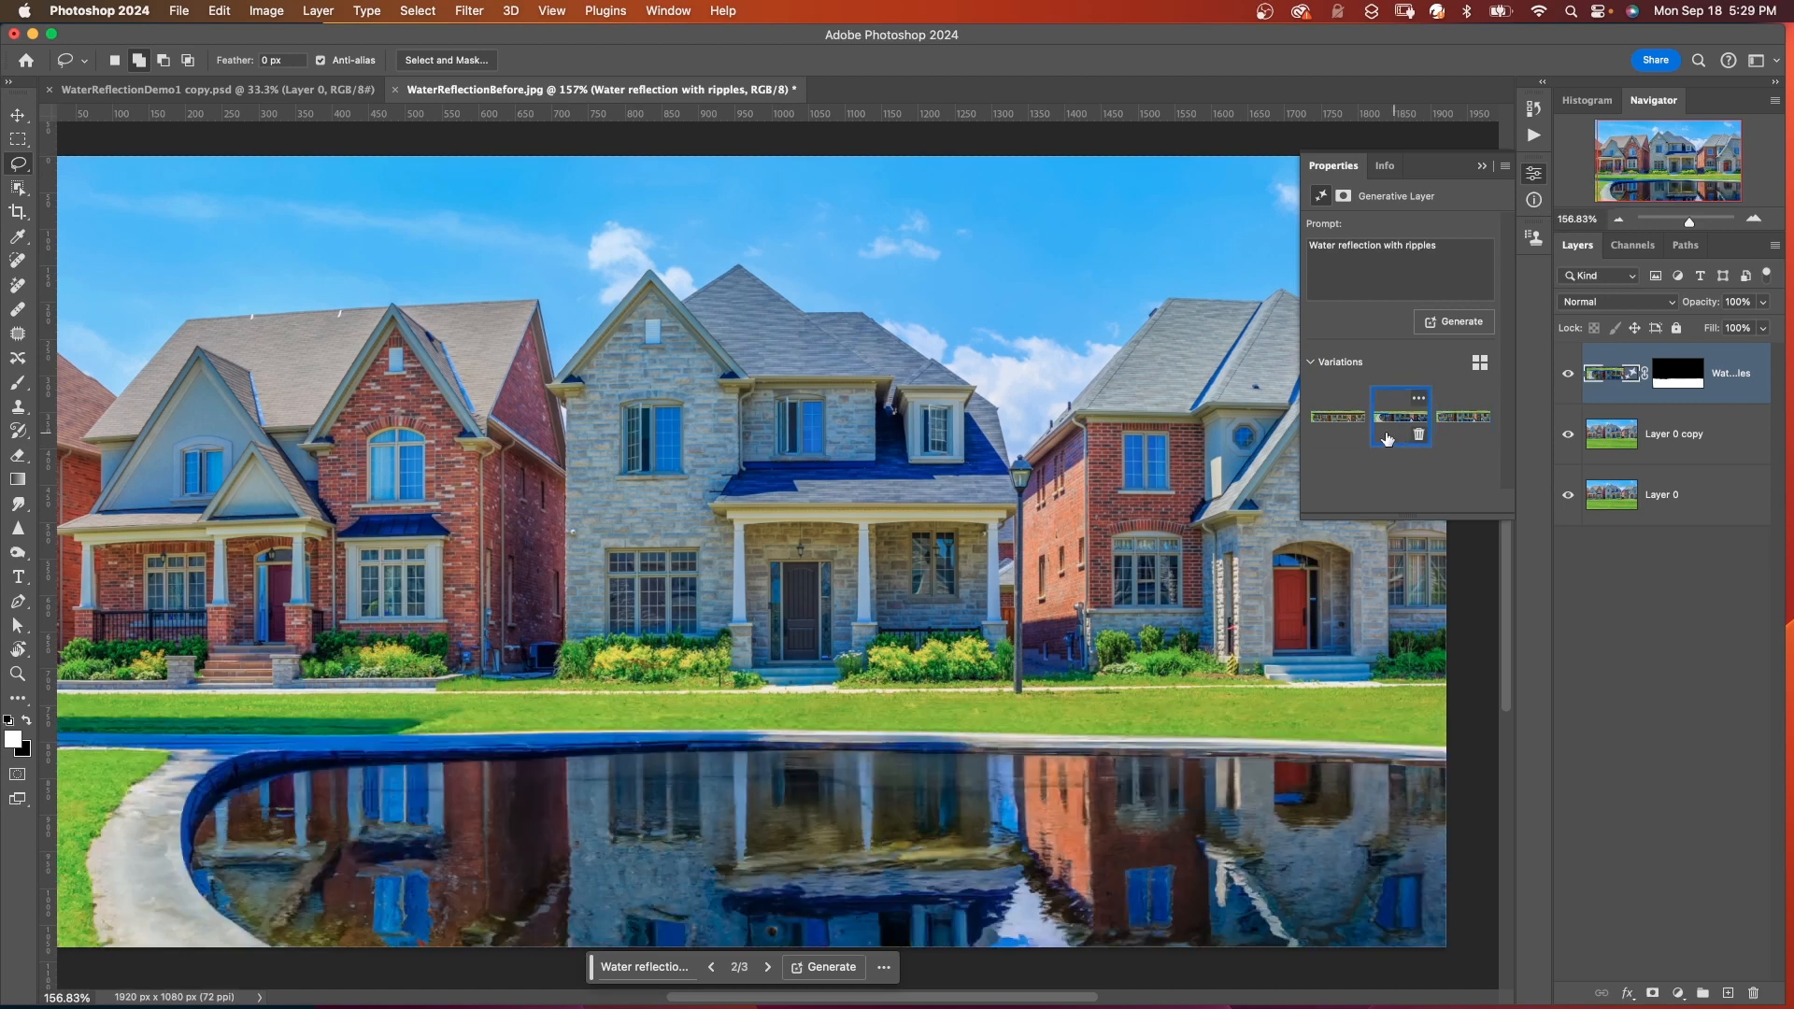
click(1336, 415)
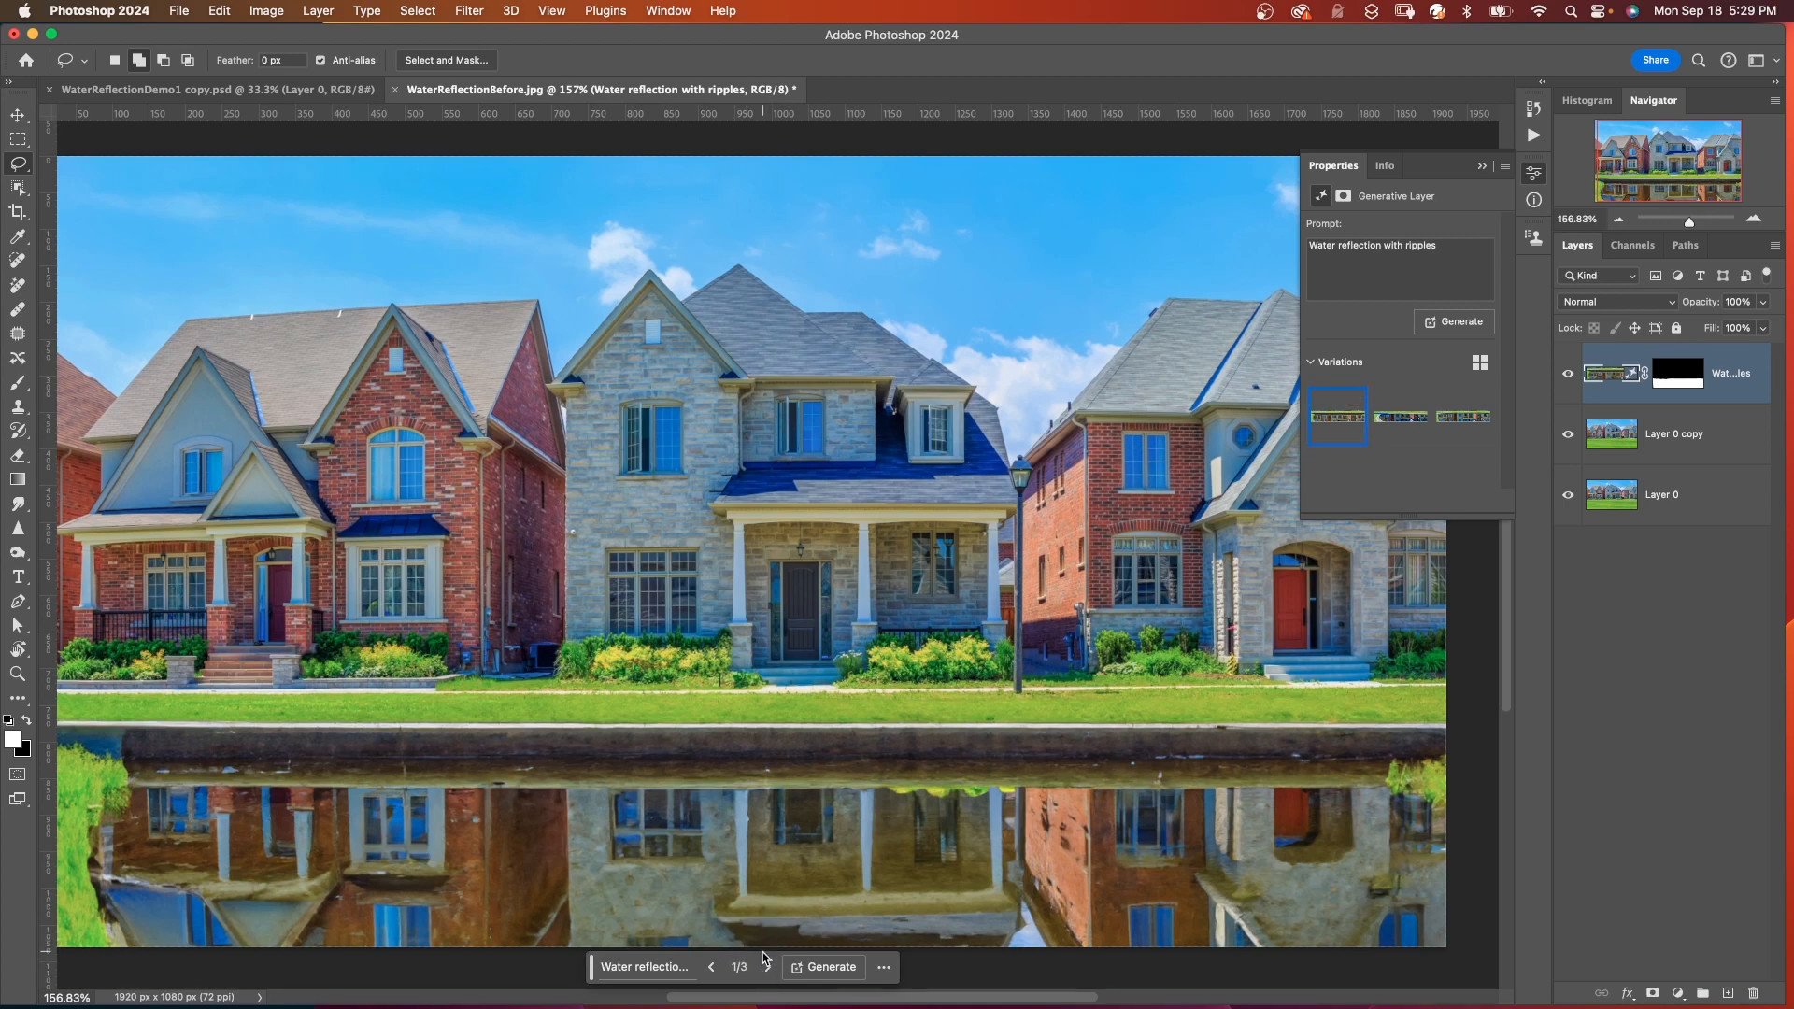
click(766, 967)
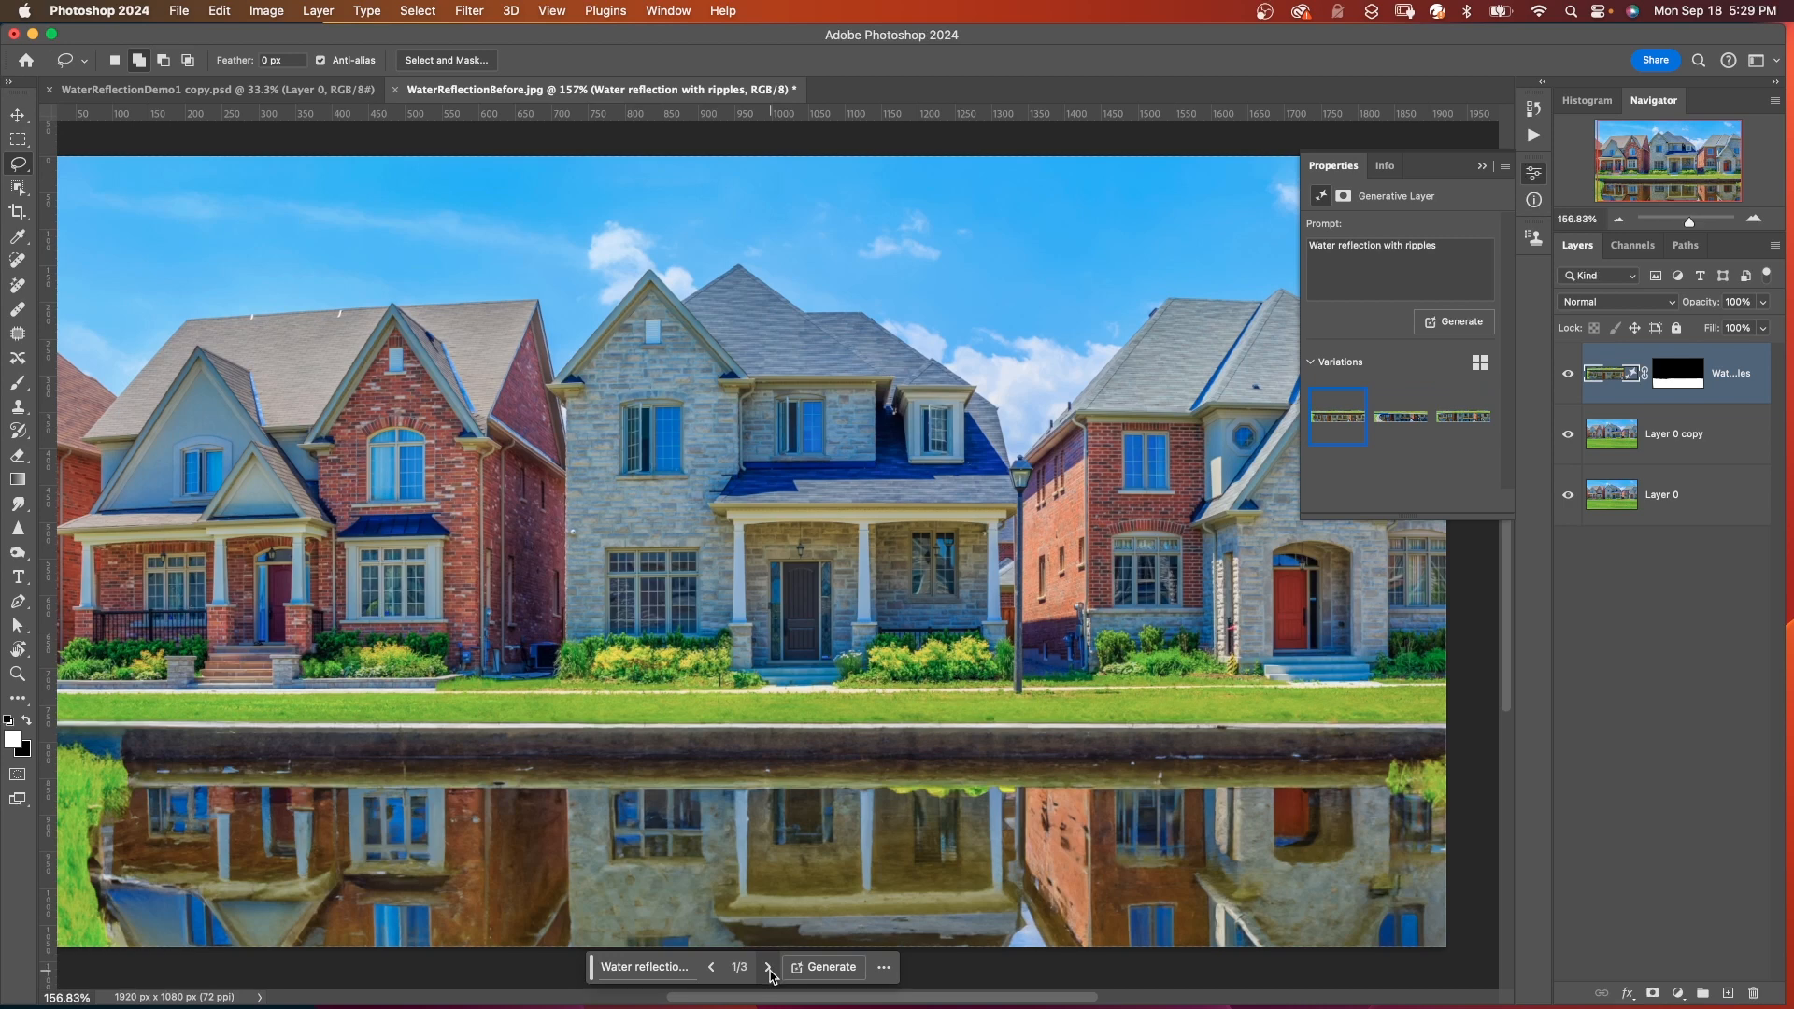
mouse_move(1041, 821)
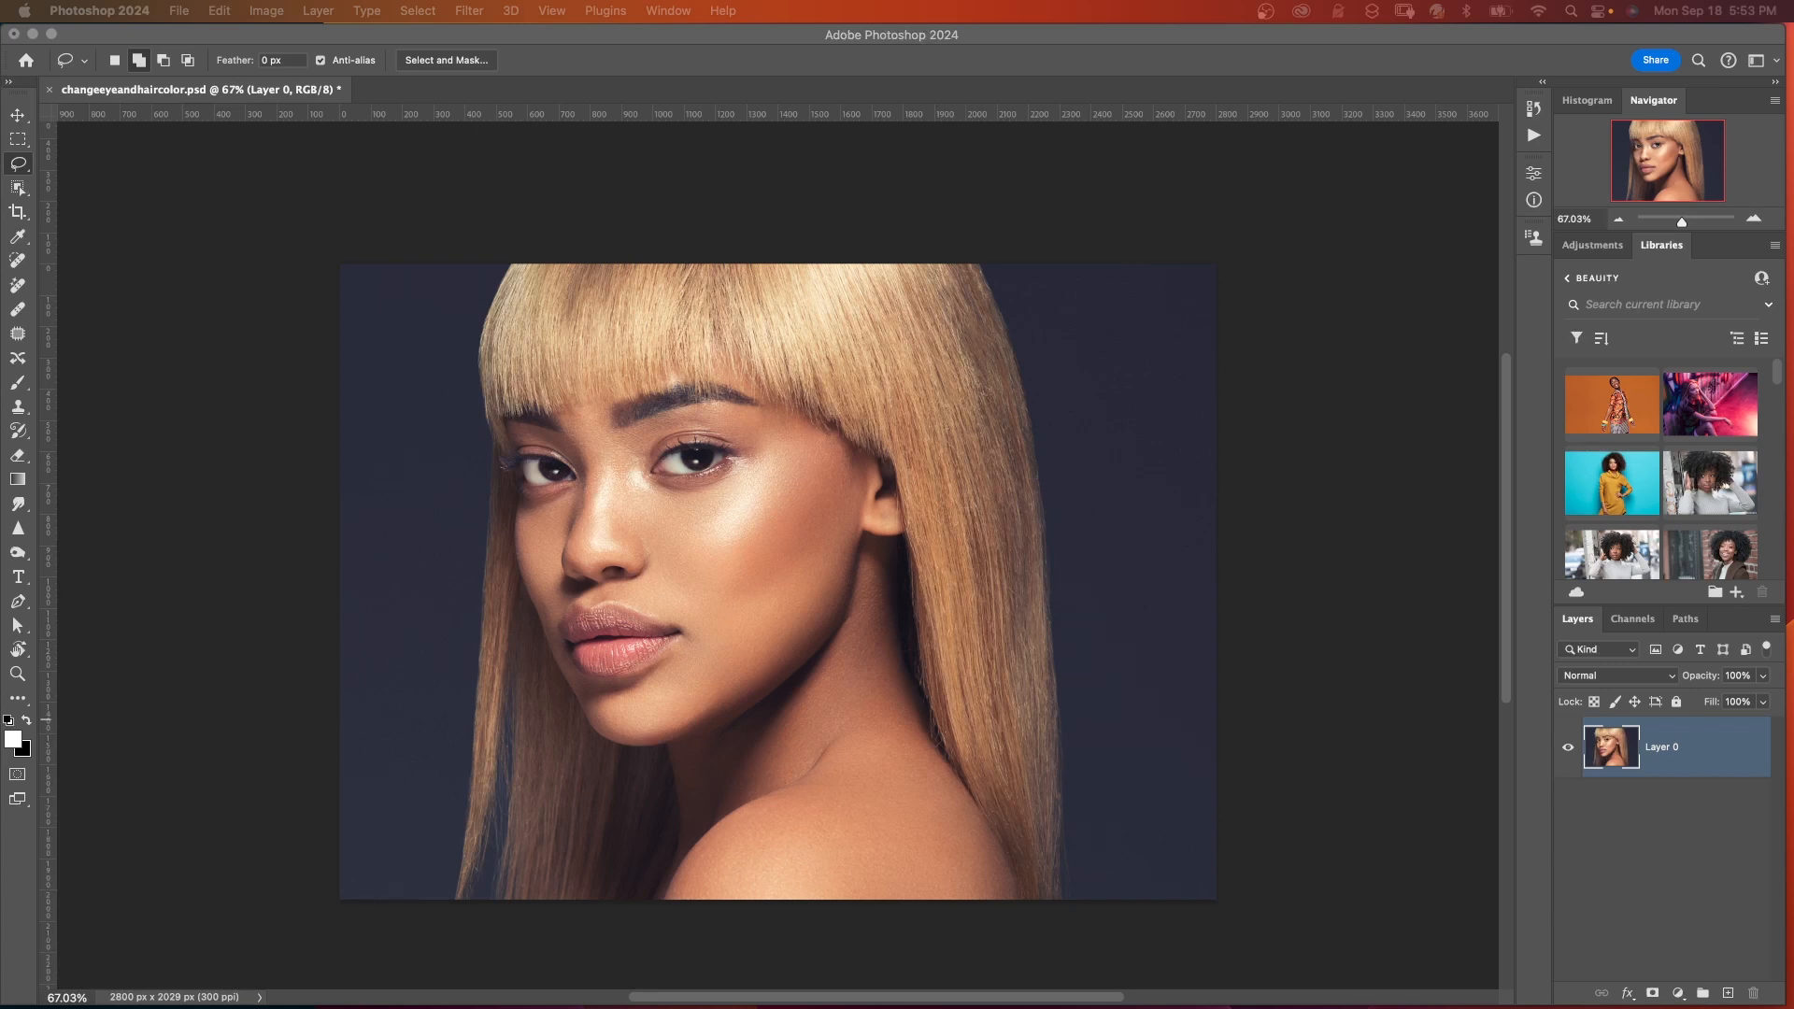
mouse_move(32, 159)
text(green)
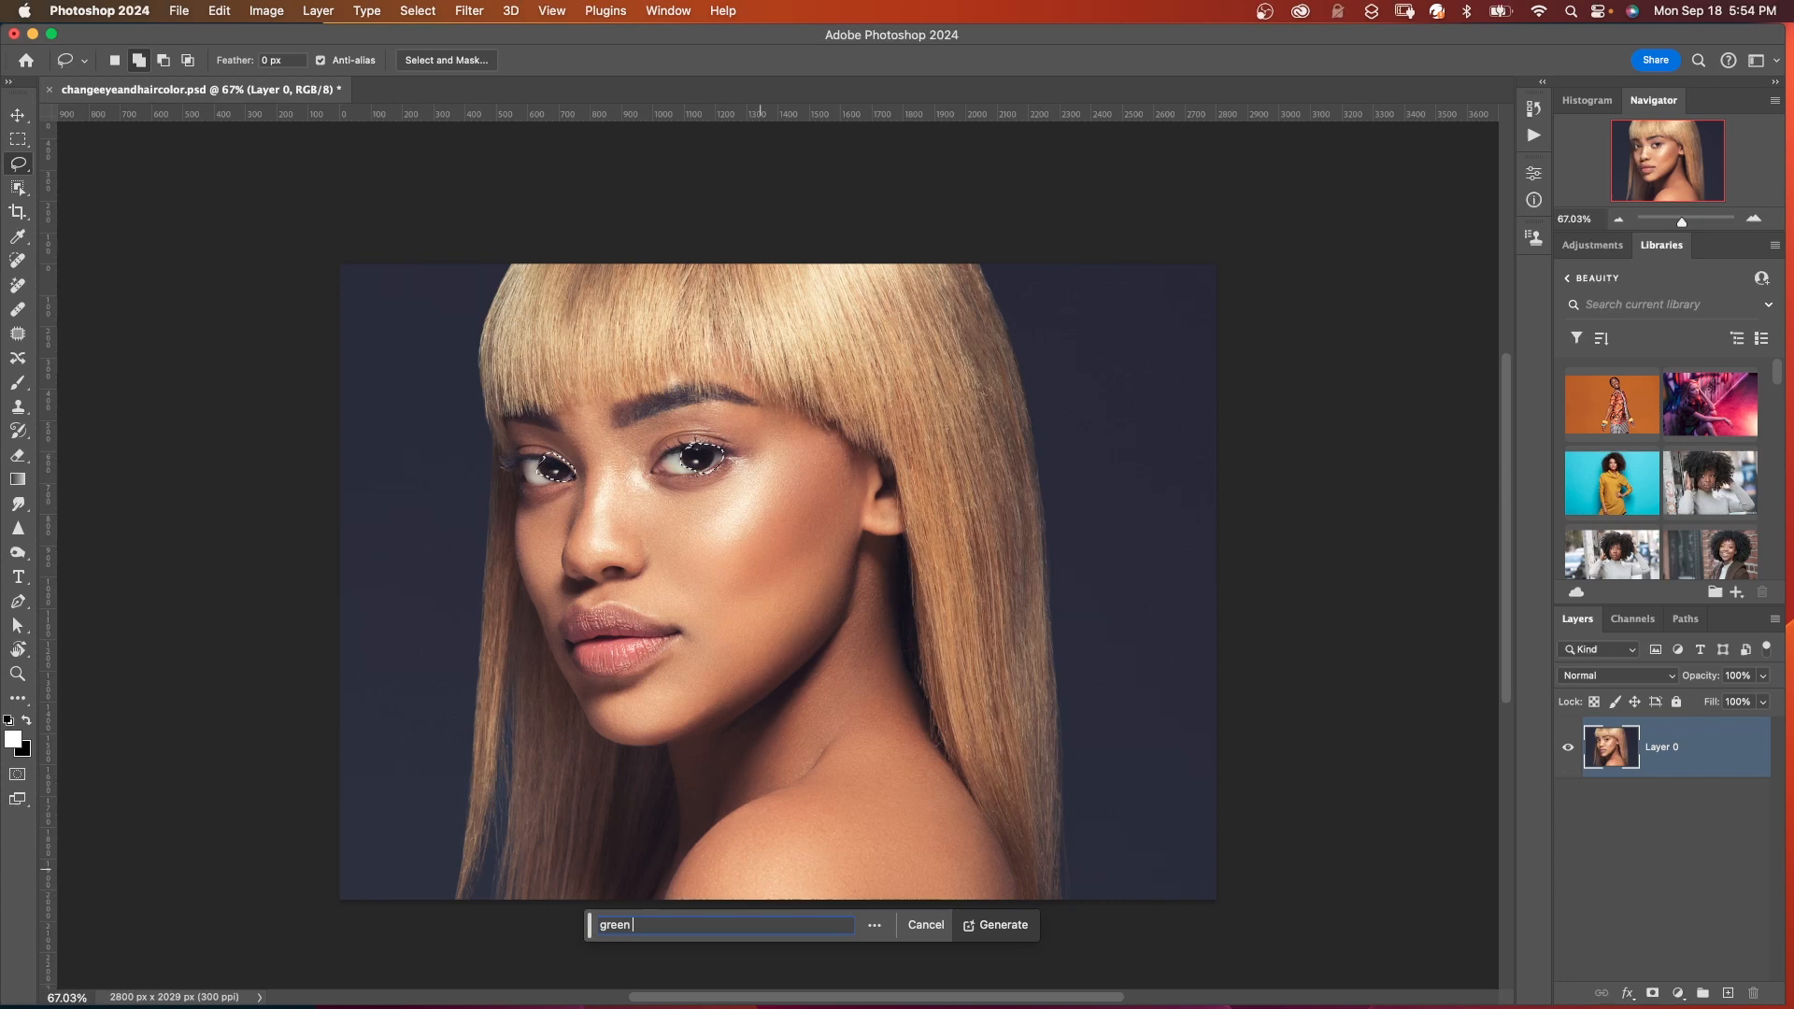
Step: Generative-fill the eyes with 'green eyes' and show the third variation
text(eyes)
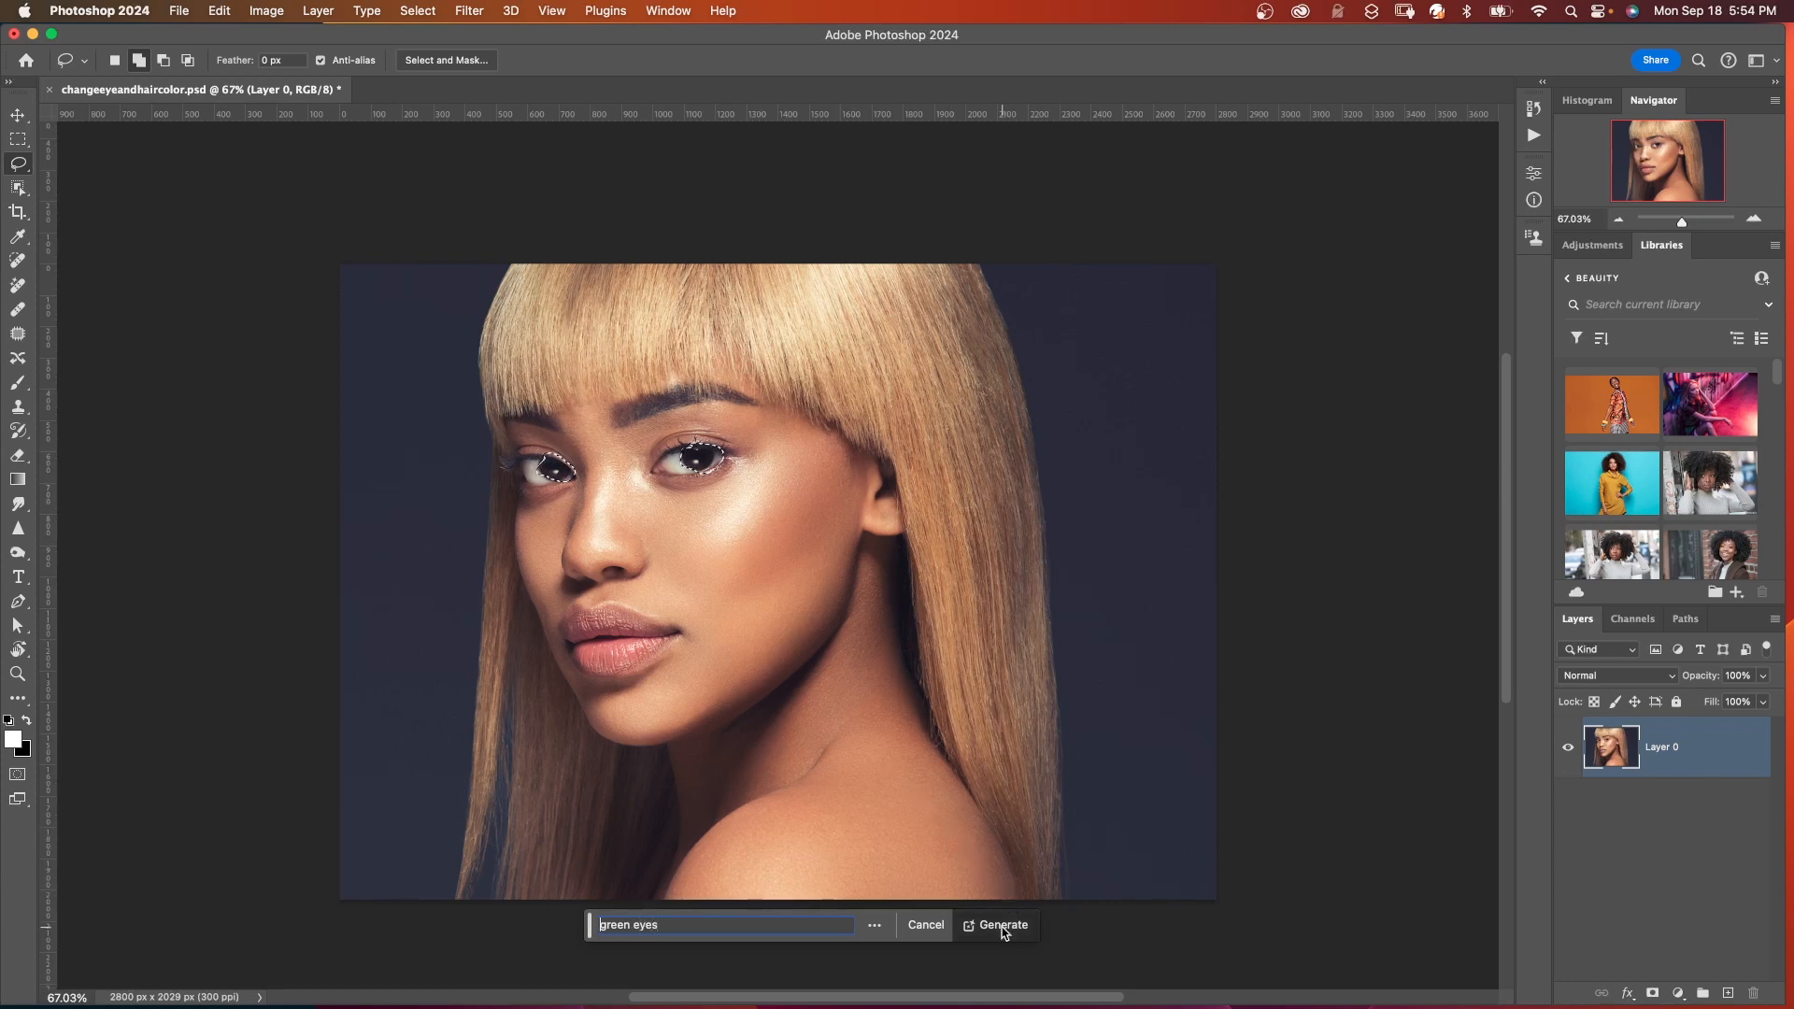
click(1000, 925)
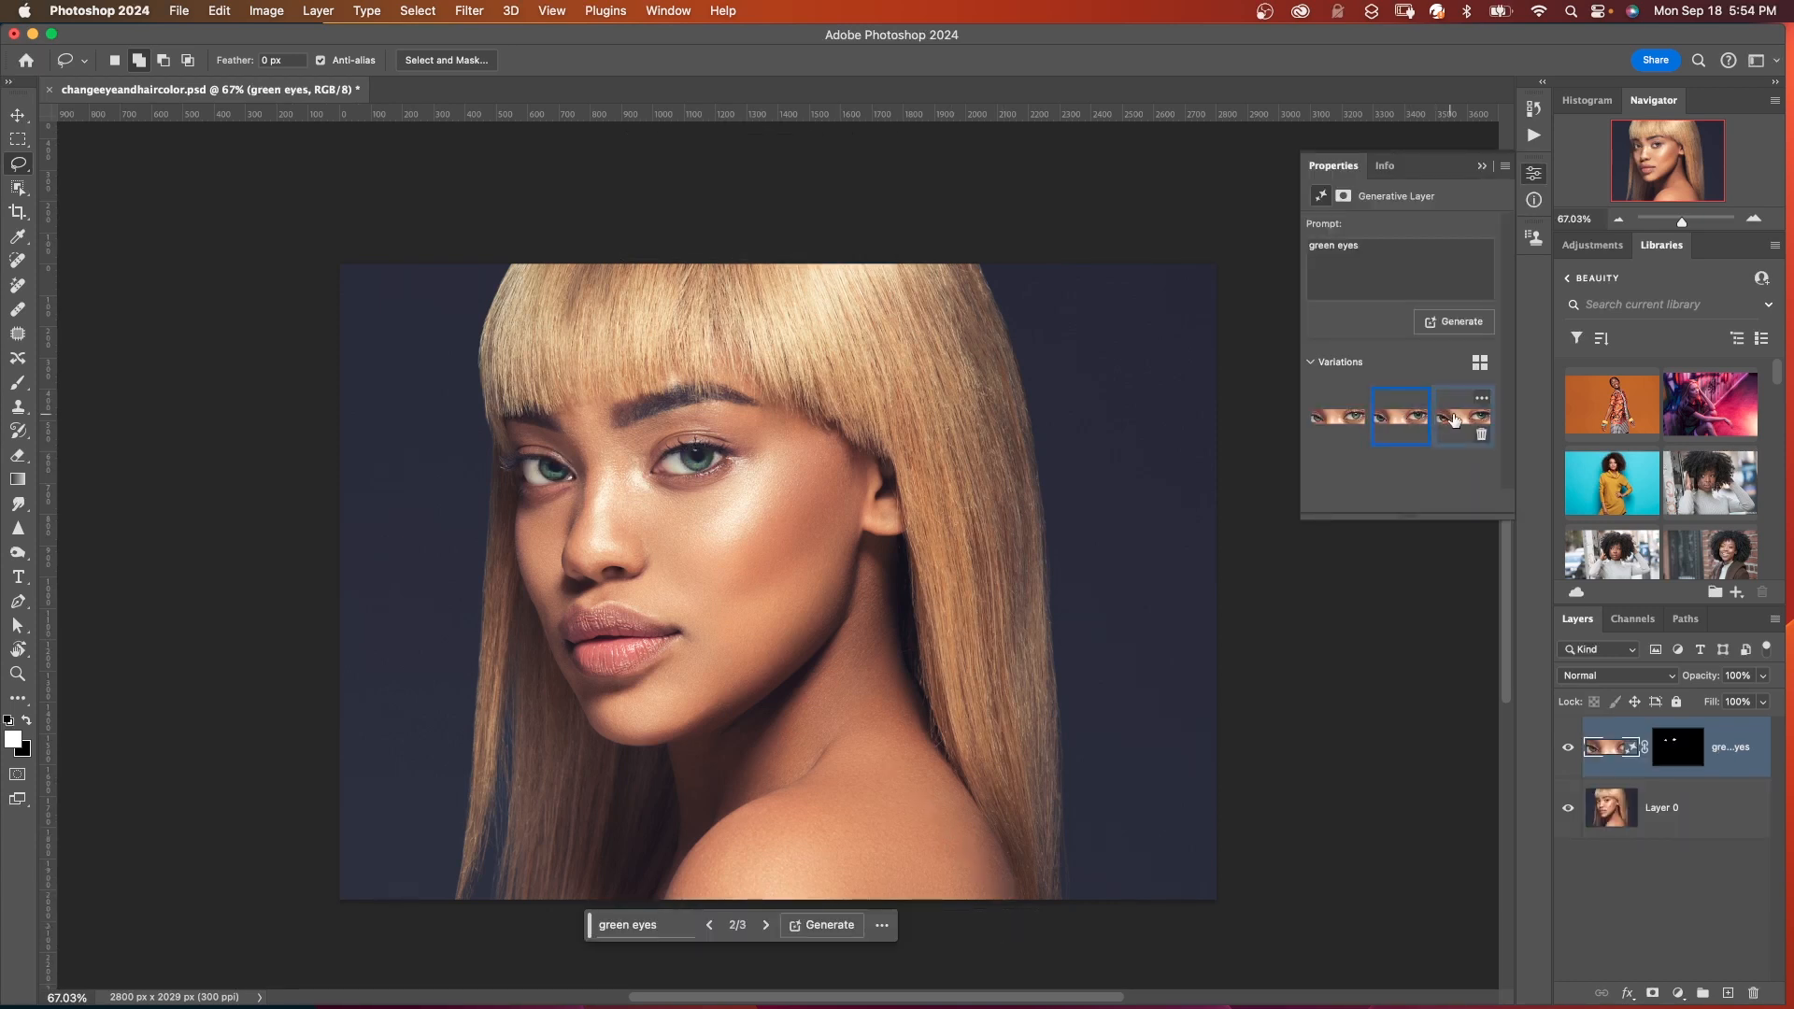
click(1336, 415)
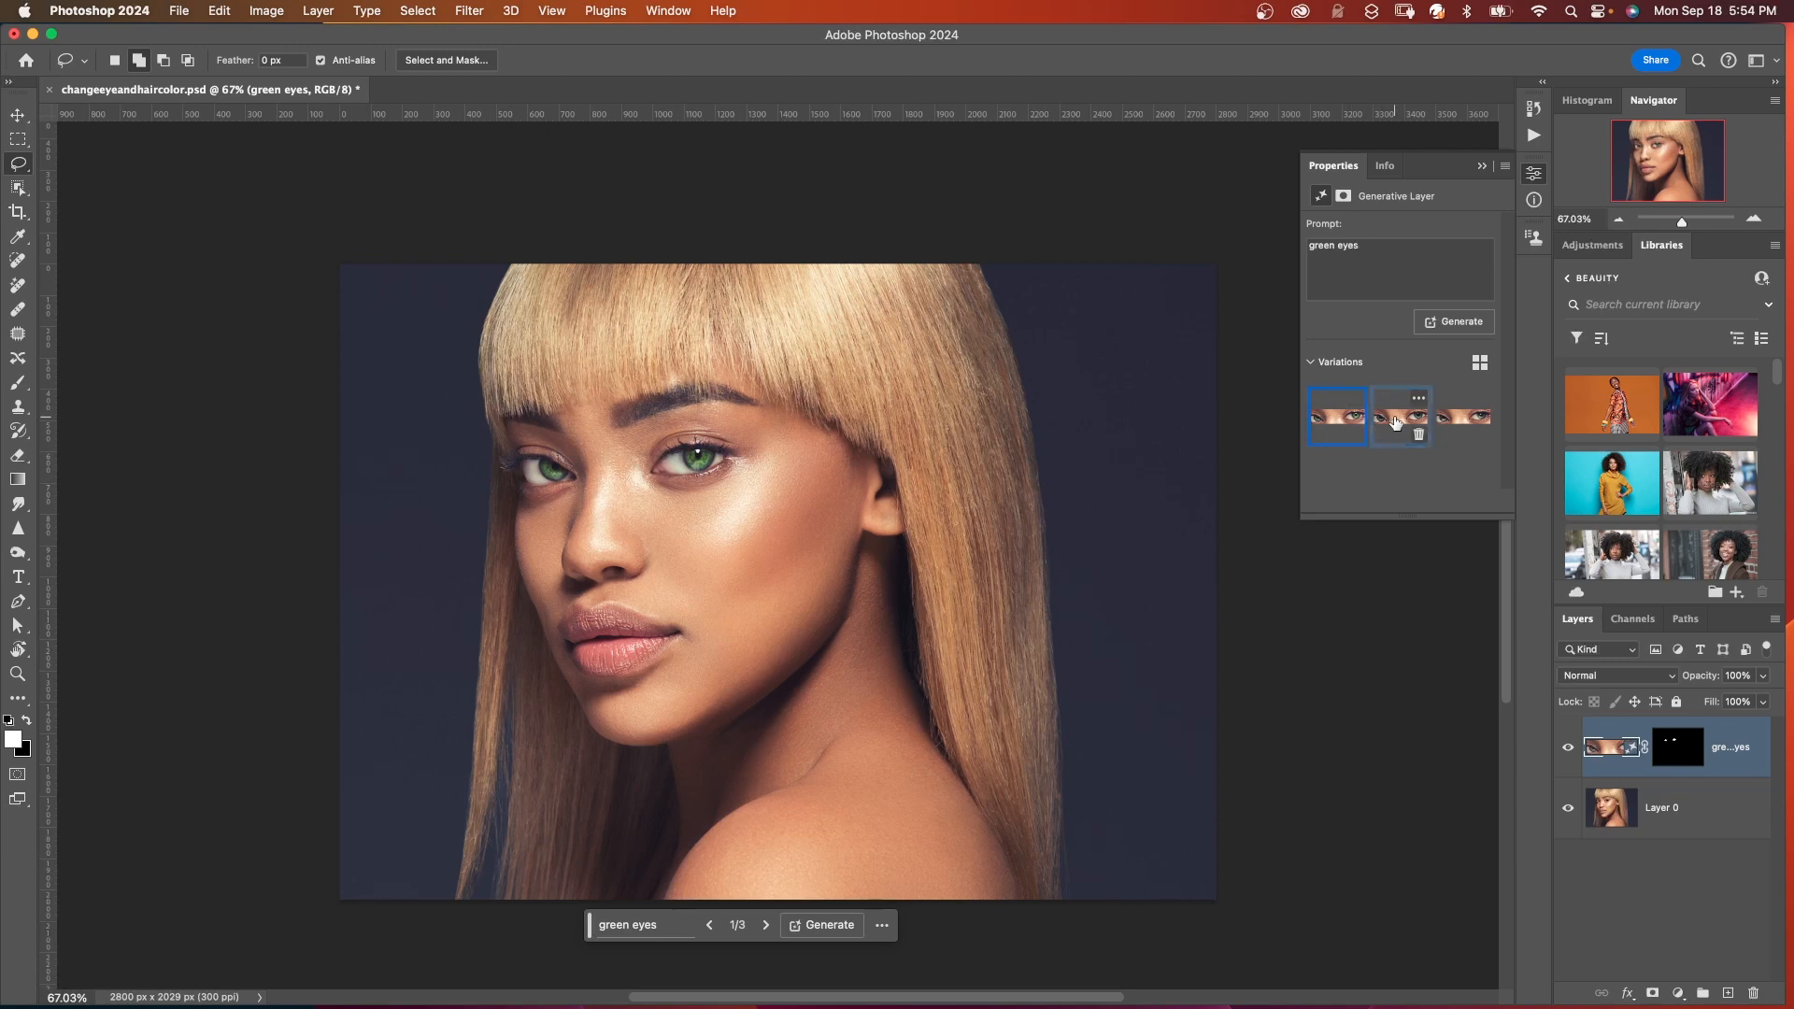
click(1466, 415)
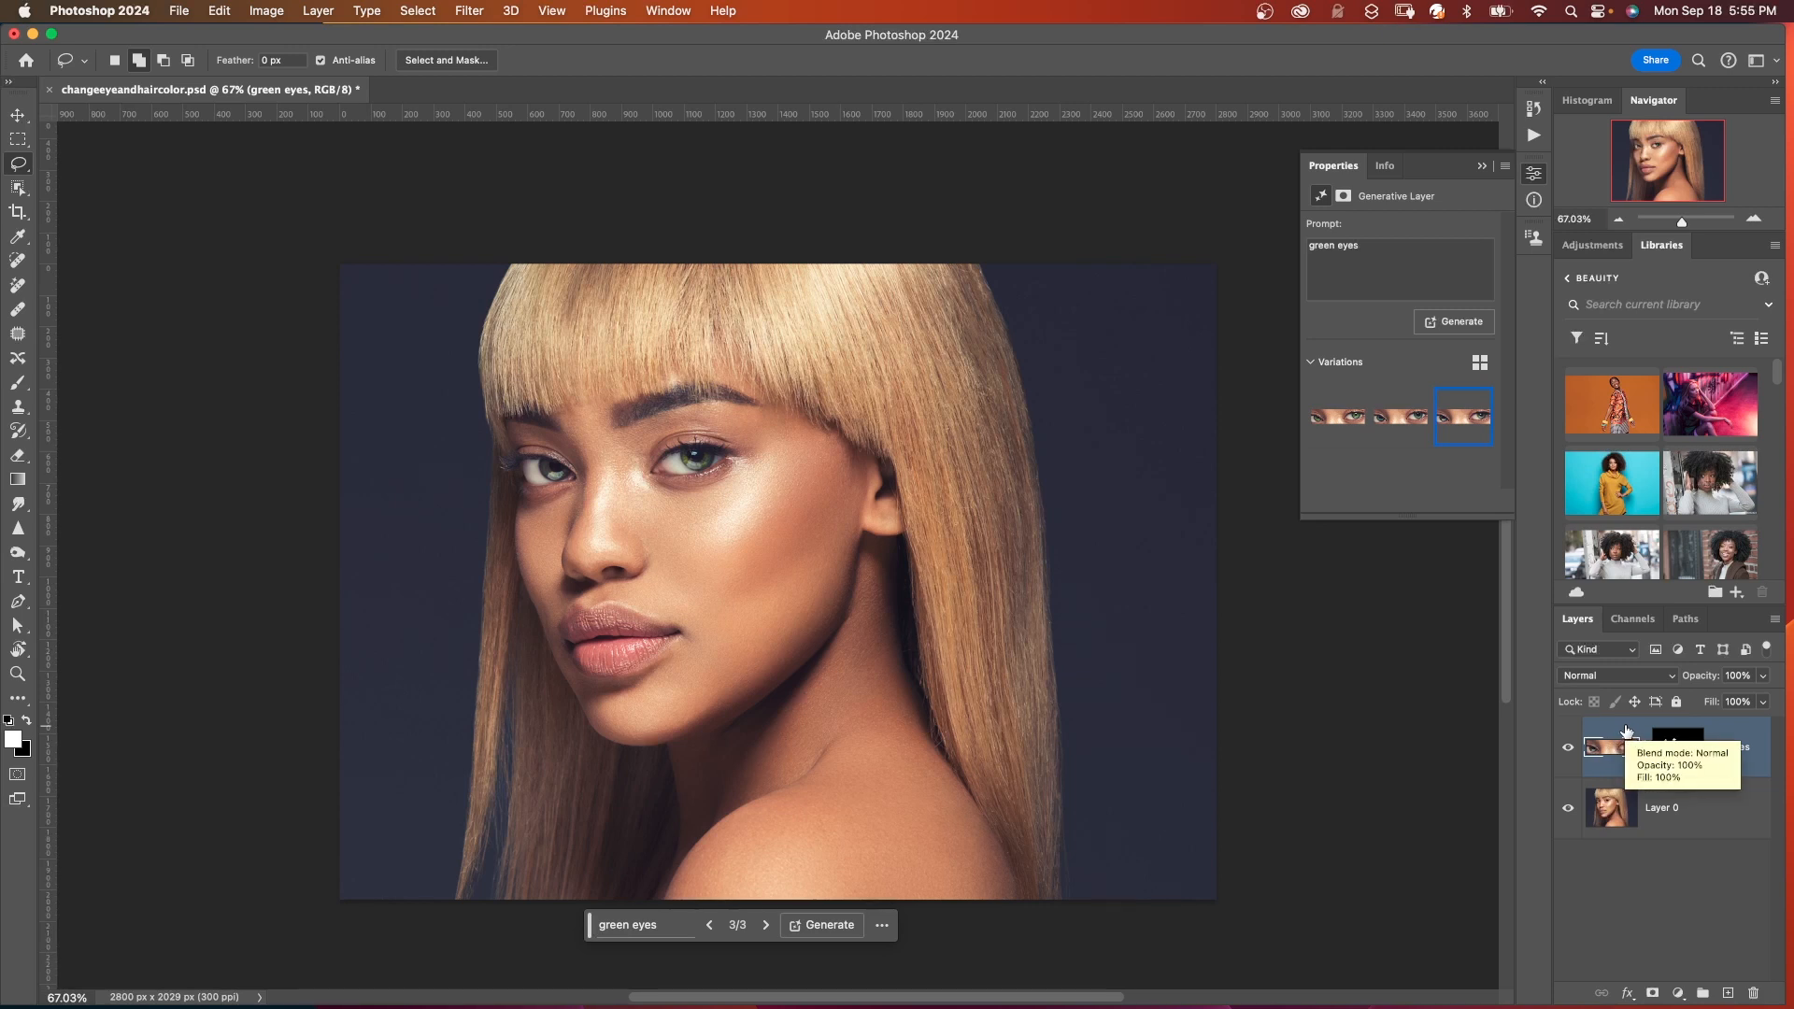
mouse_move(1759, 684)
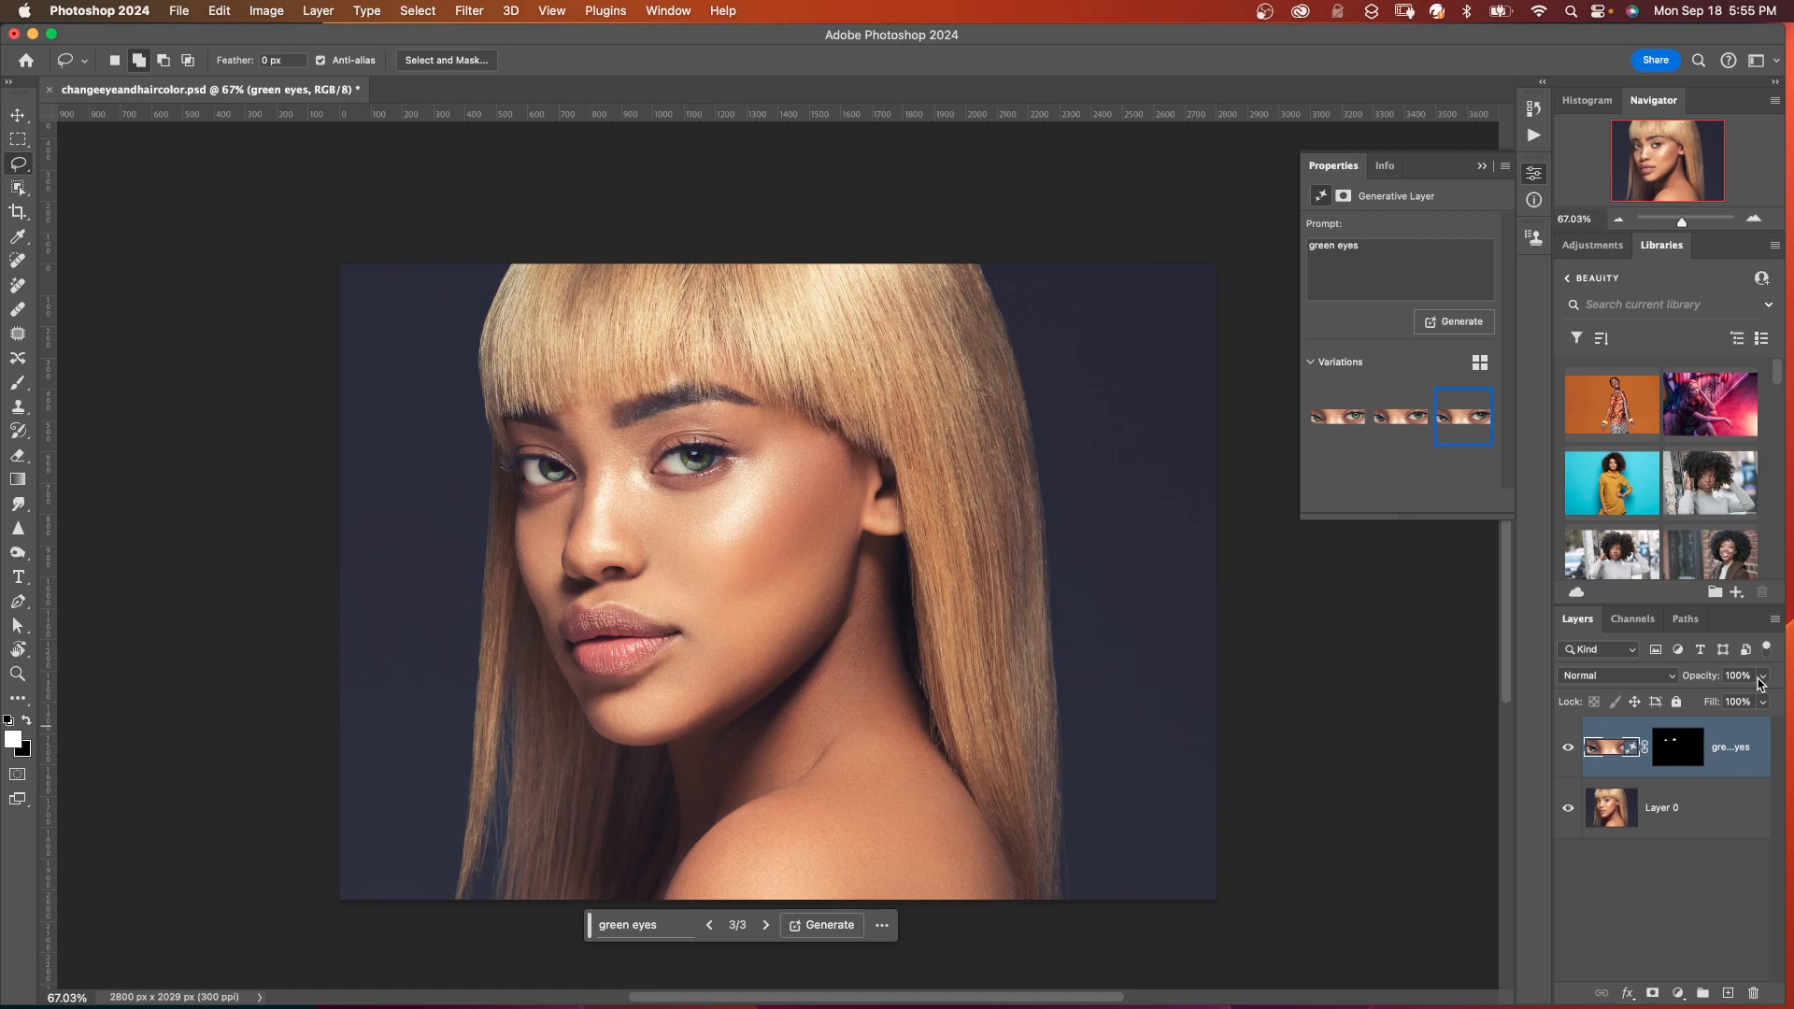
mouse_move(1736, 750)
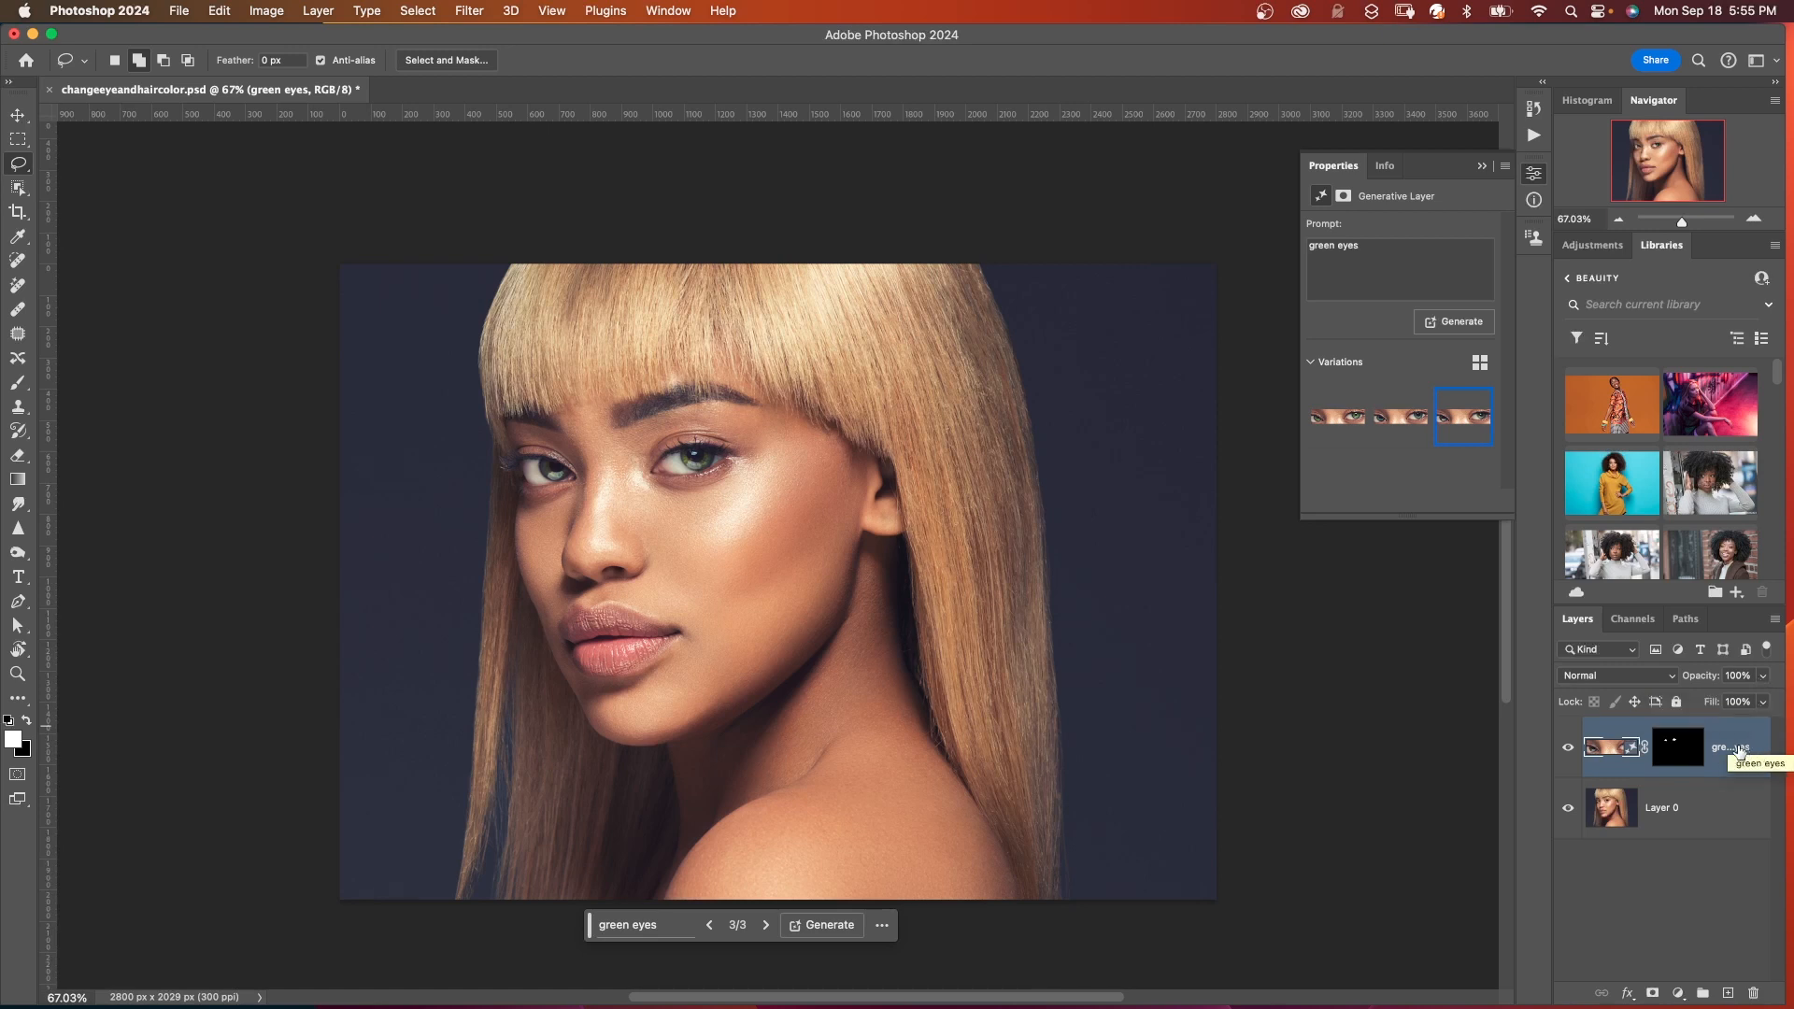
mouse_move(1658, 922)
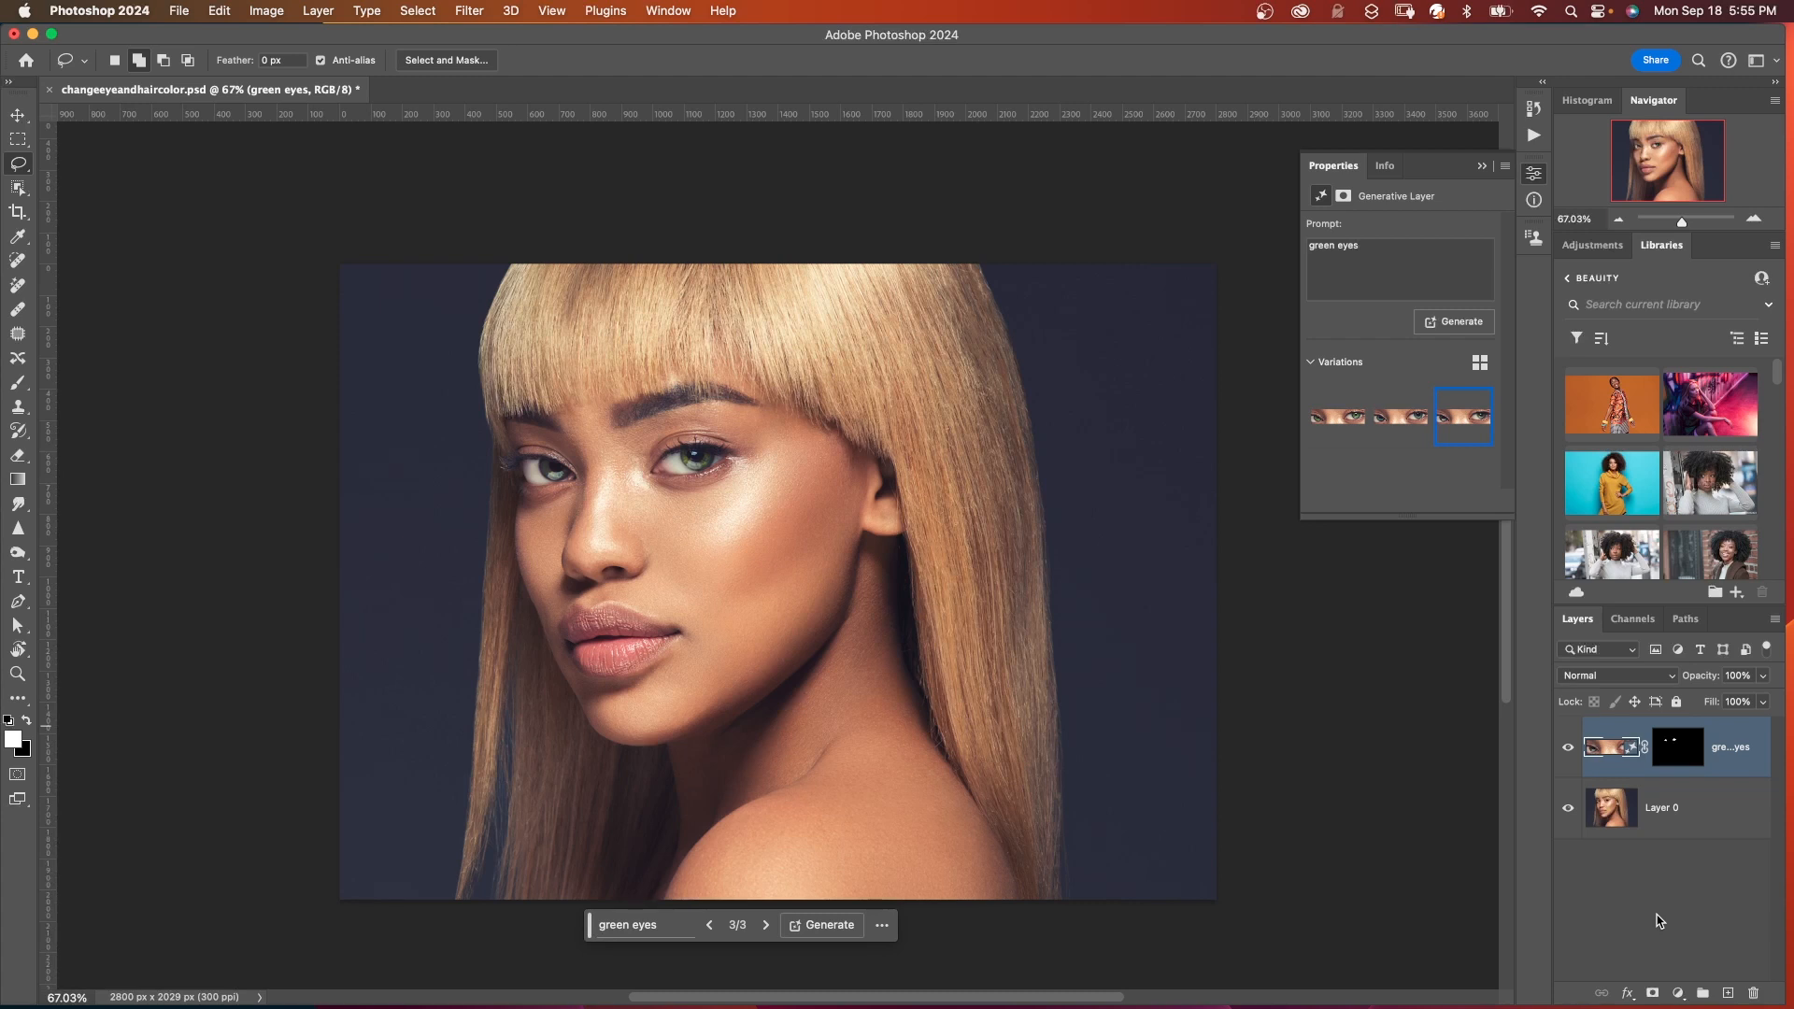
mouse_move(517, 266)
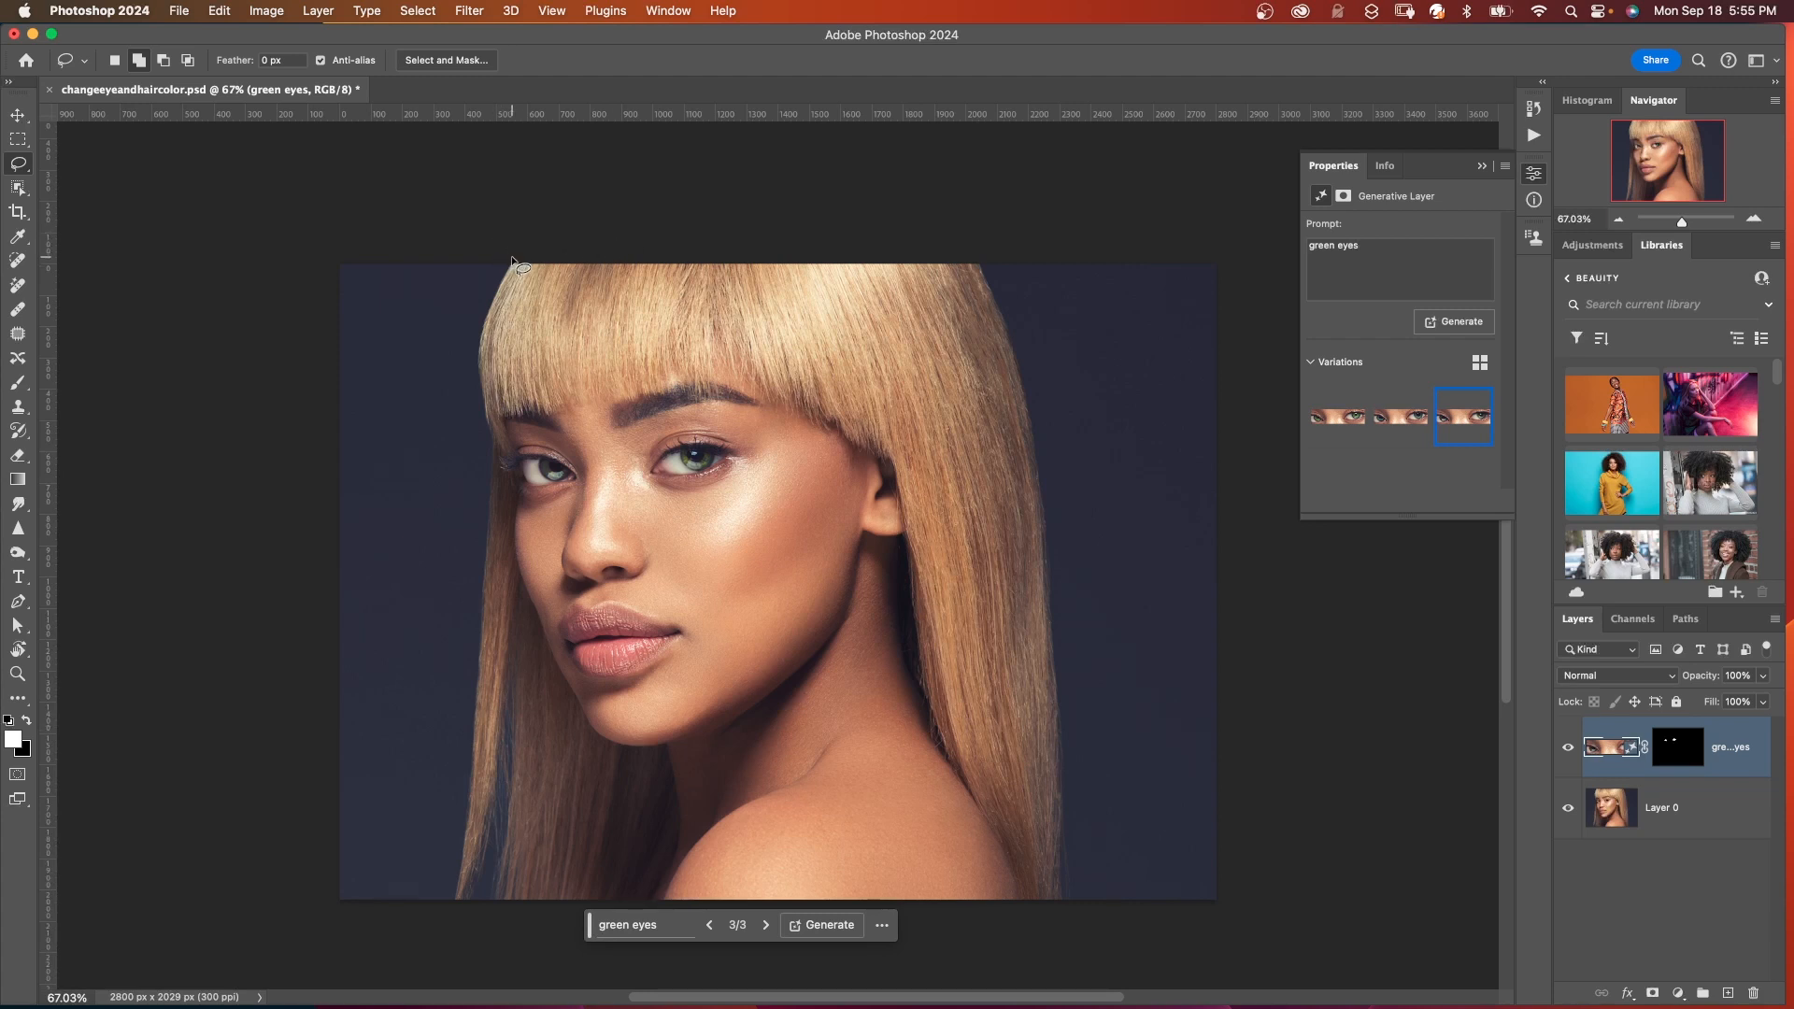
Step: Lasso the hair around the face and generative-fill it with 'red hair'
drag(522, 265, 772, 406)
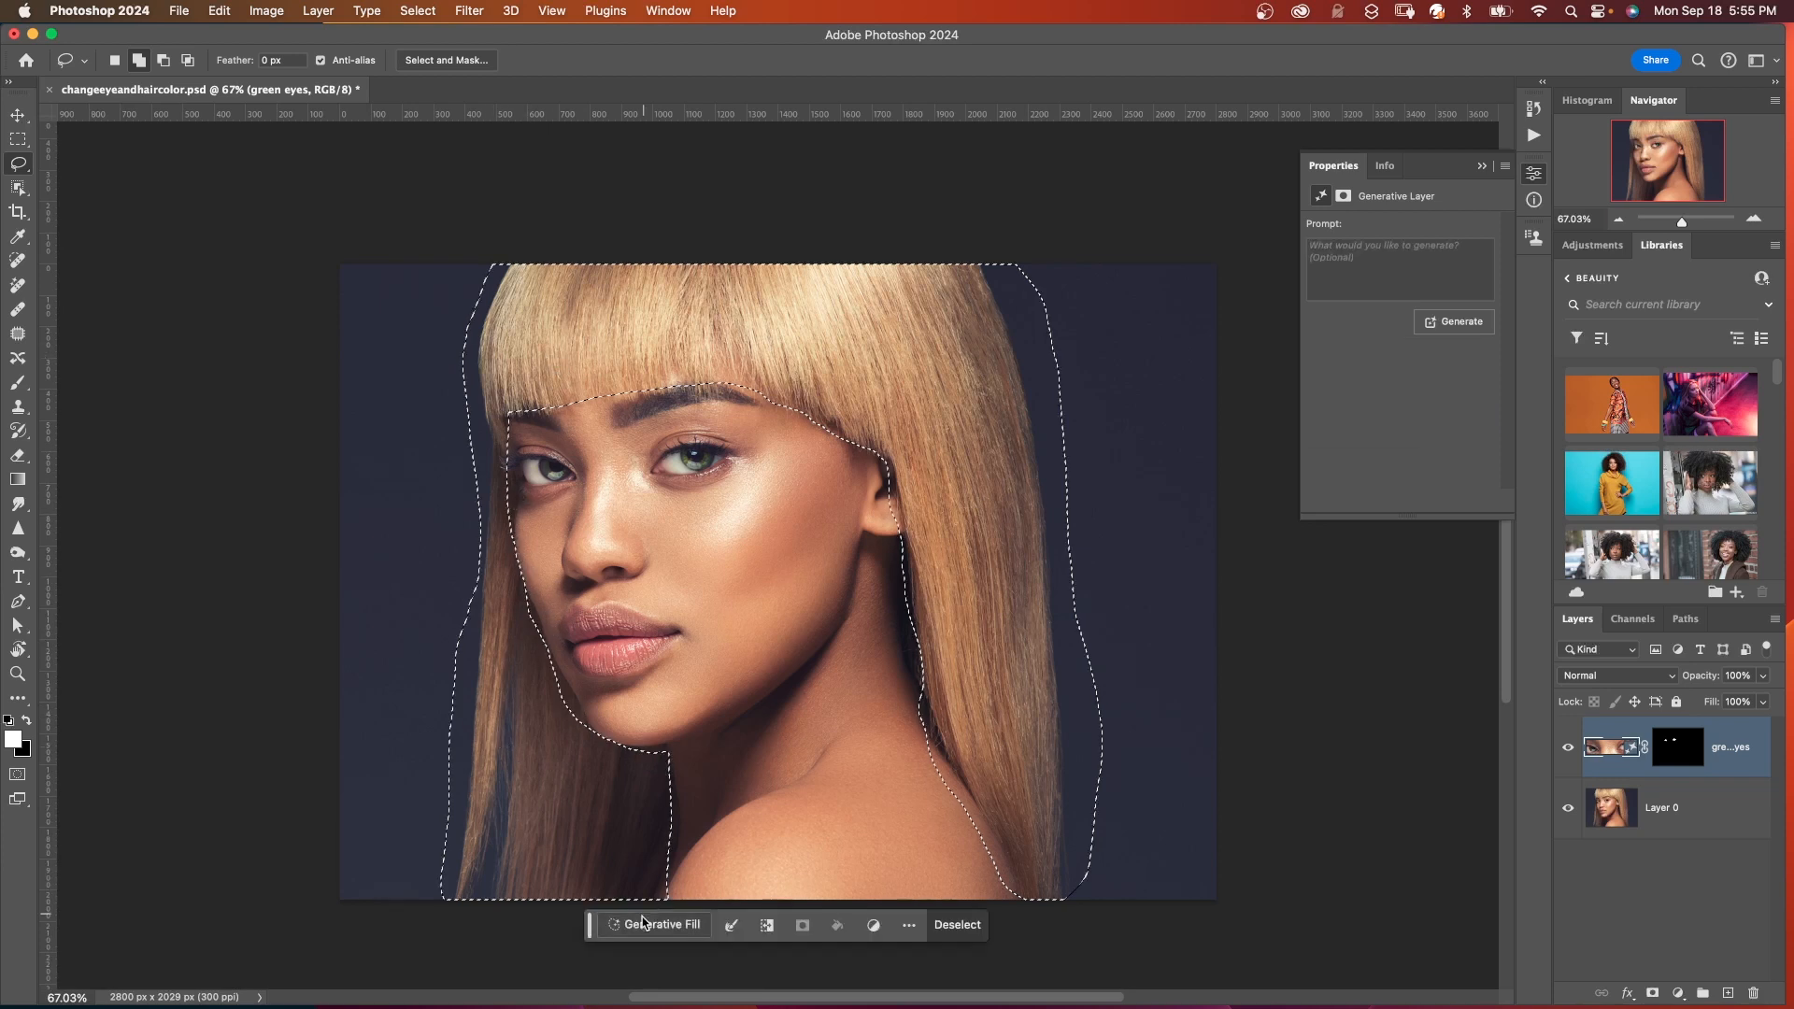
text(red h)
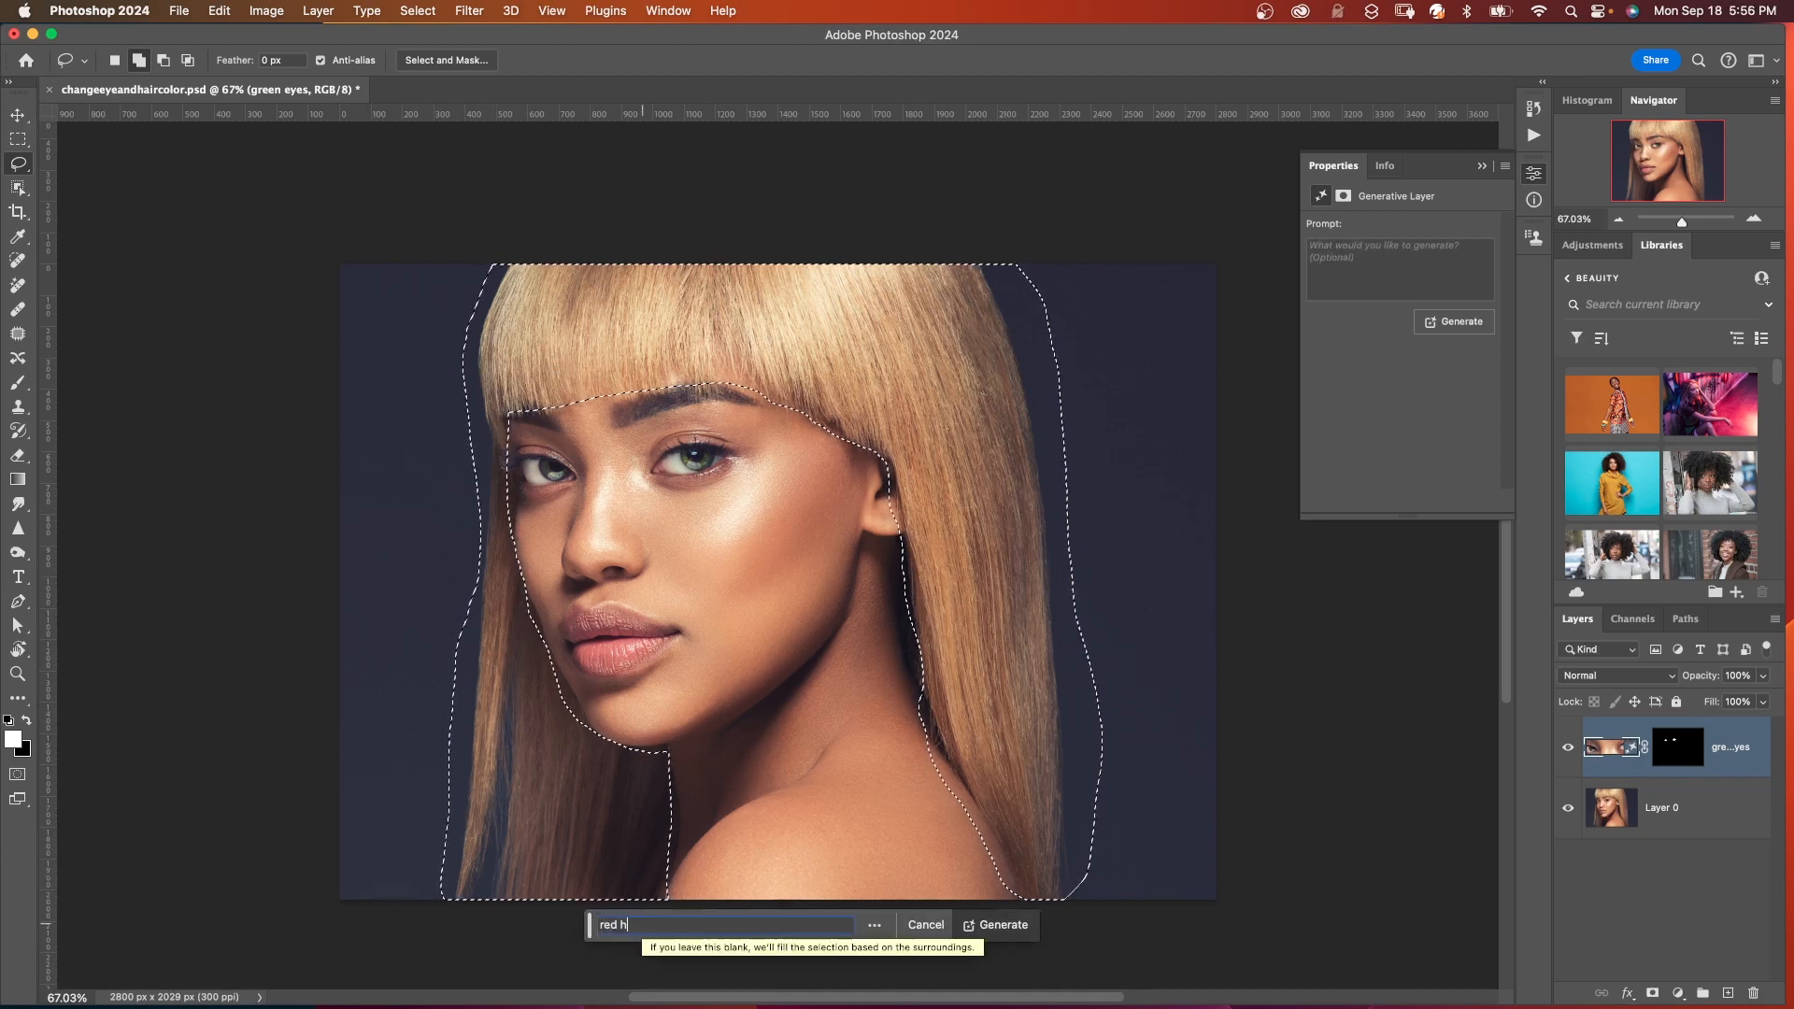
click(992, 925)
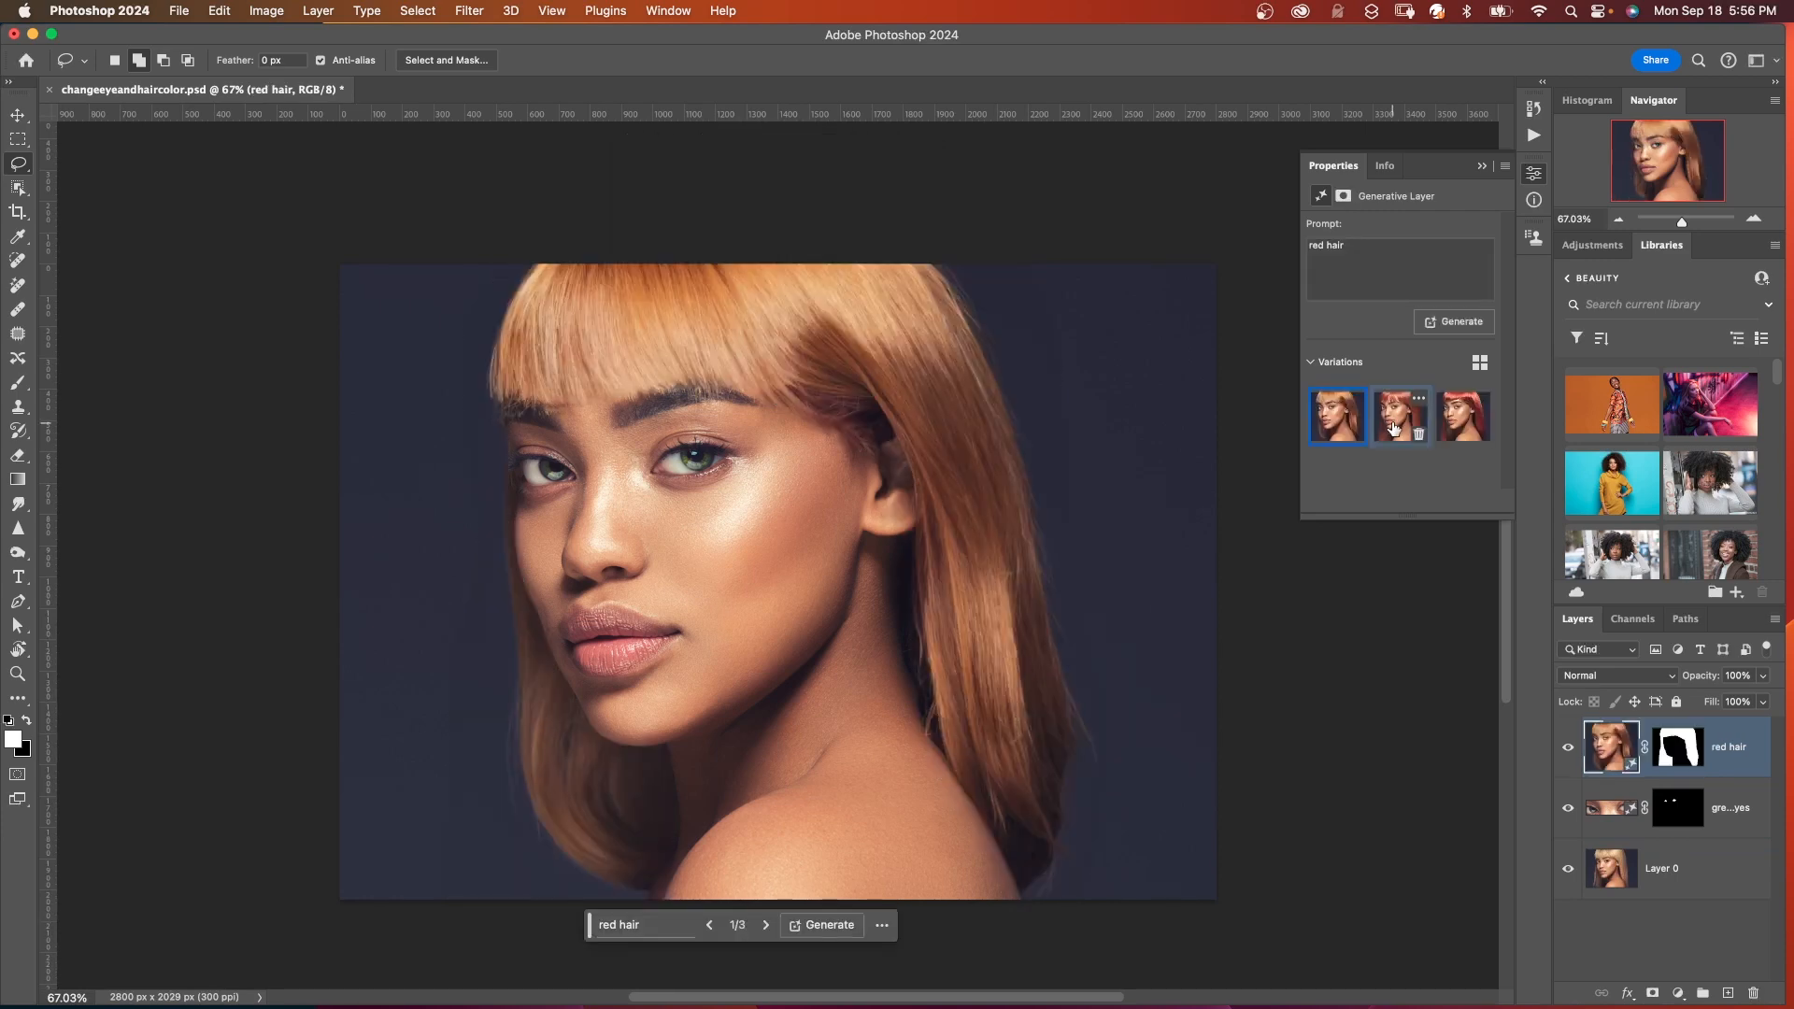
Step: Browse the red-hair variations, keep the second, and start editing the prompt
click(1462, 414)
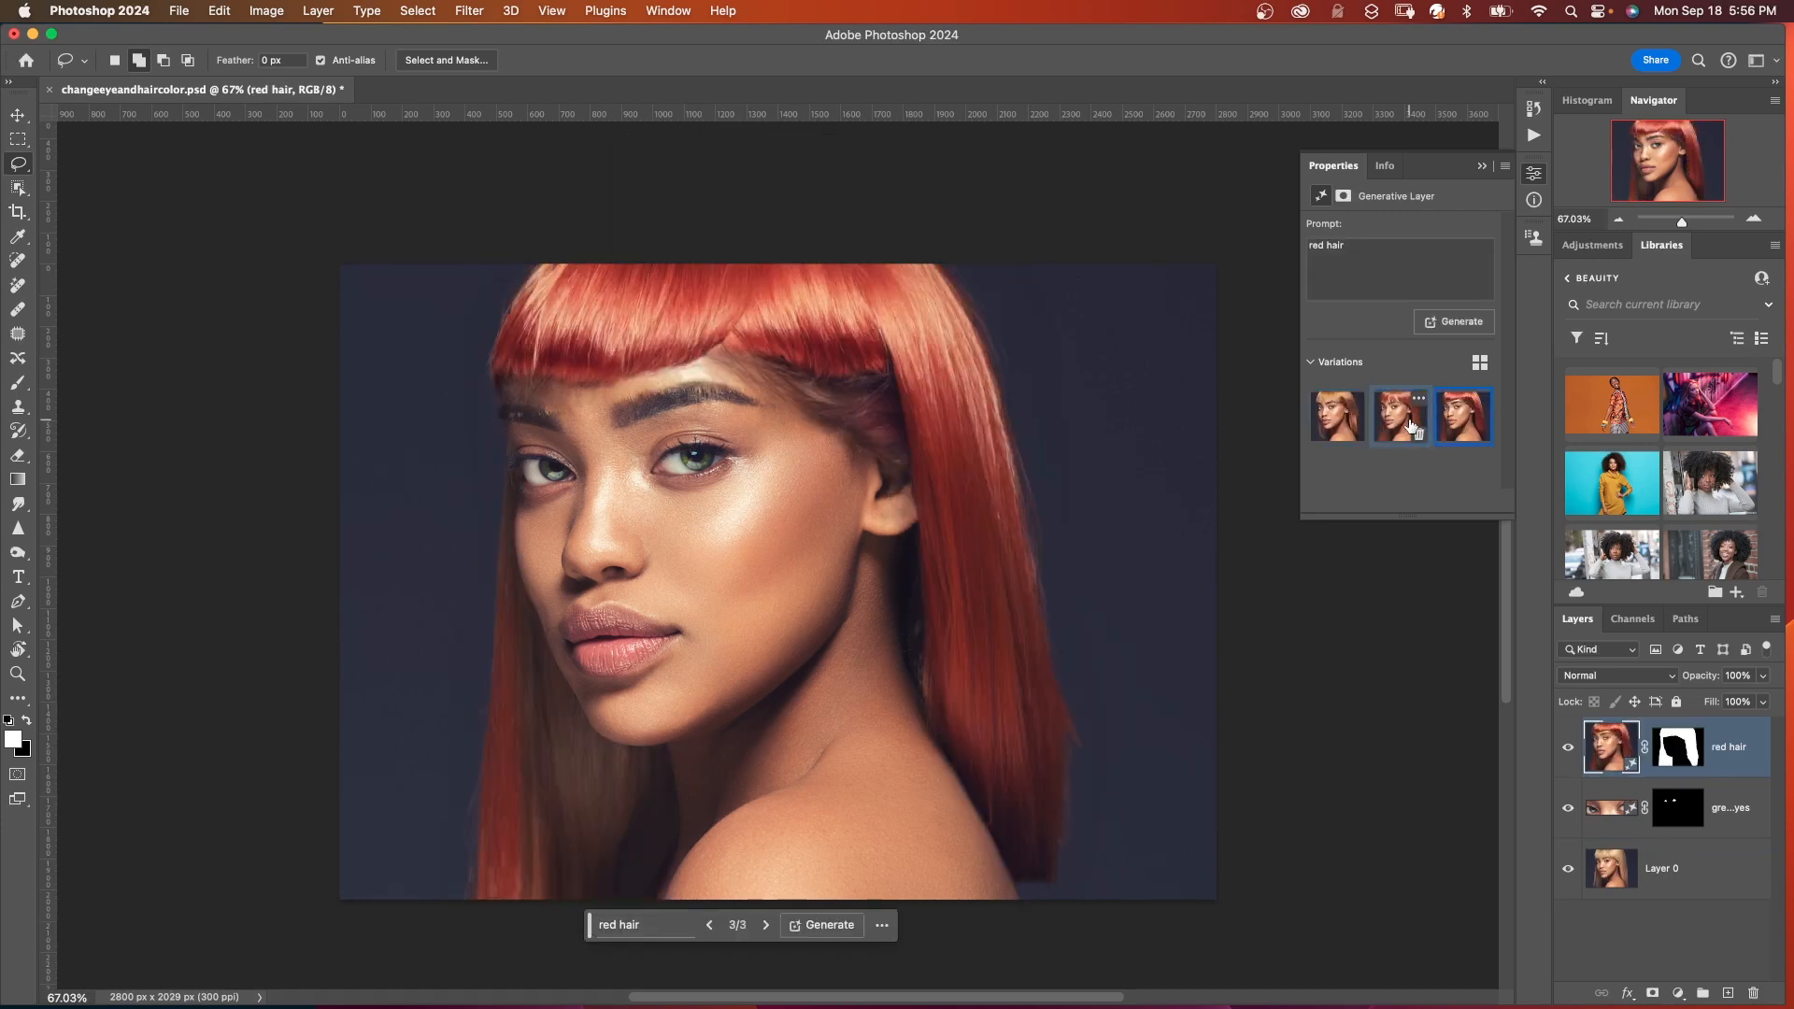
click(1400, 415)
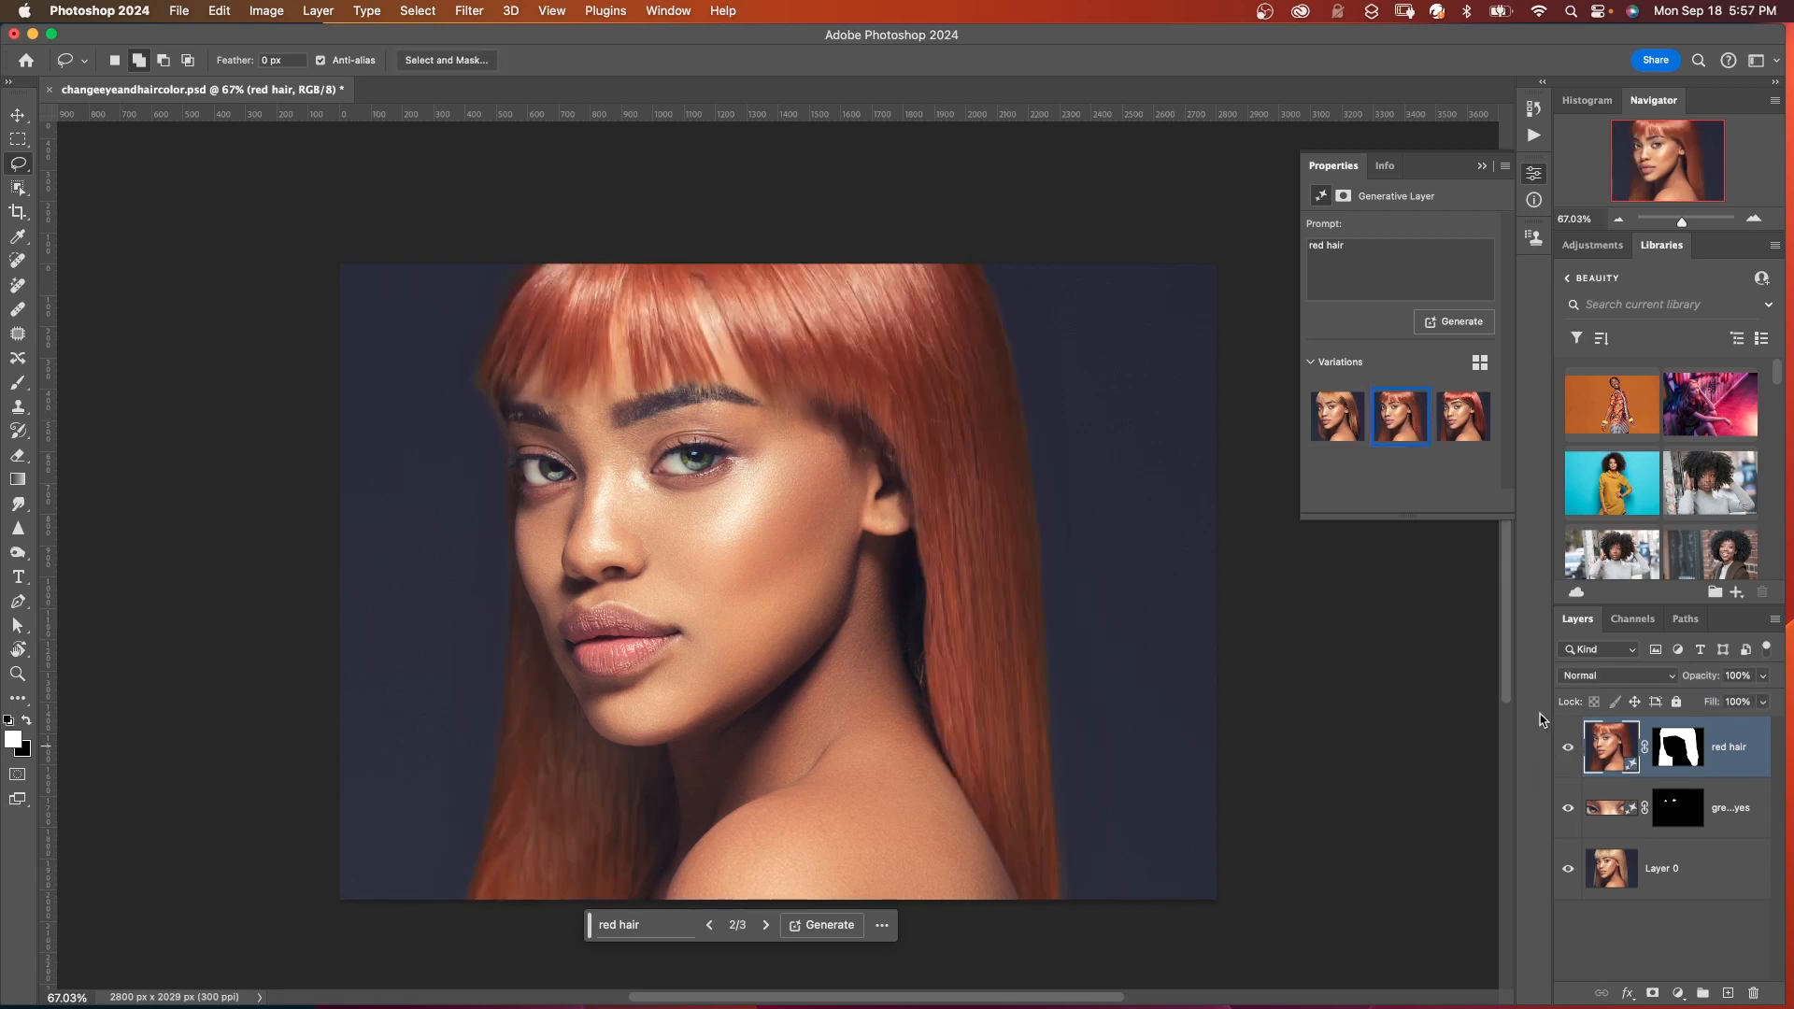
click(647, 925)
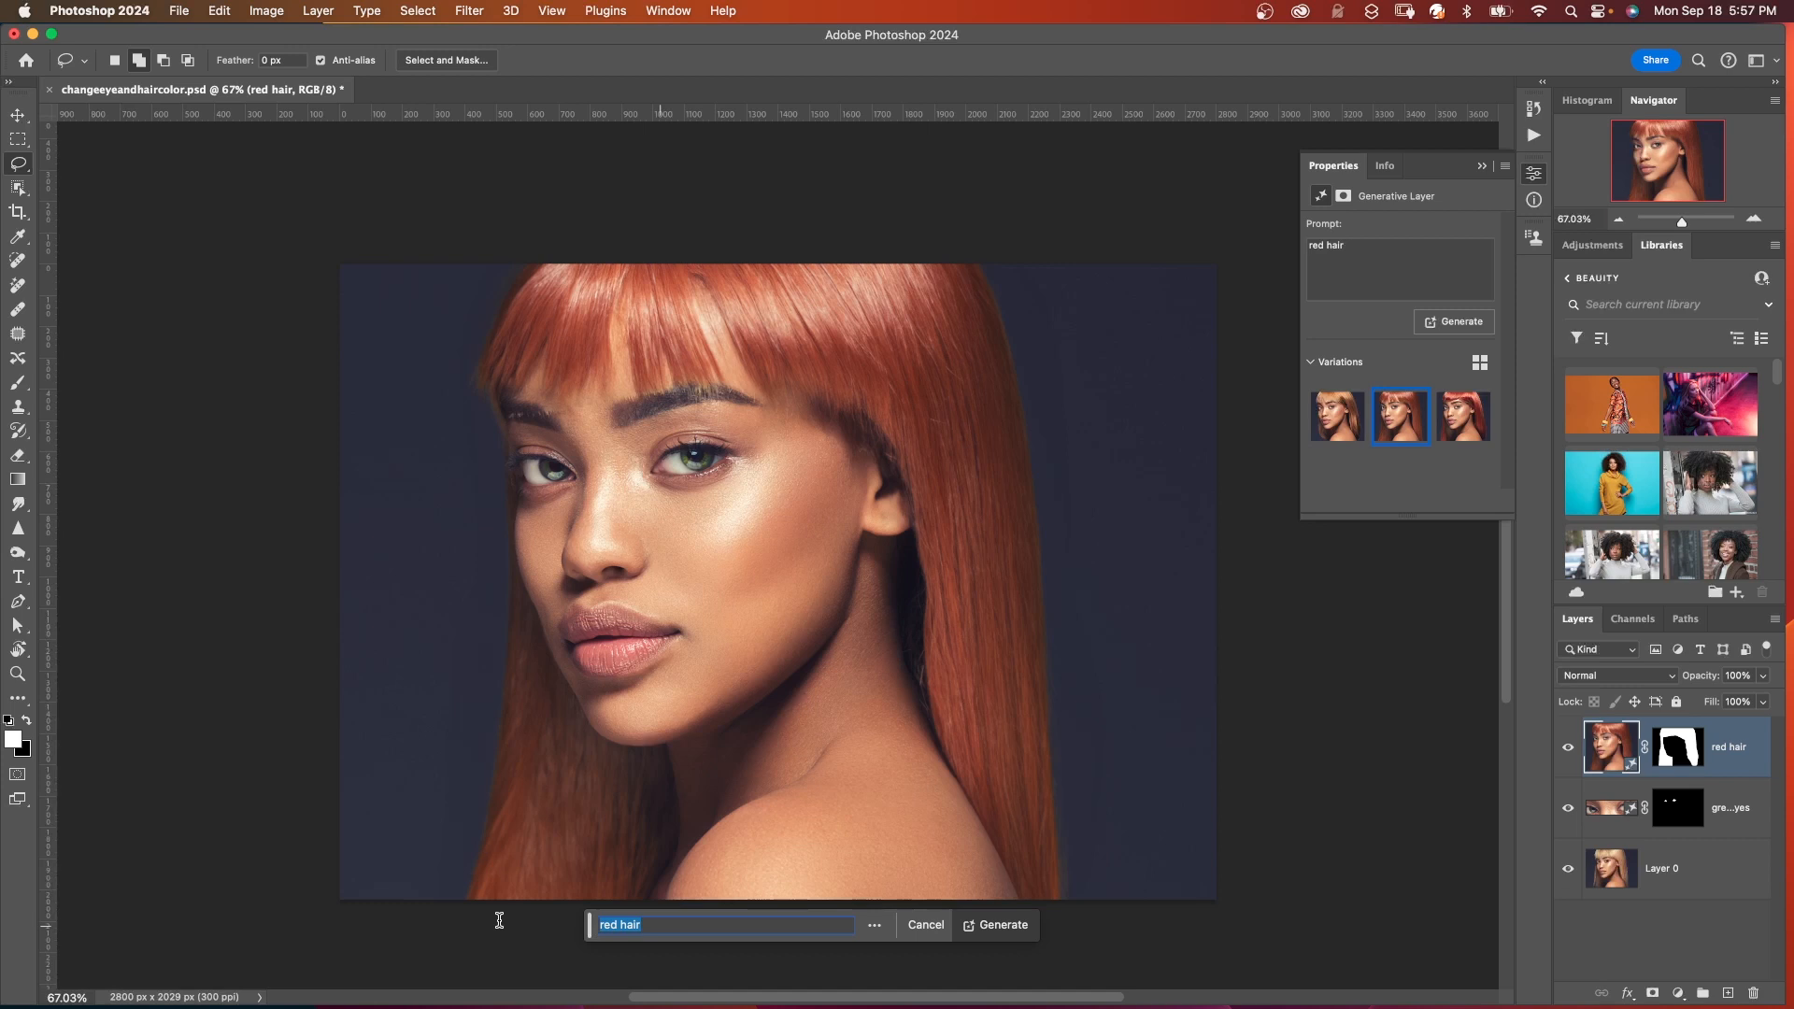
Step: Generate 'brown hair' variations and toggle the layer to compare with the original blonde
click(1001, 925)
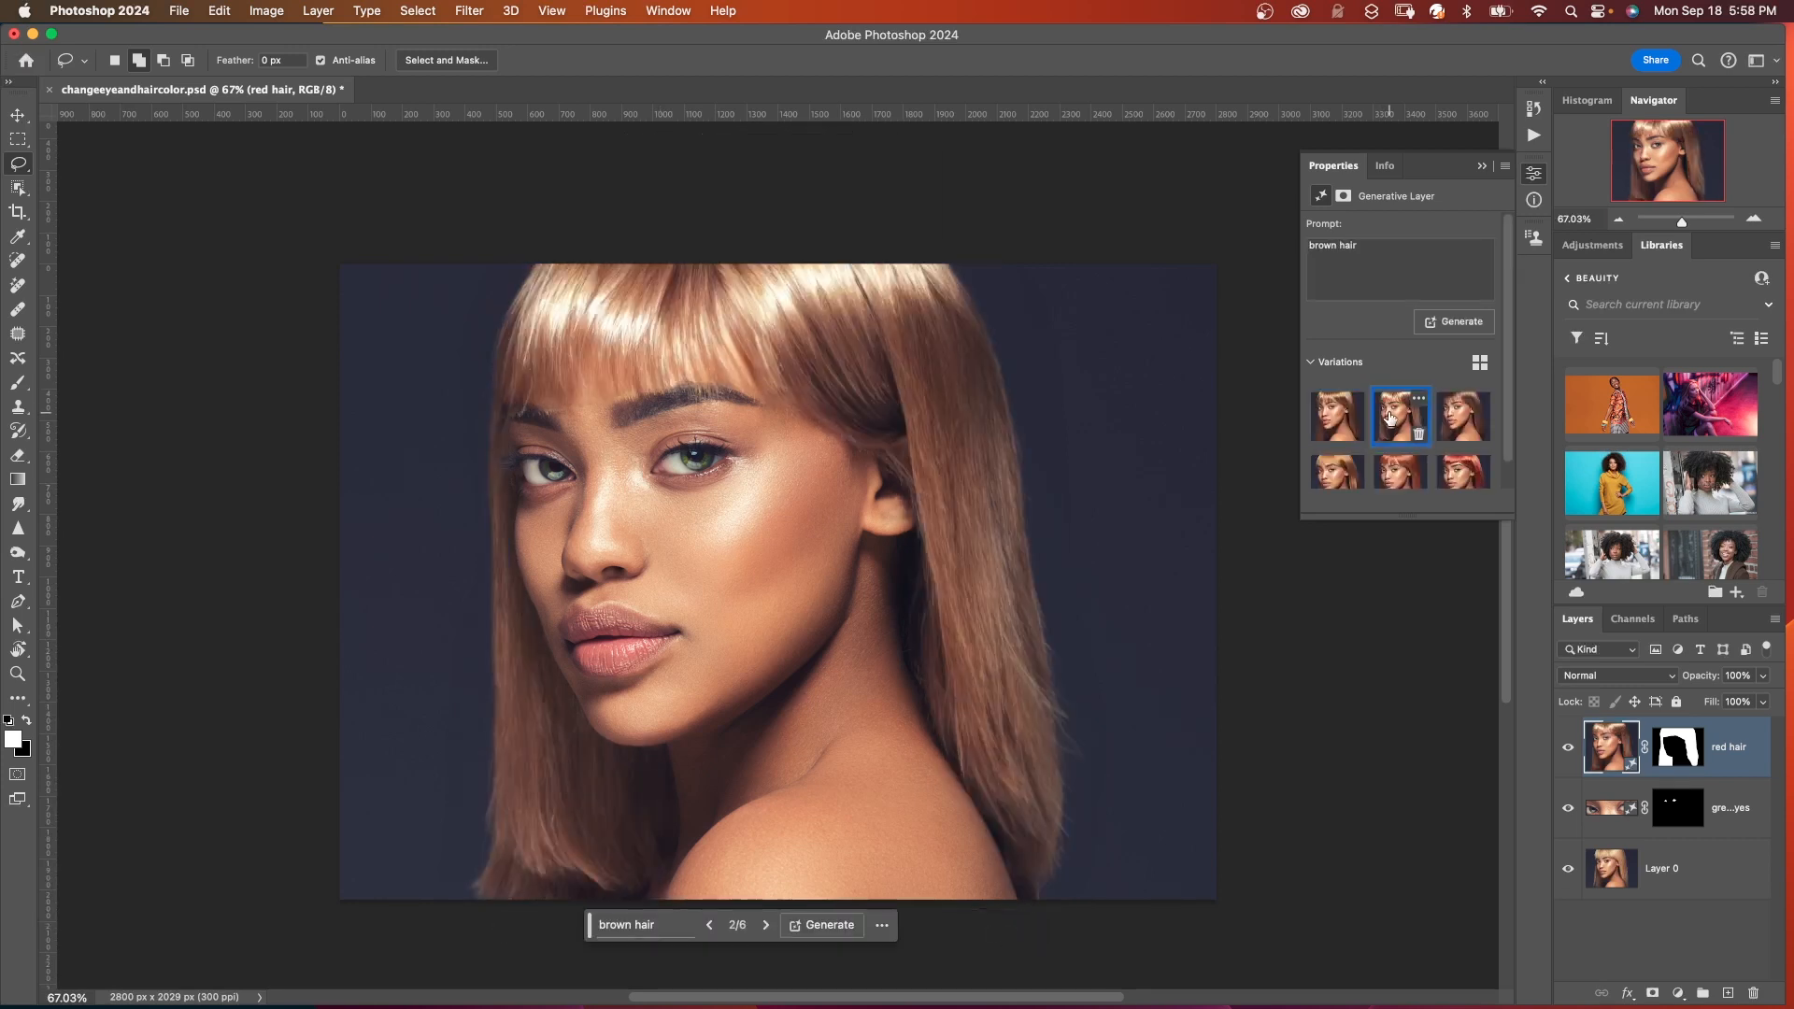
click(1334, 415)
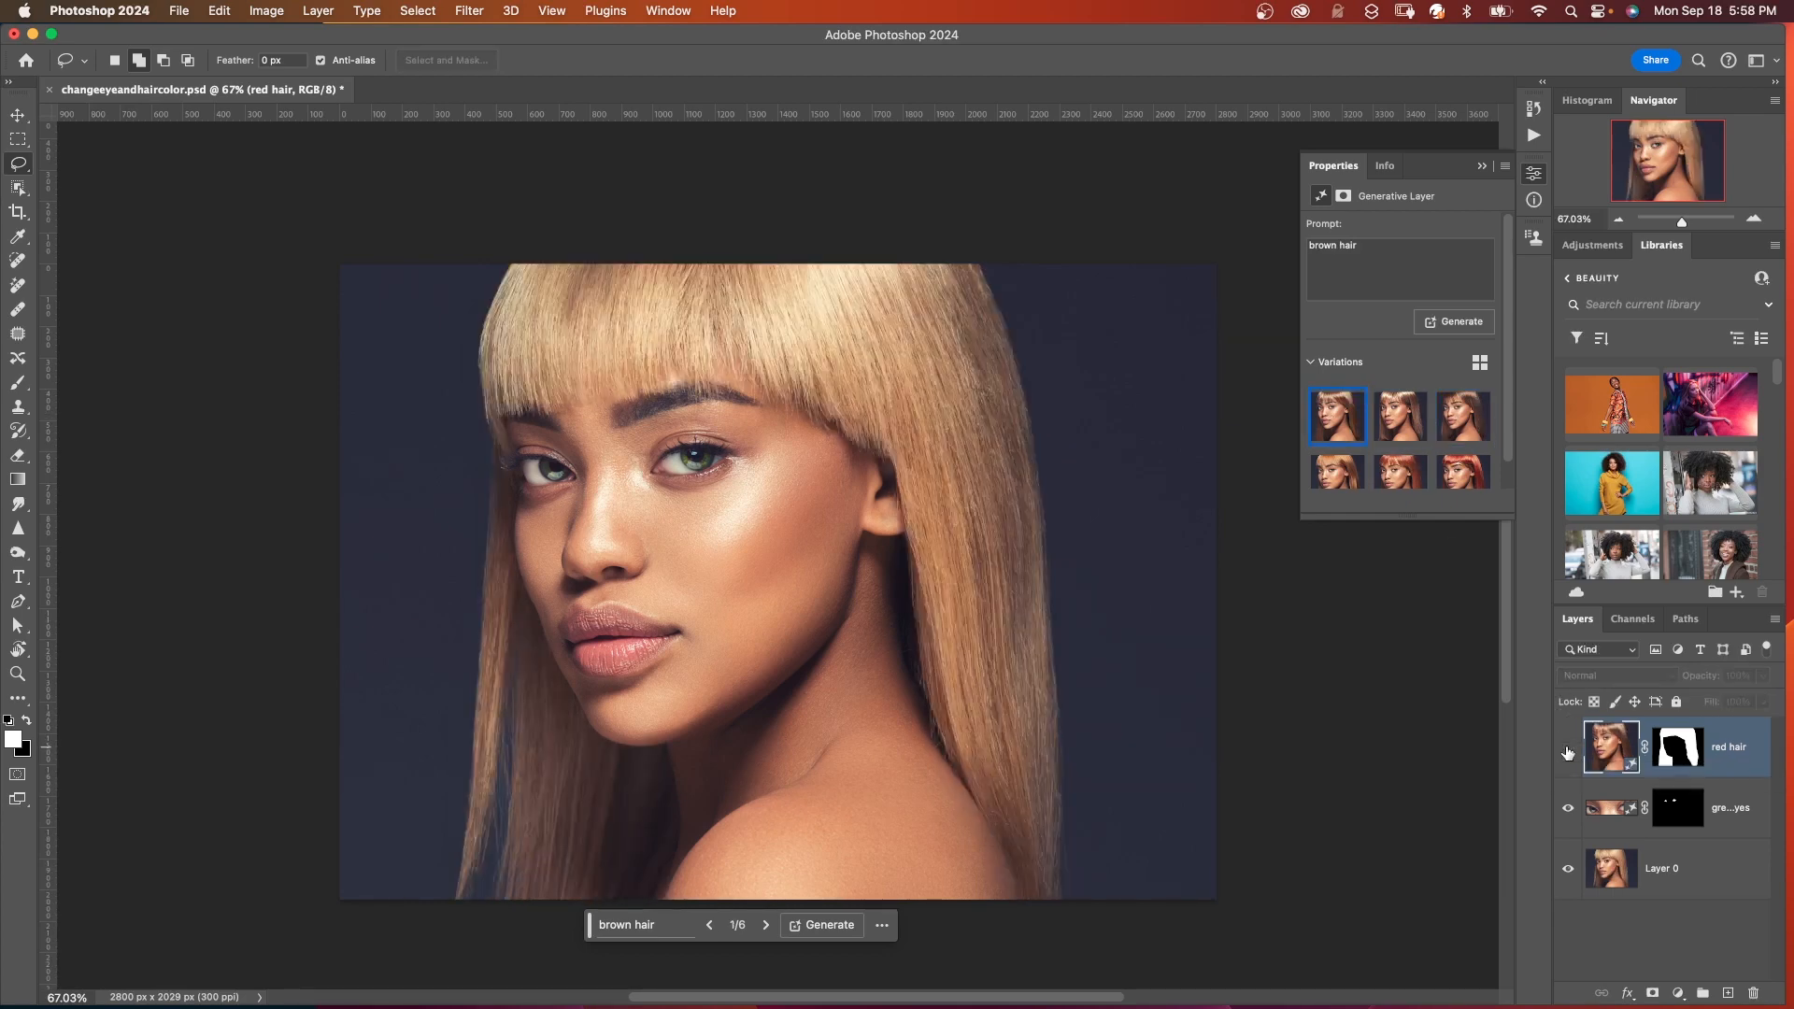
click(1568, 752)
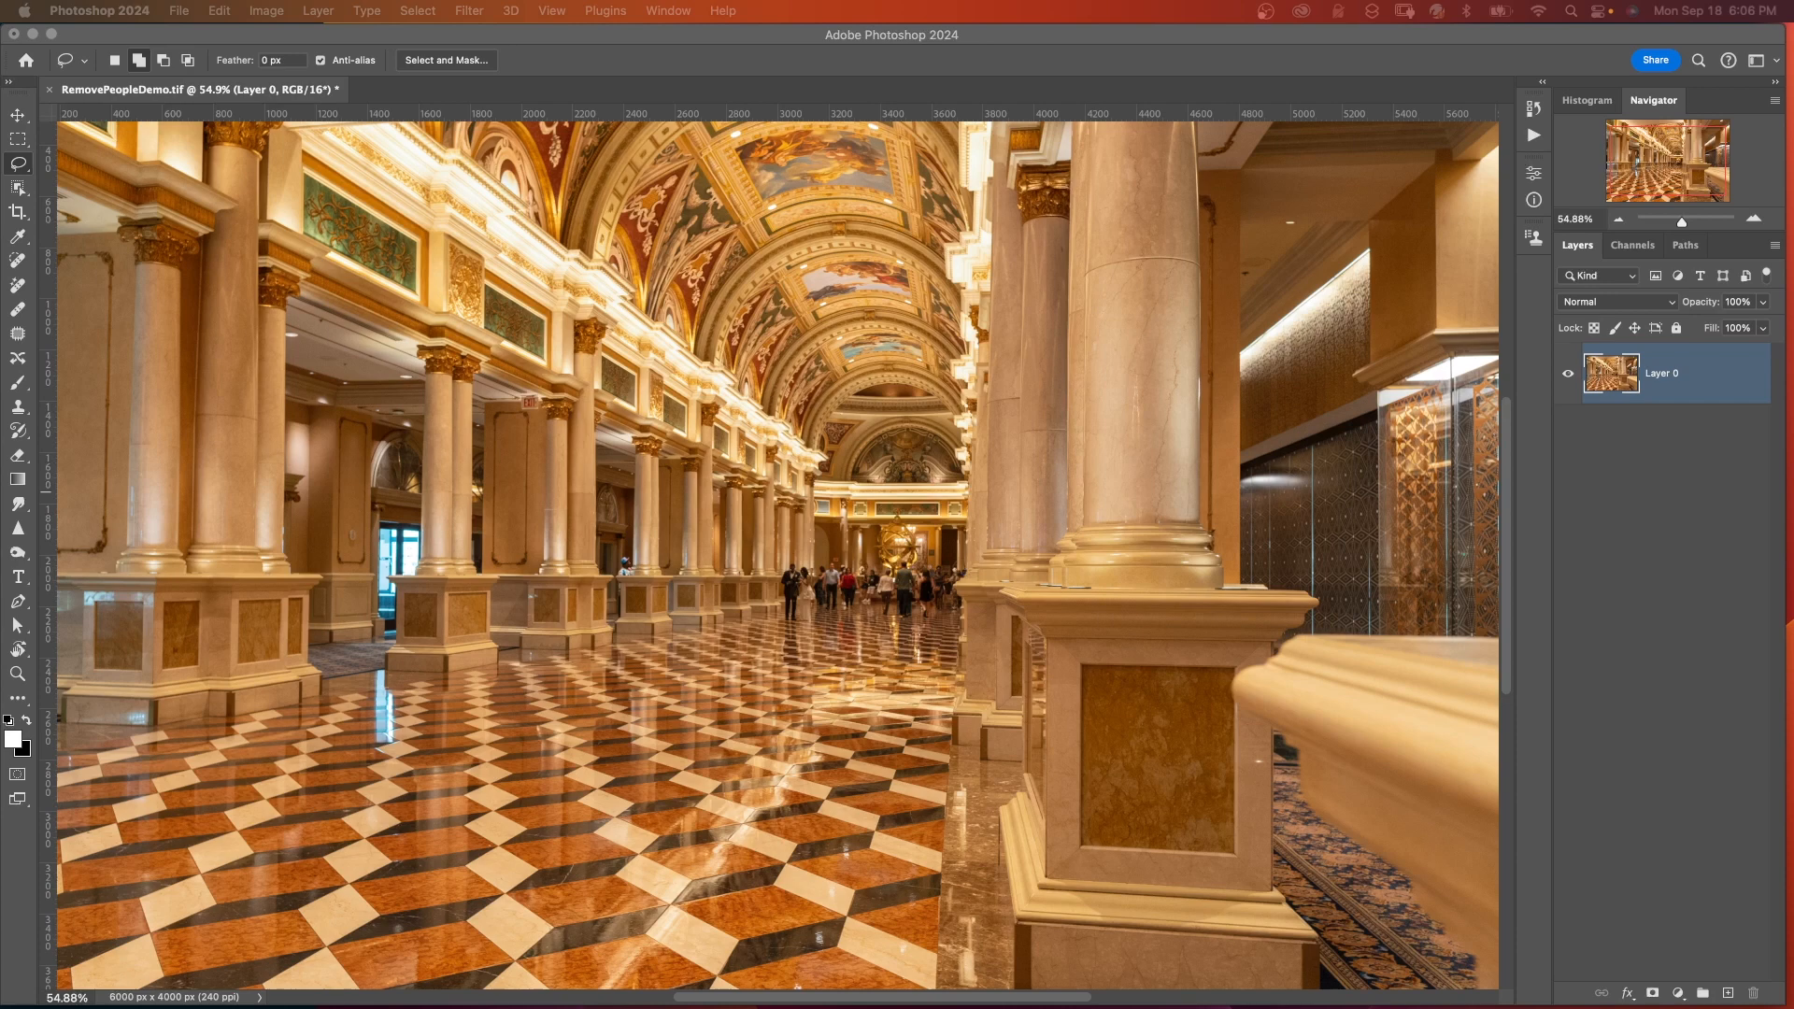
mouse_move(903, 635)
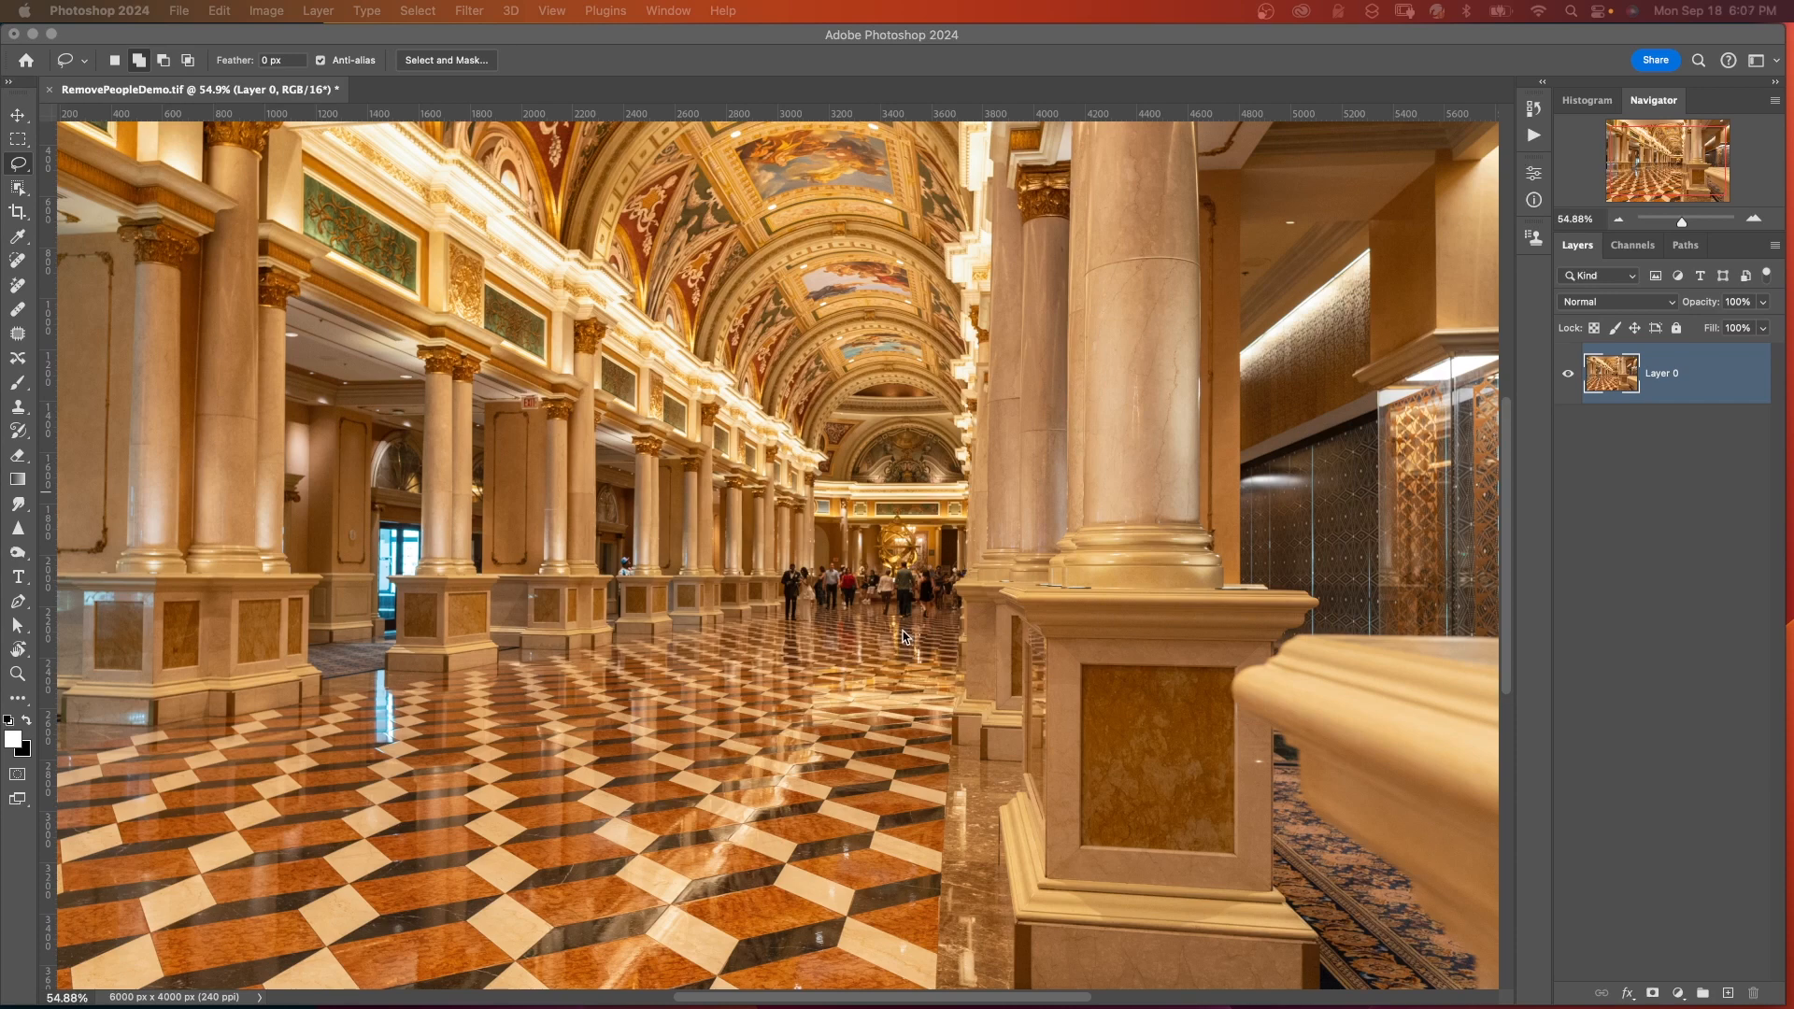
mouse_move(848, 630)
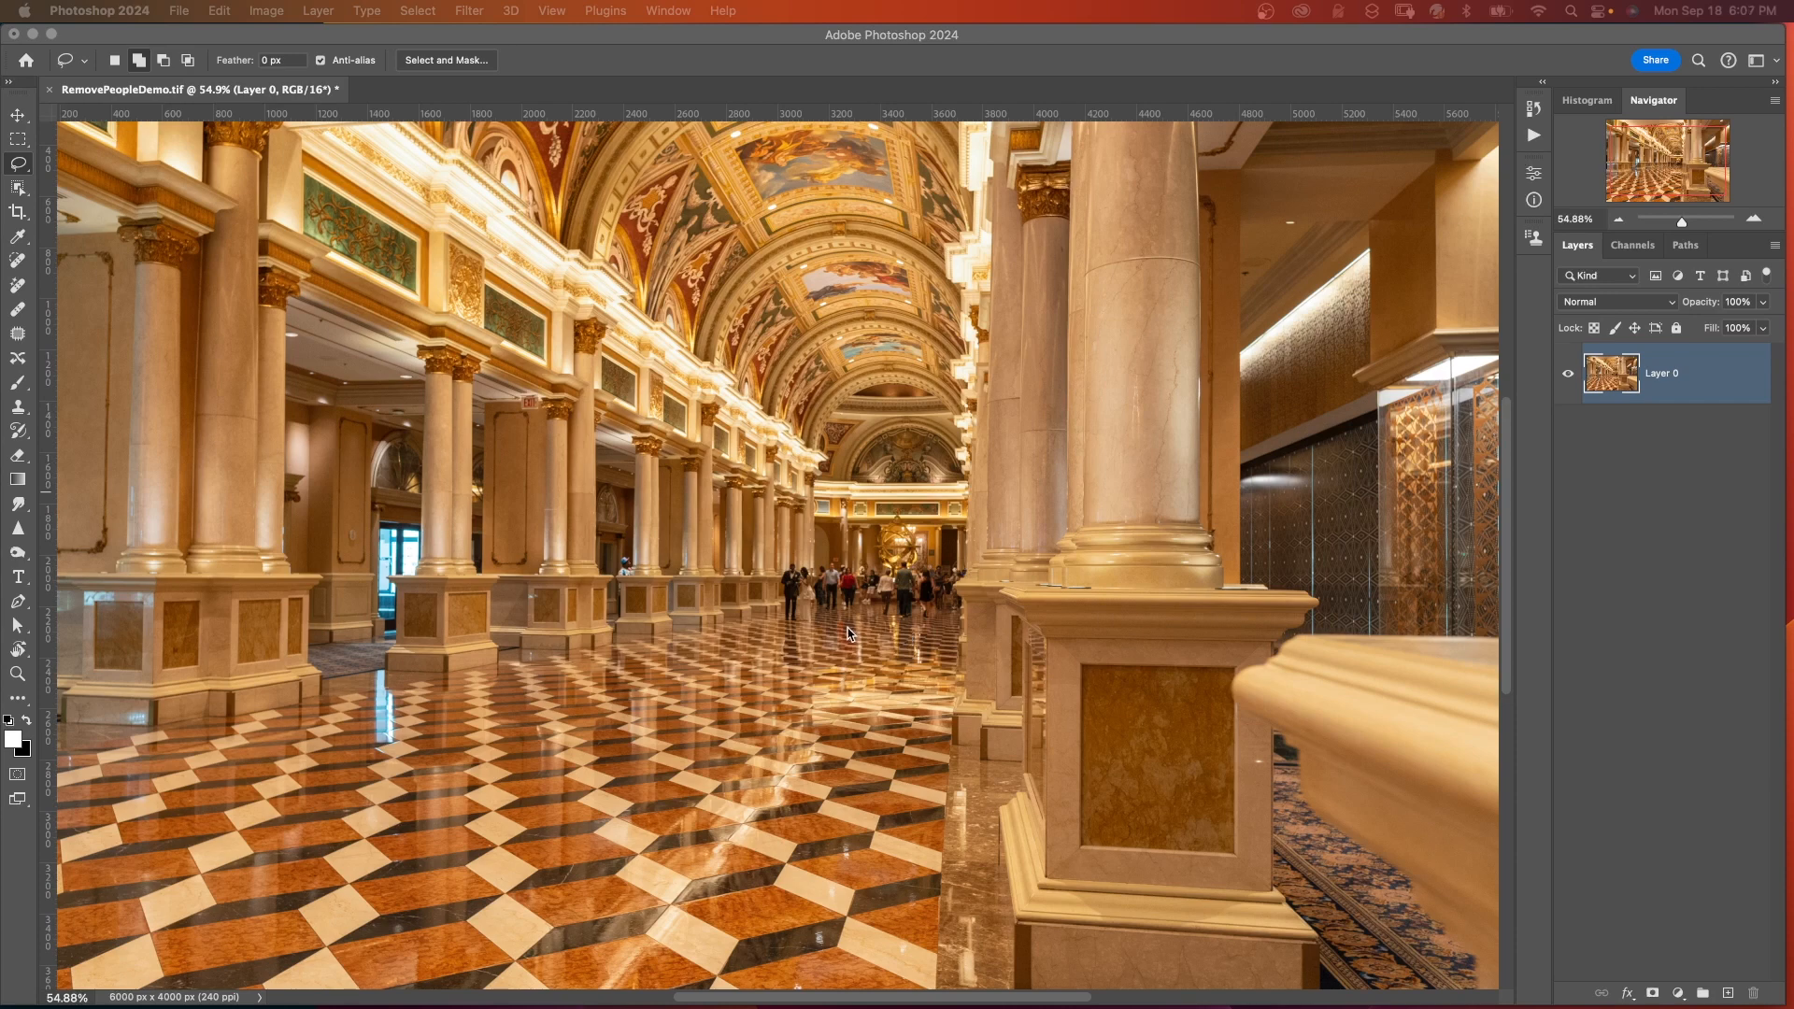
mouse_move(873, 621)
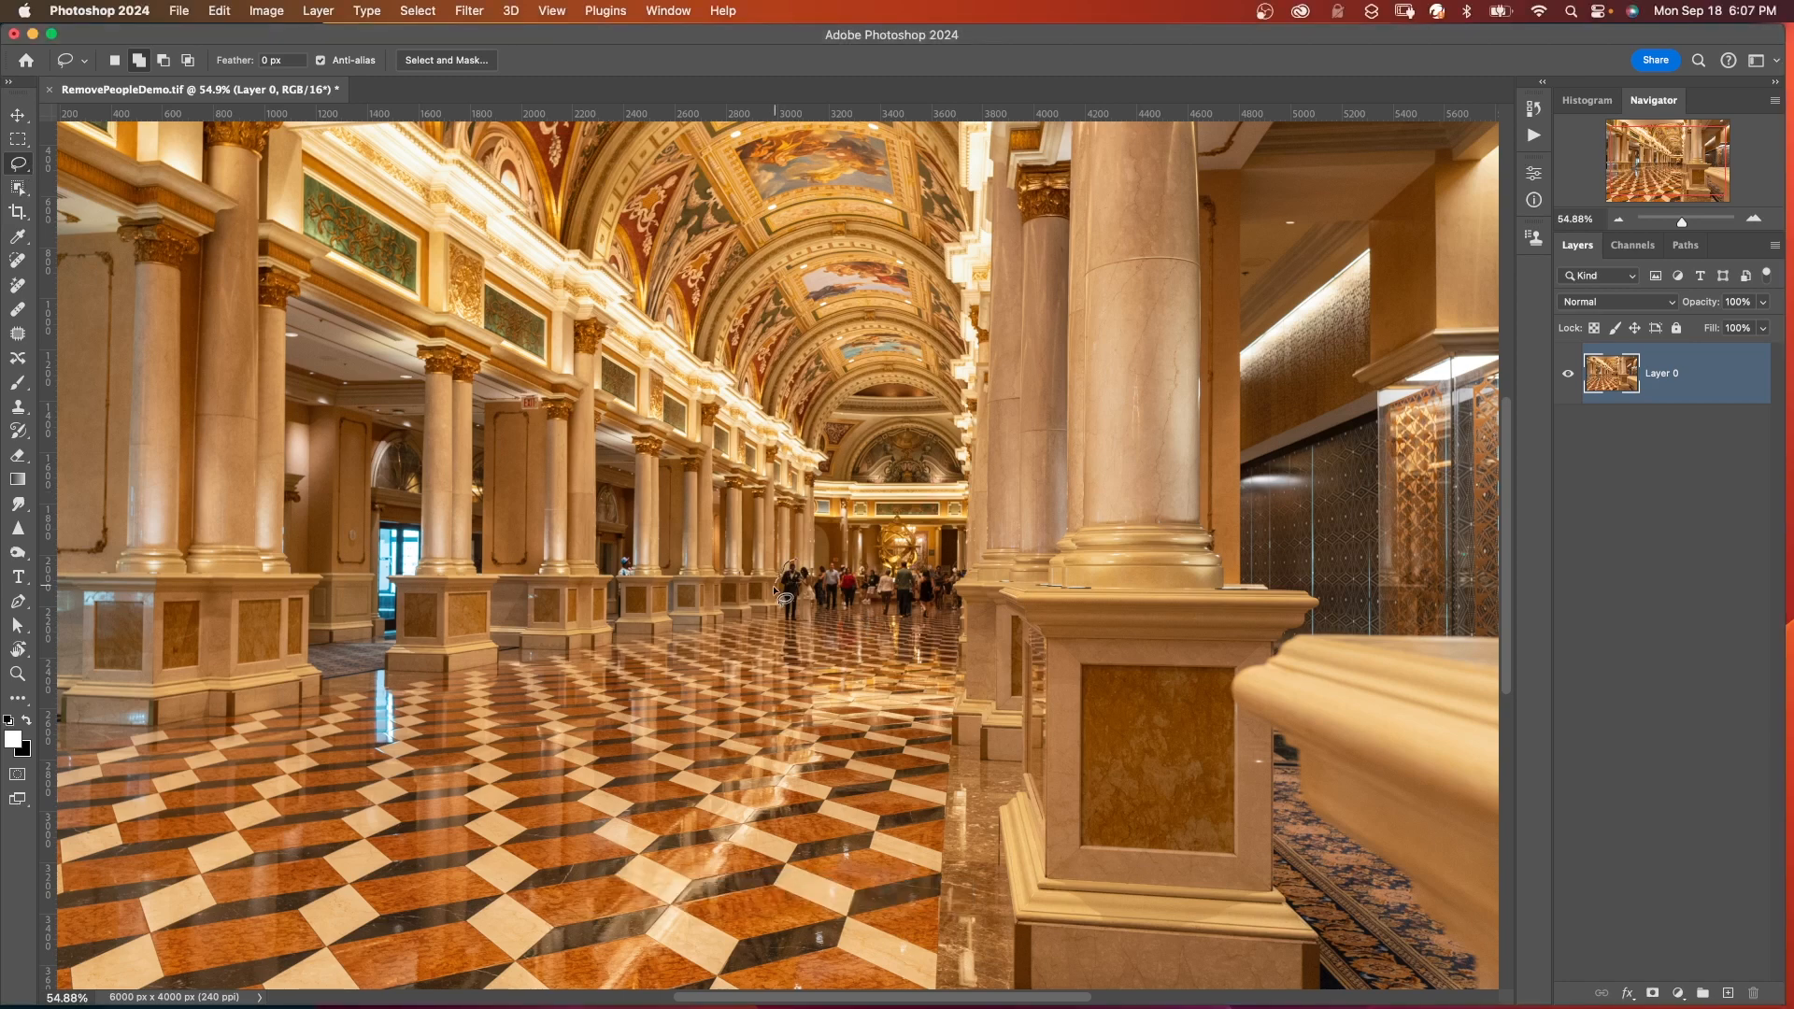
Step: Lasso the distant crowd and generative-fill it with no prompt to remove the people
drag(782, 596, 955, 621)
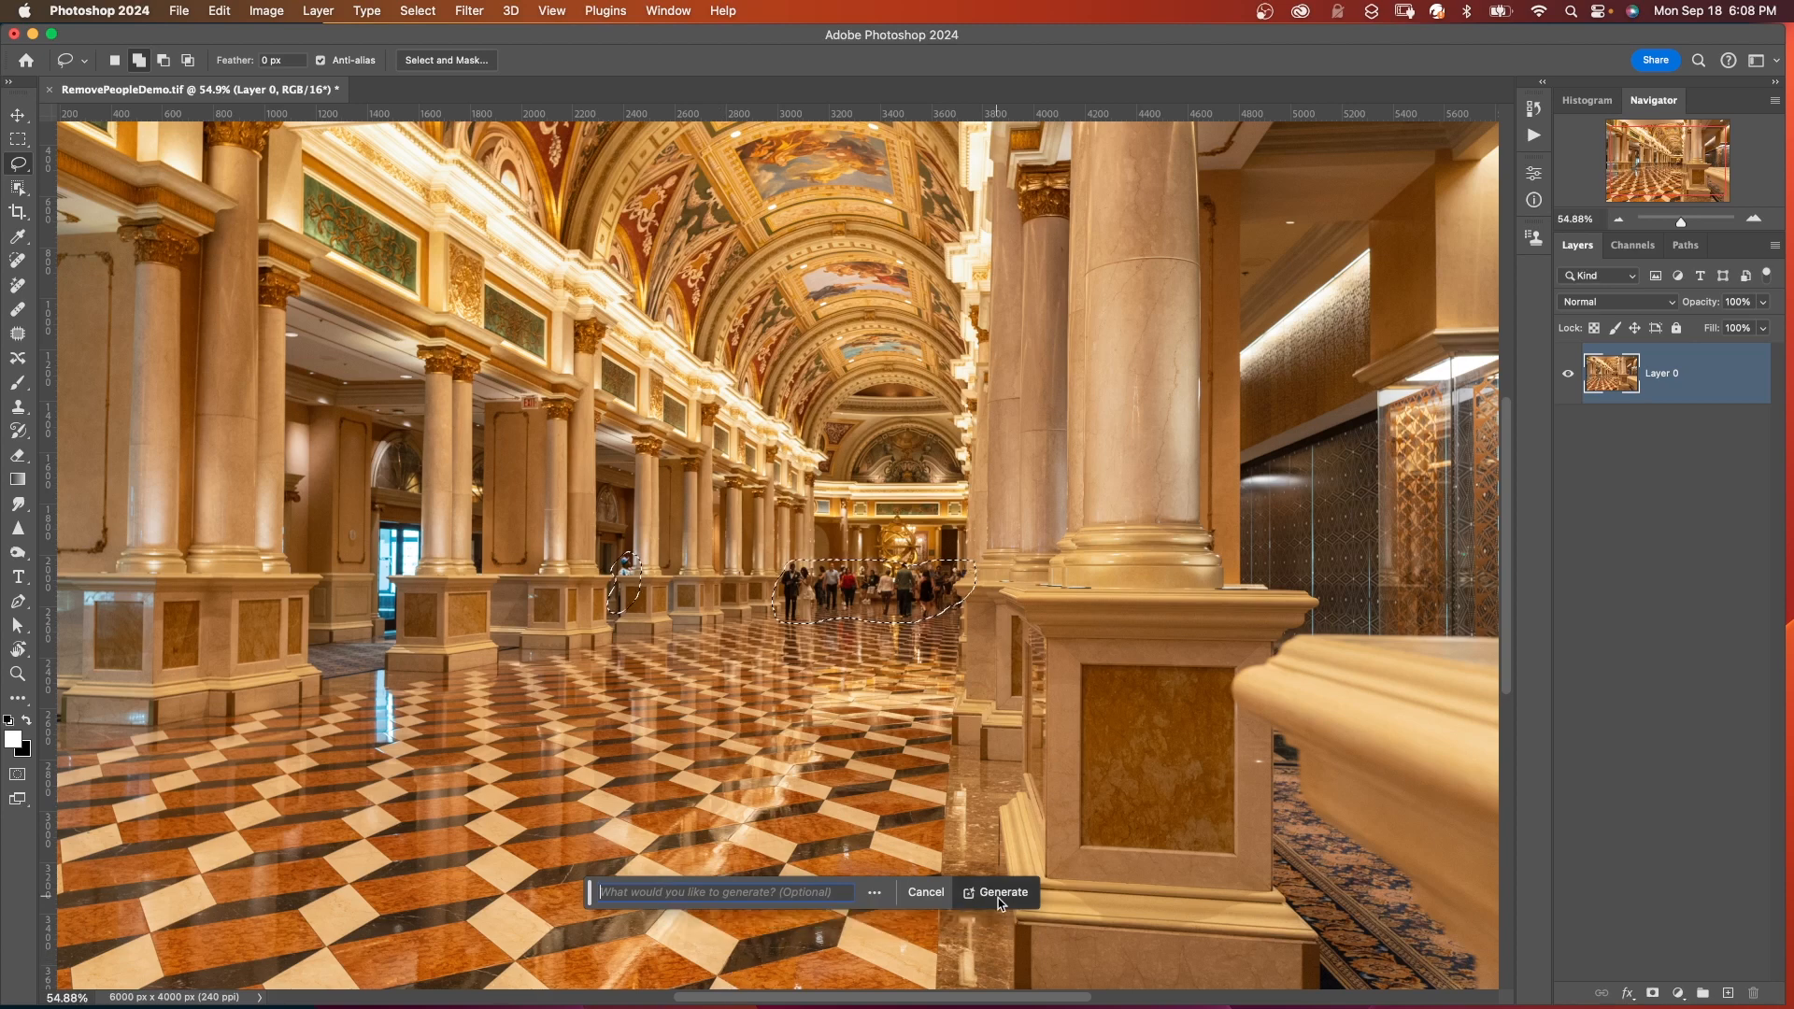
click(1004, 893)
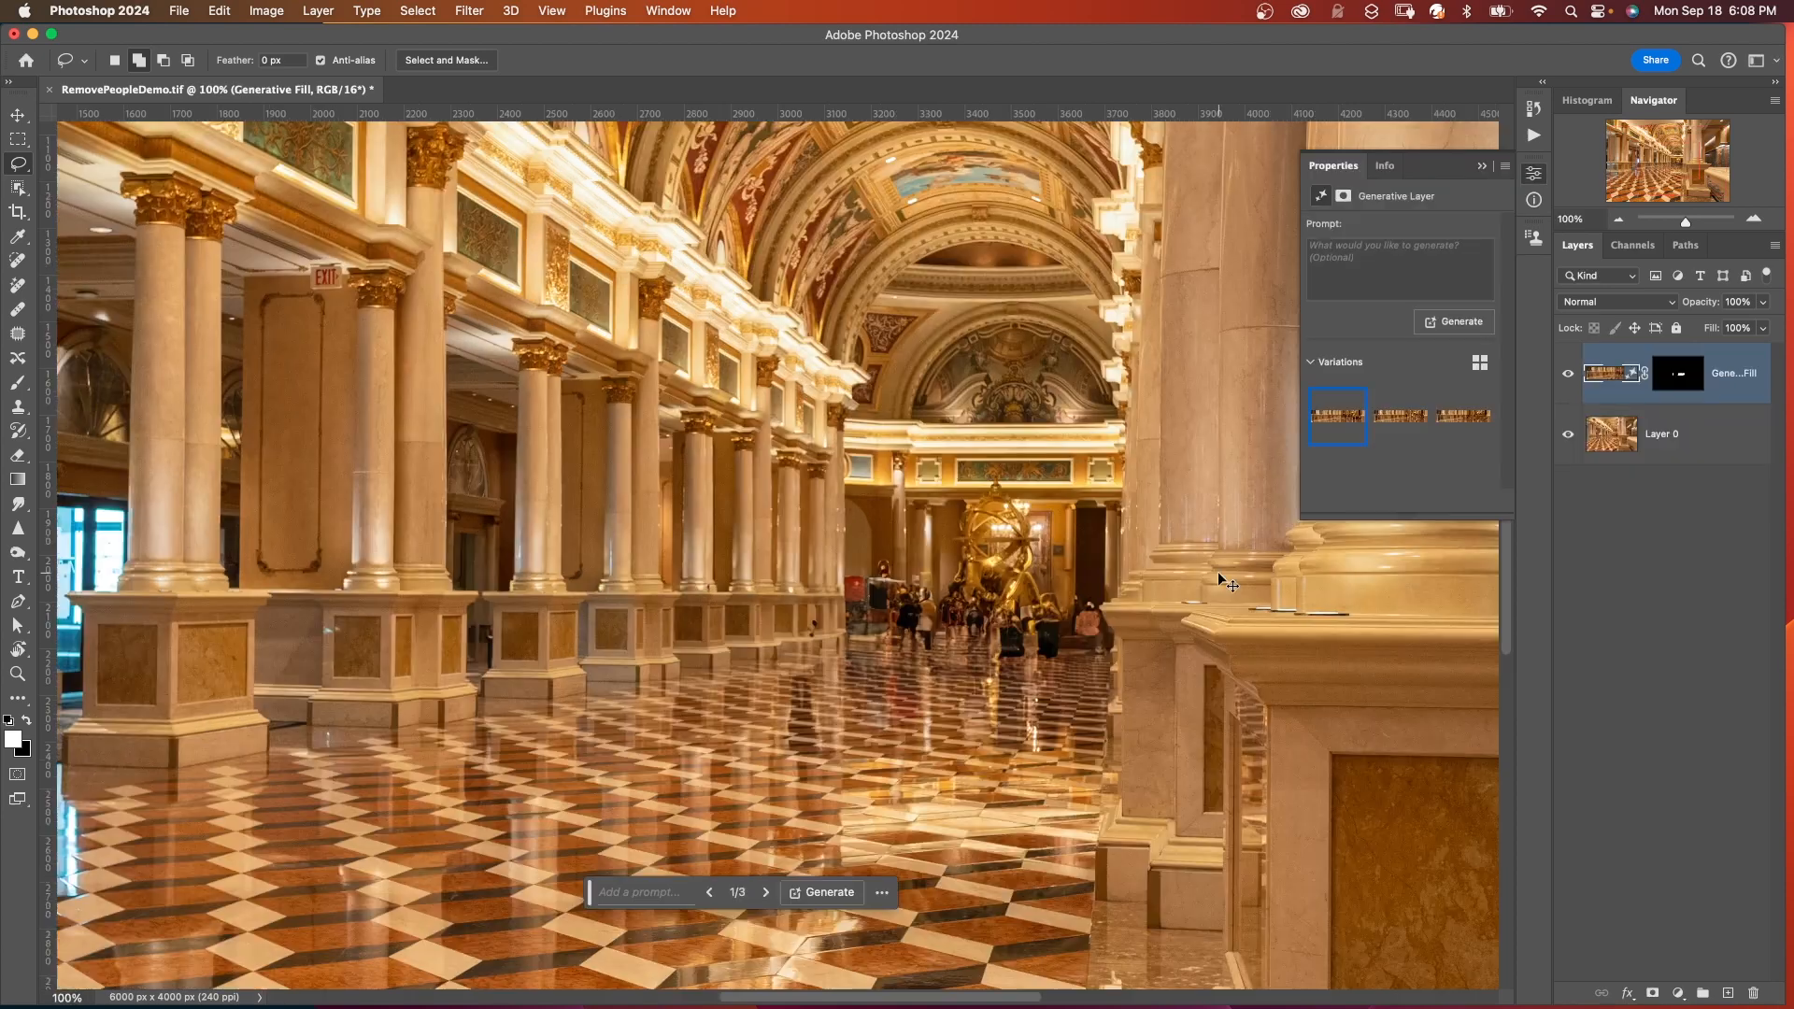
click(1400, 415)
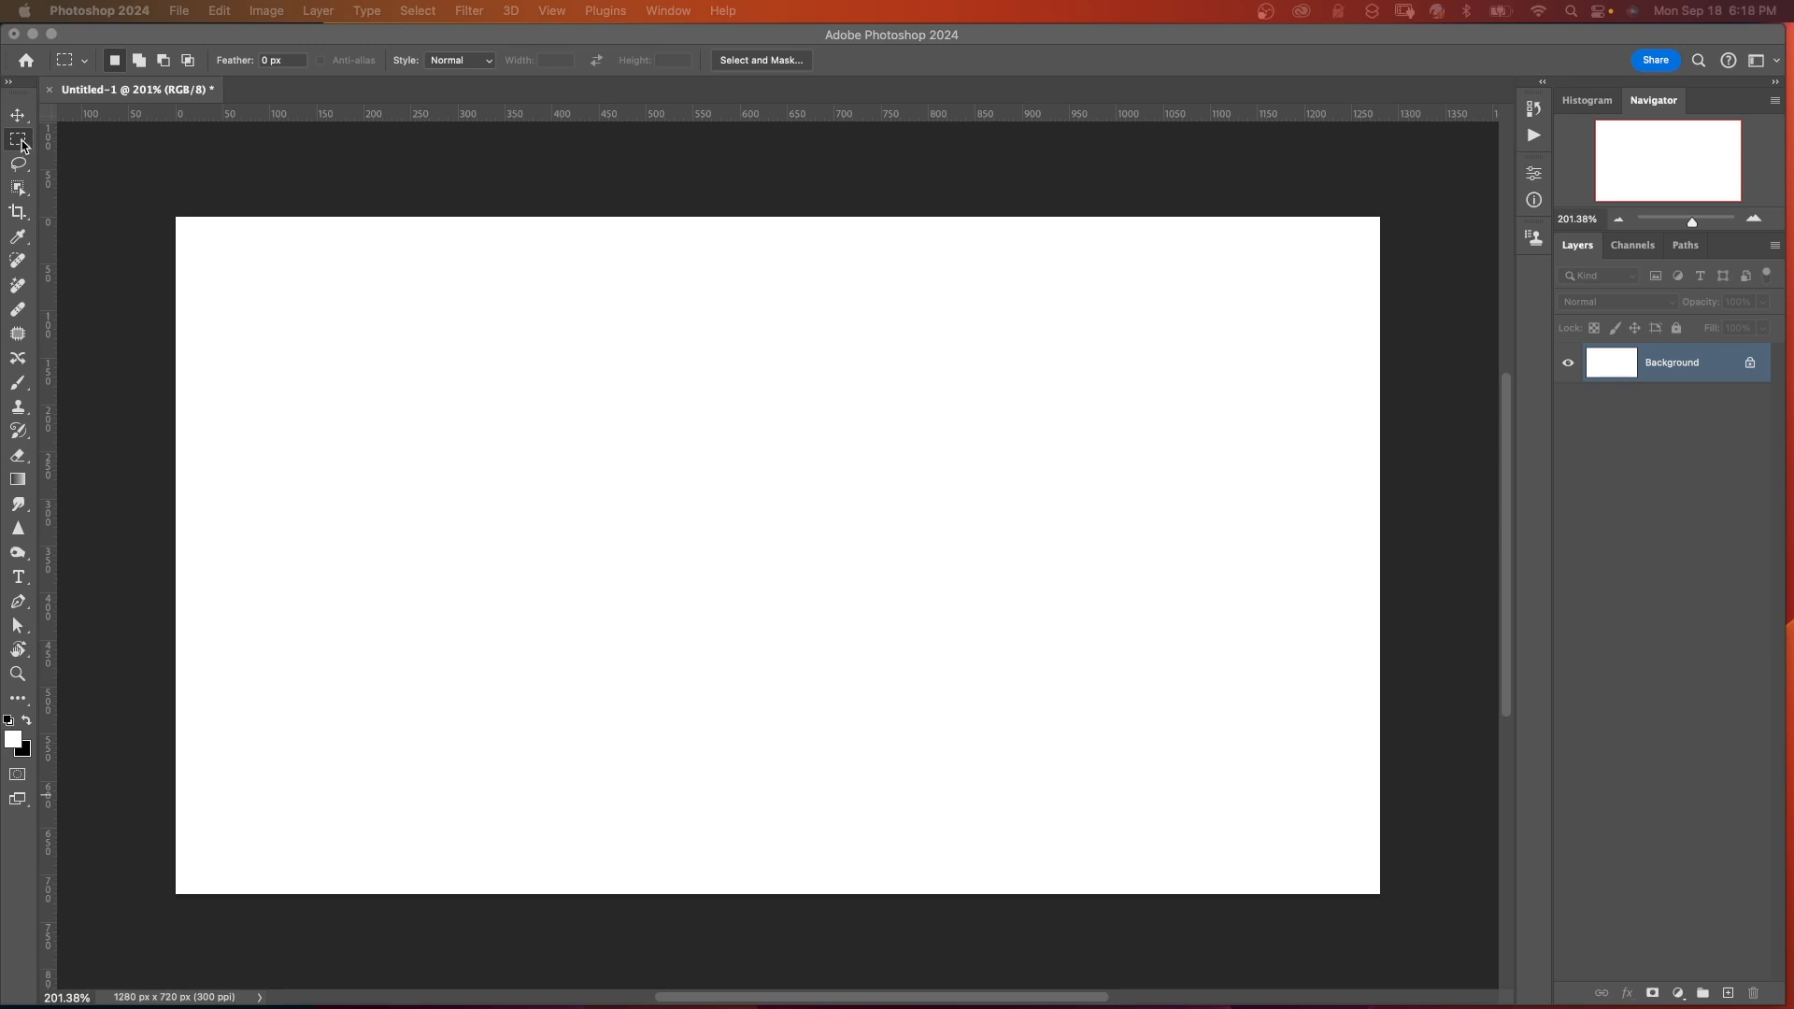
Step: Marquee the whole canvas, generate 'Snow capped mountain with trees near a lake', keep variation 2
drag(175, 215, 1194, 856)
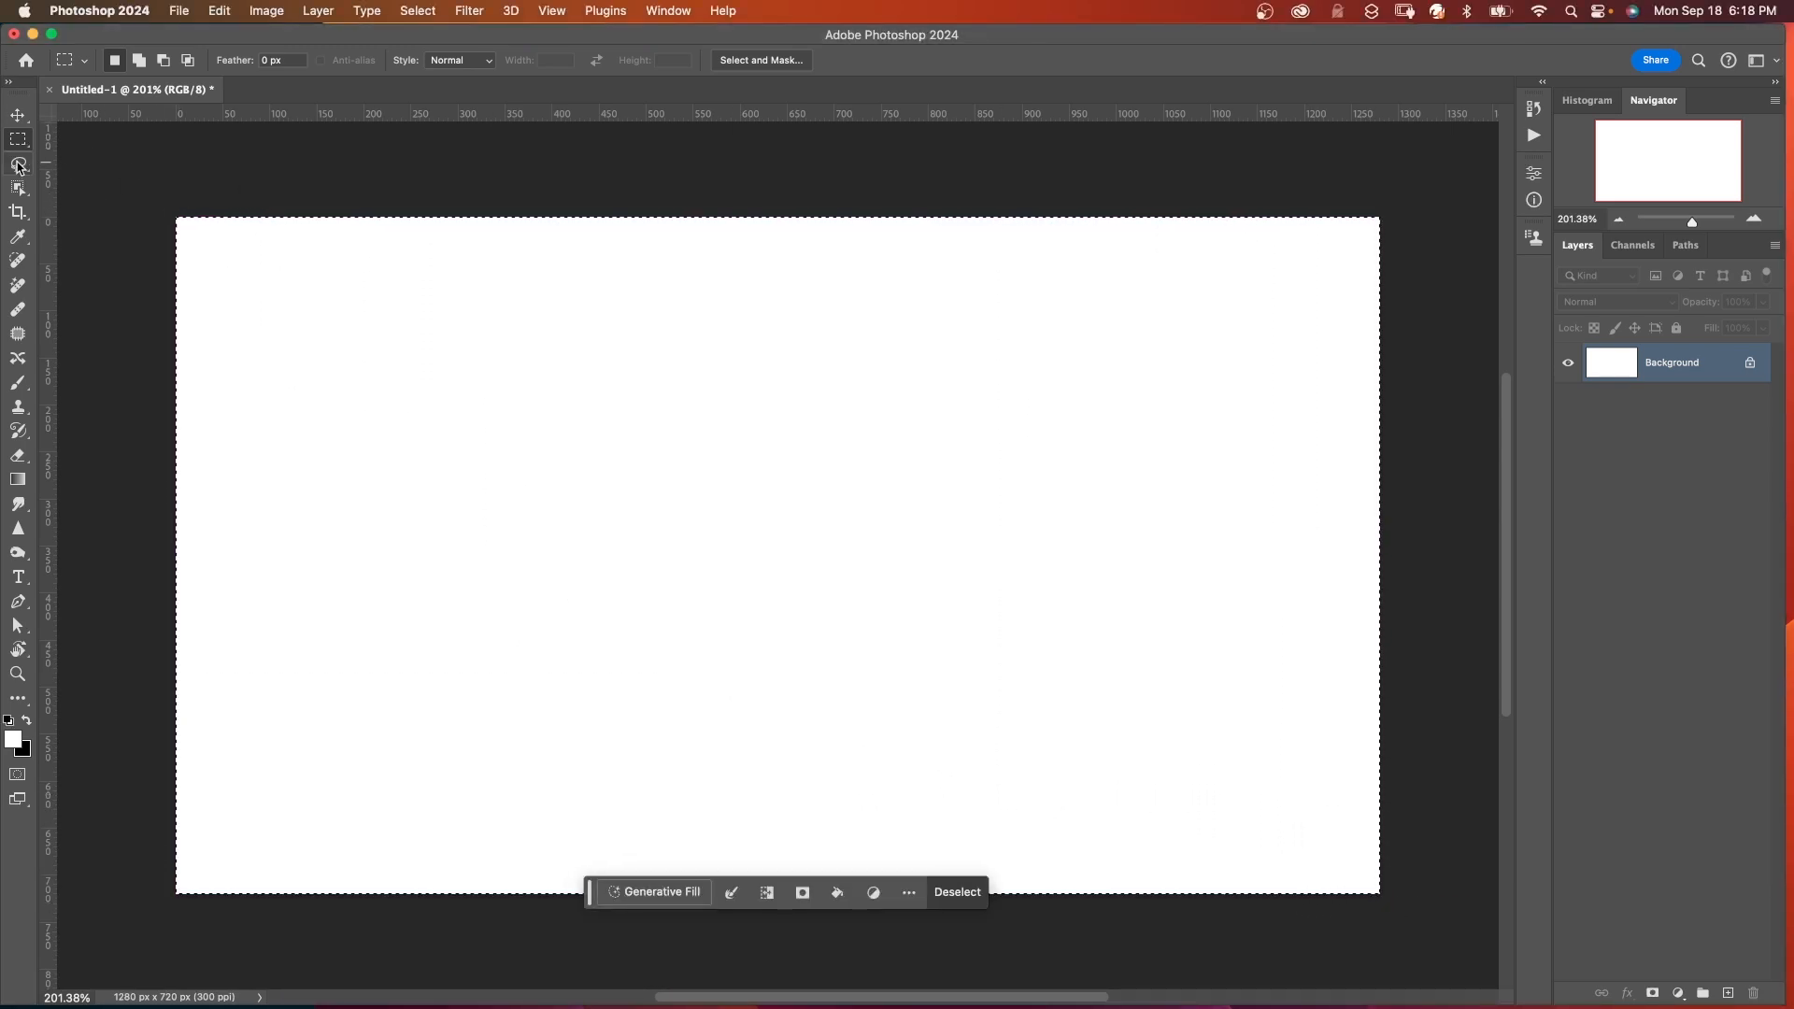
click(661, 891)
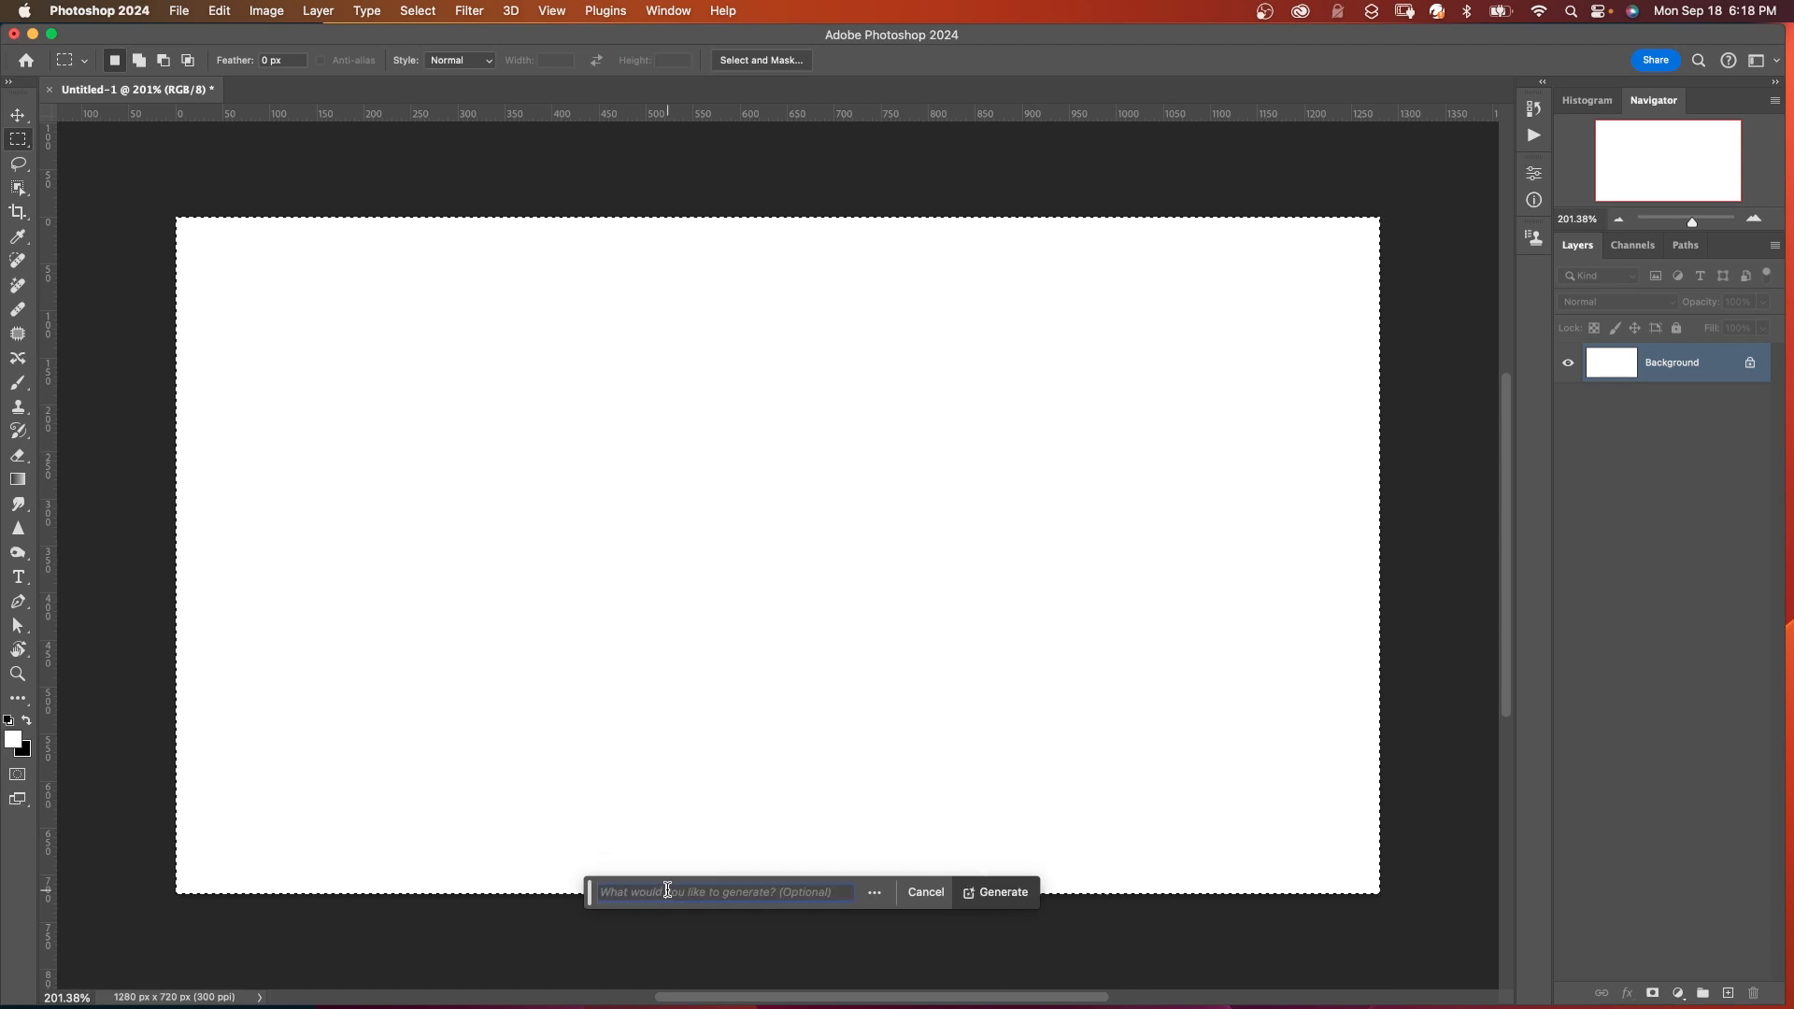
text(Snow capped mountain with trees near a lake)
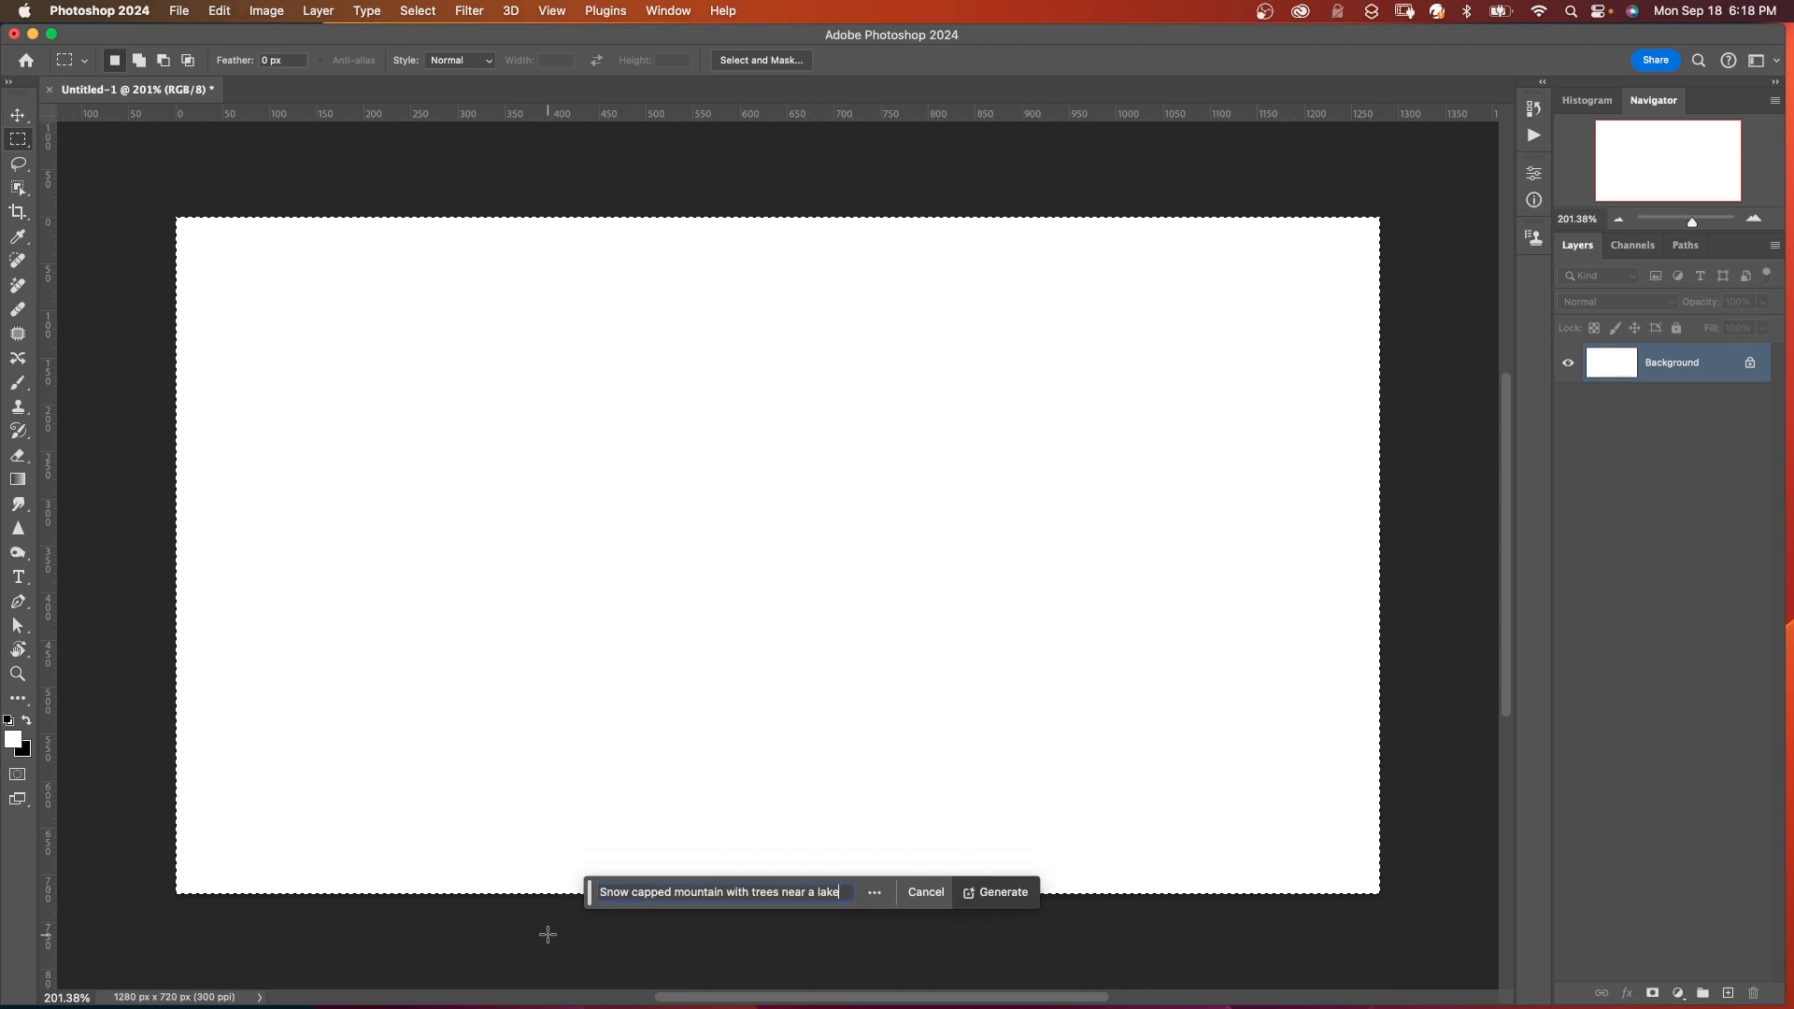
click(1002, 892)
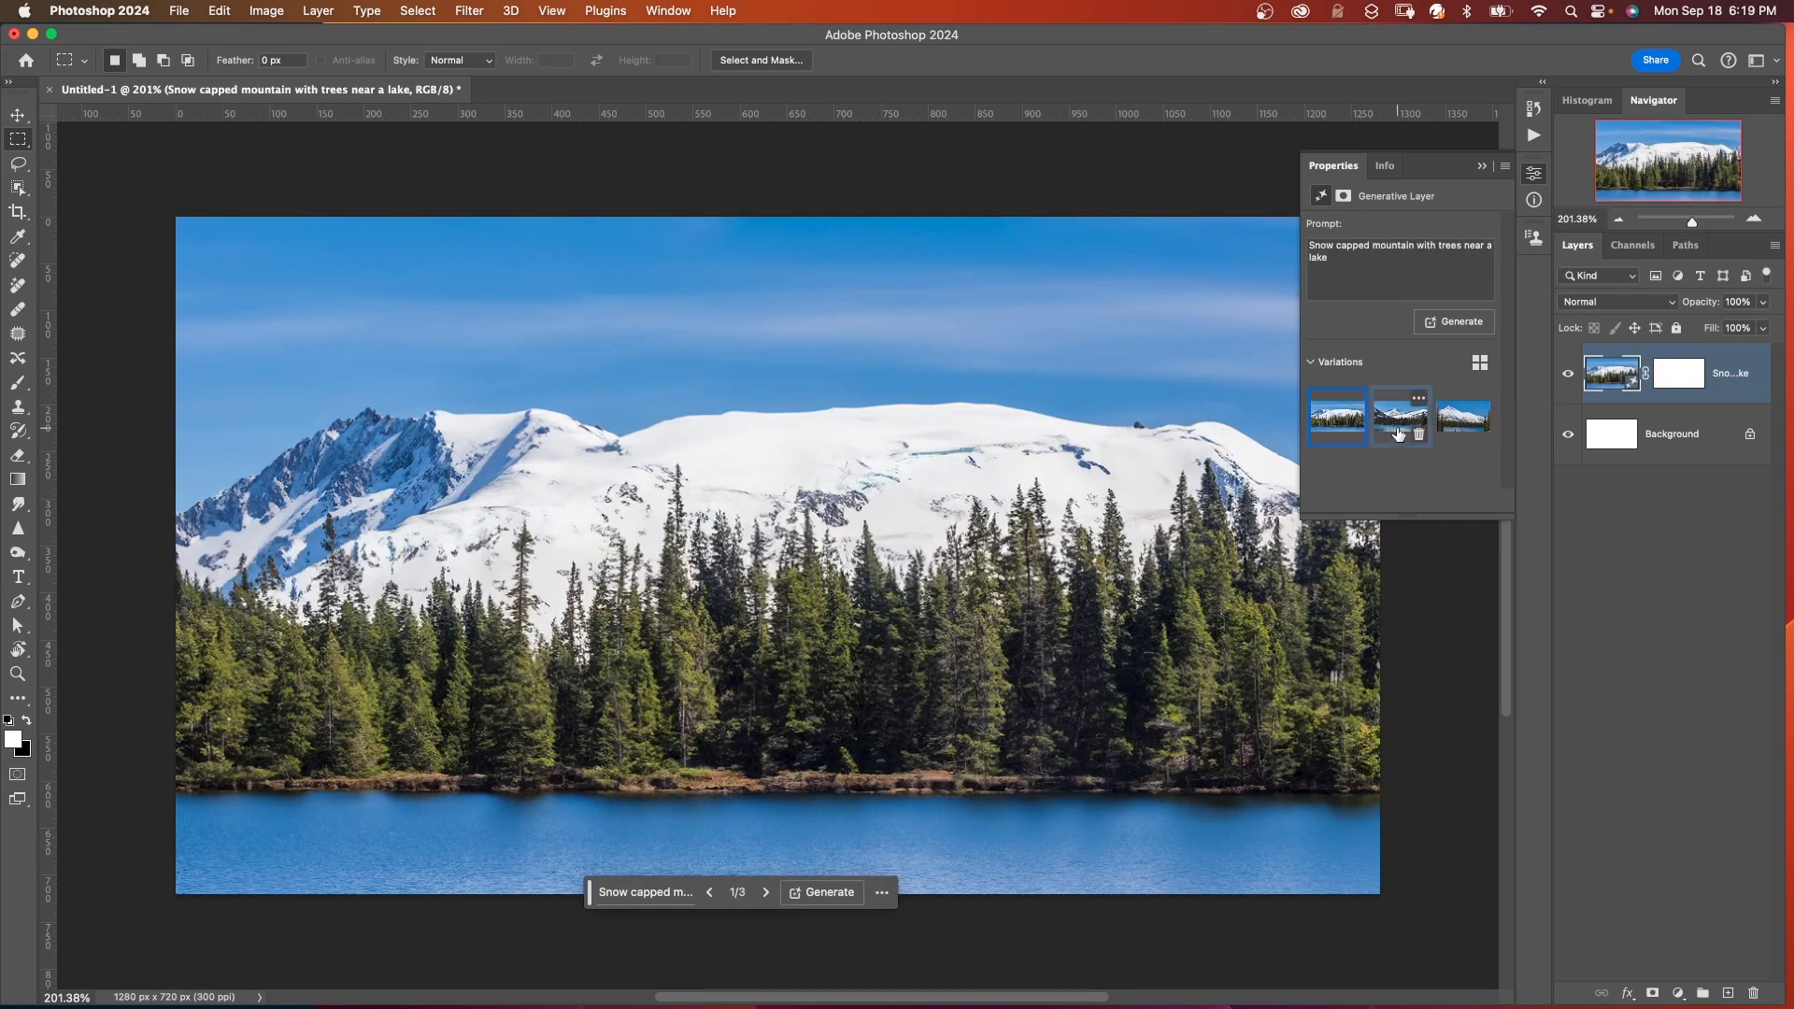
click(1399, 415)
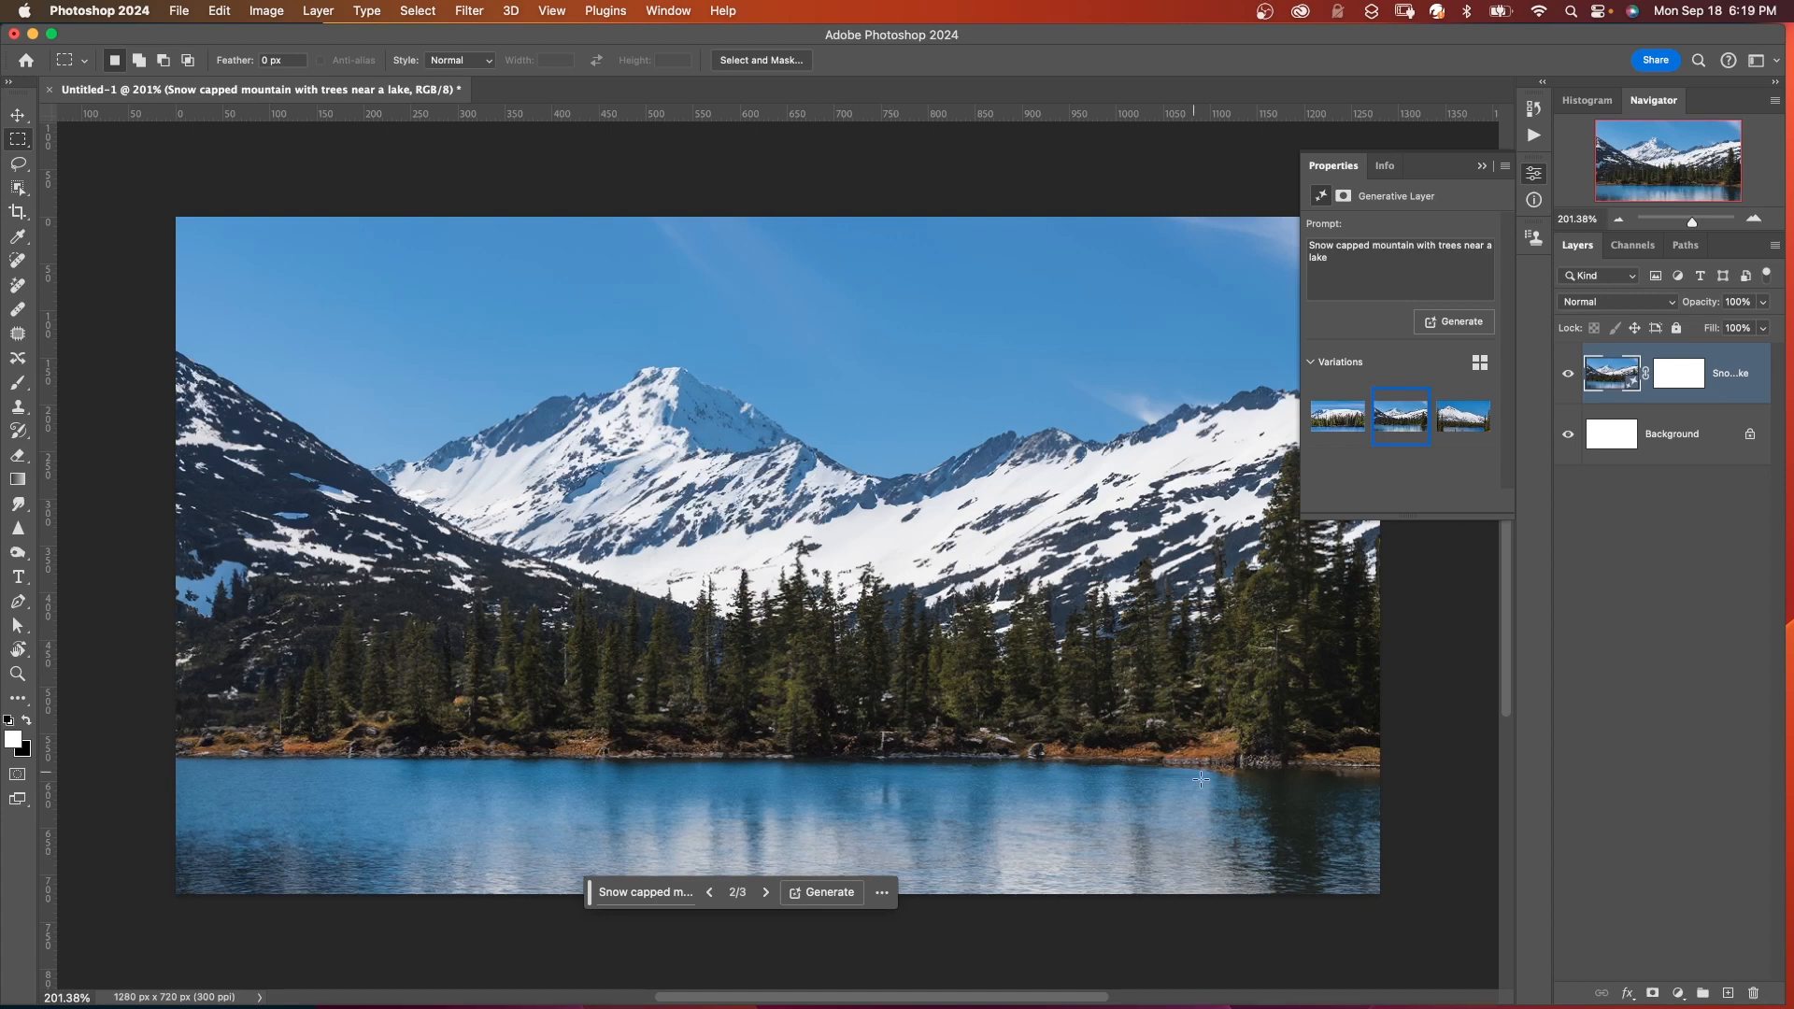
mouse_move(260, 796)
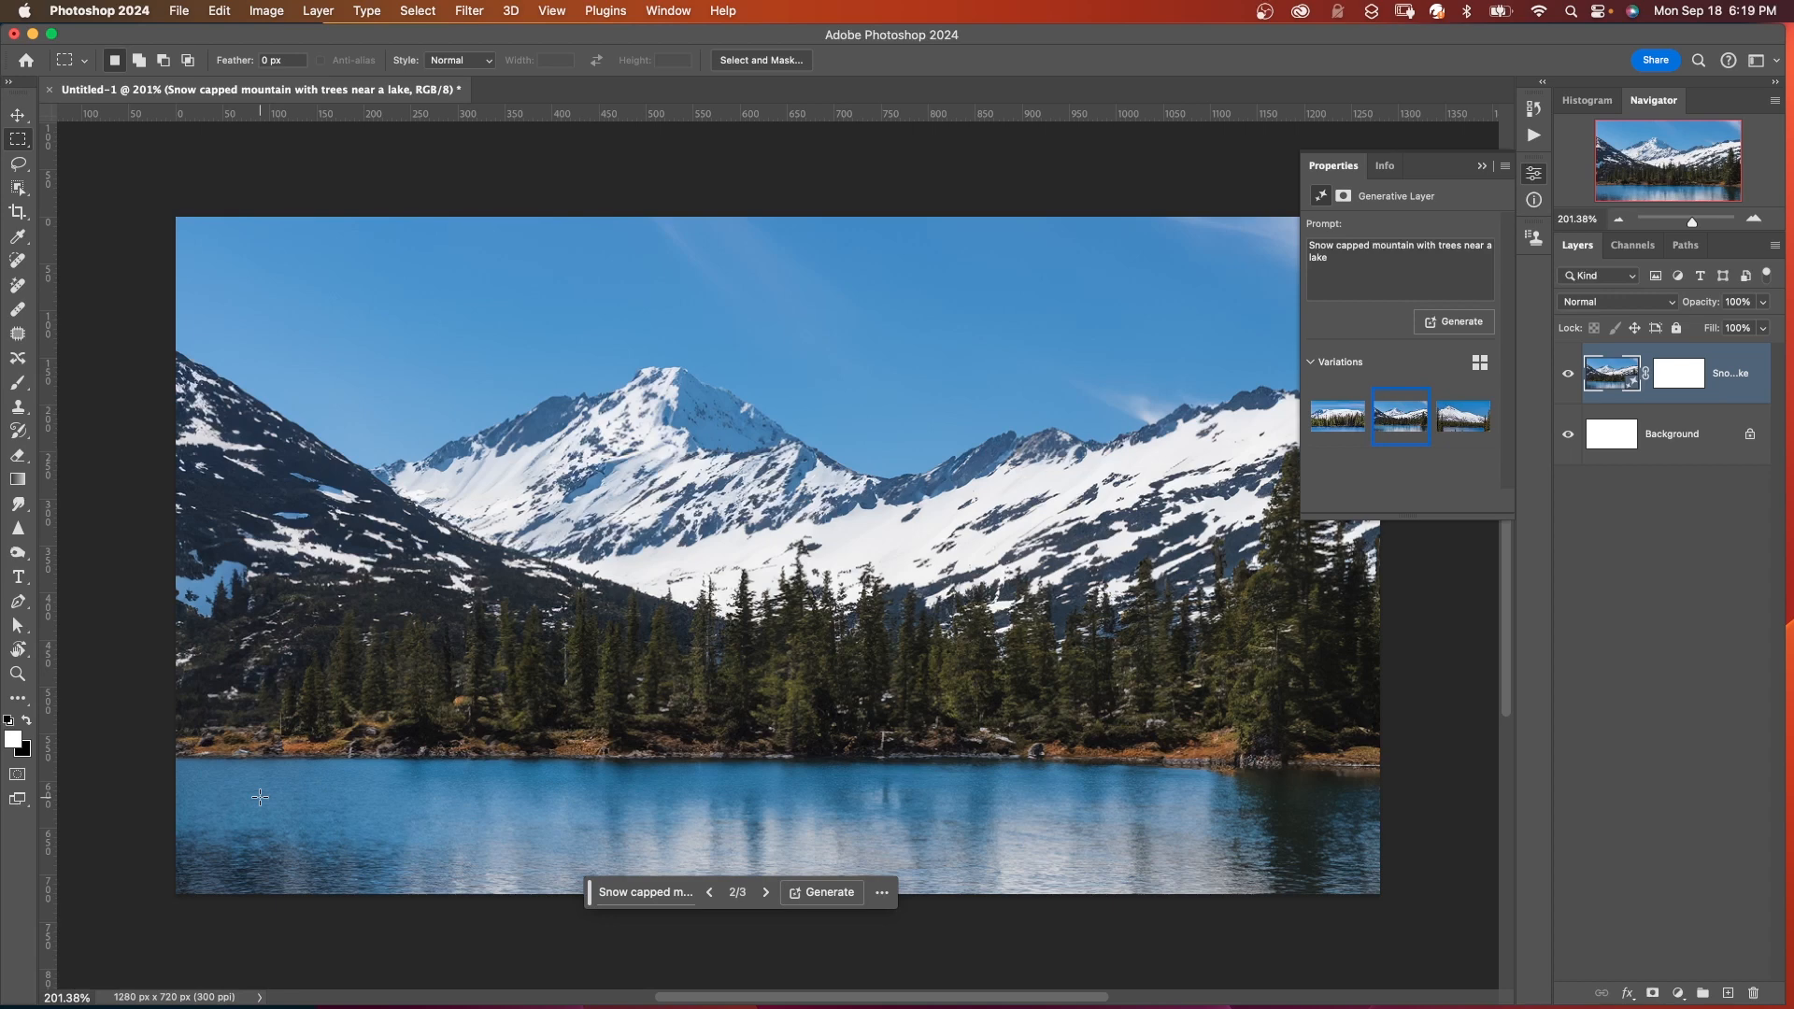
mouse_move(1594, 742)
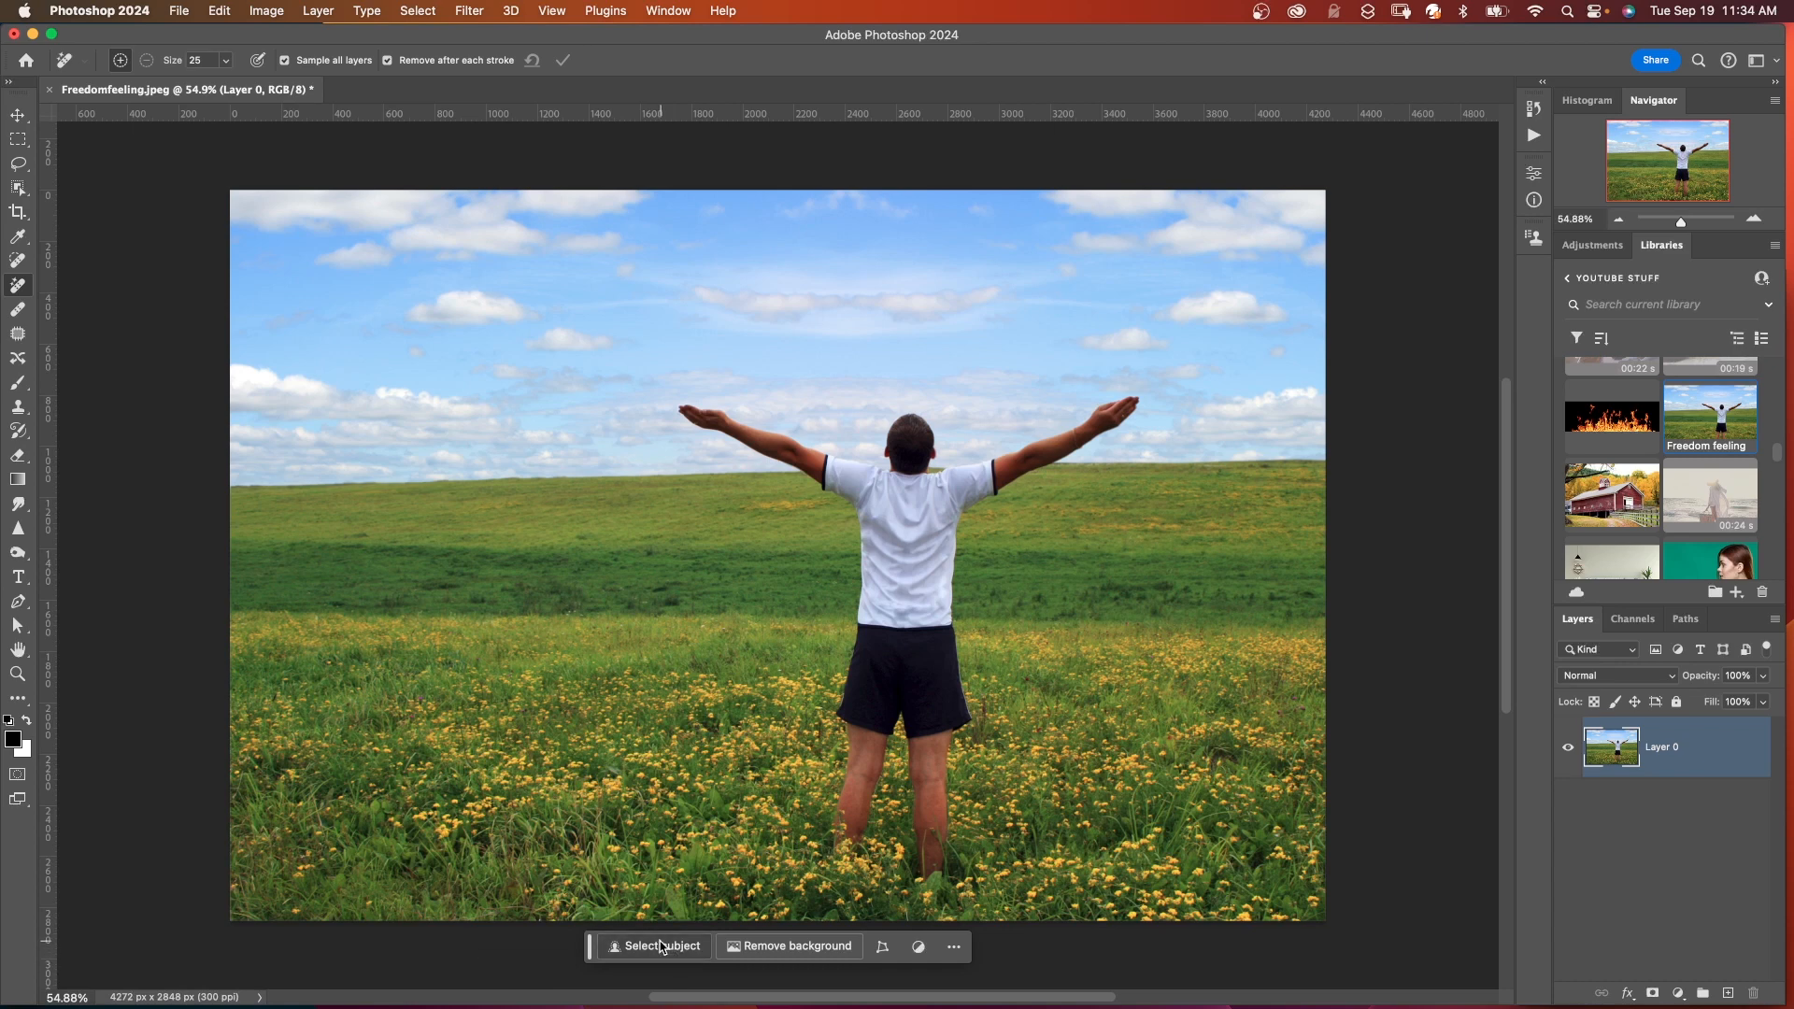
Step: Generative-fill the field behind the man with the prompt 'overlooking the ocean'
click(660, 946)
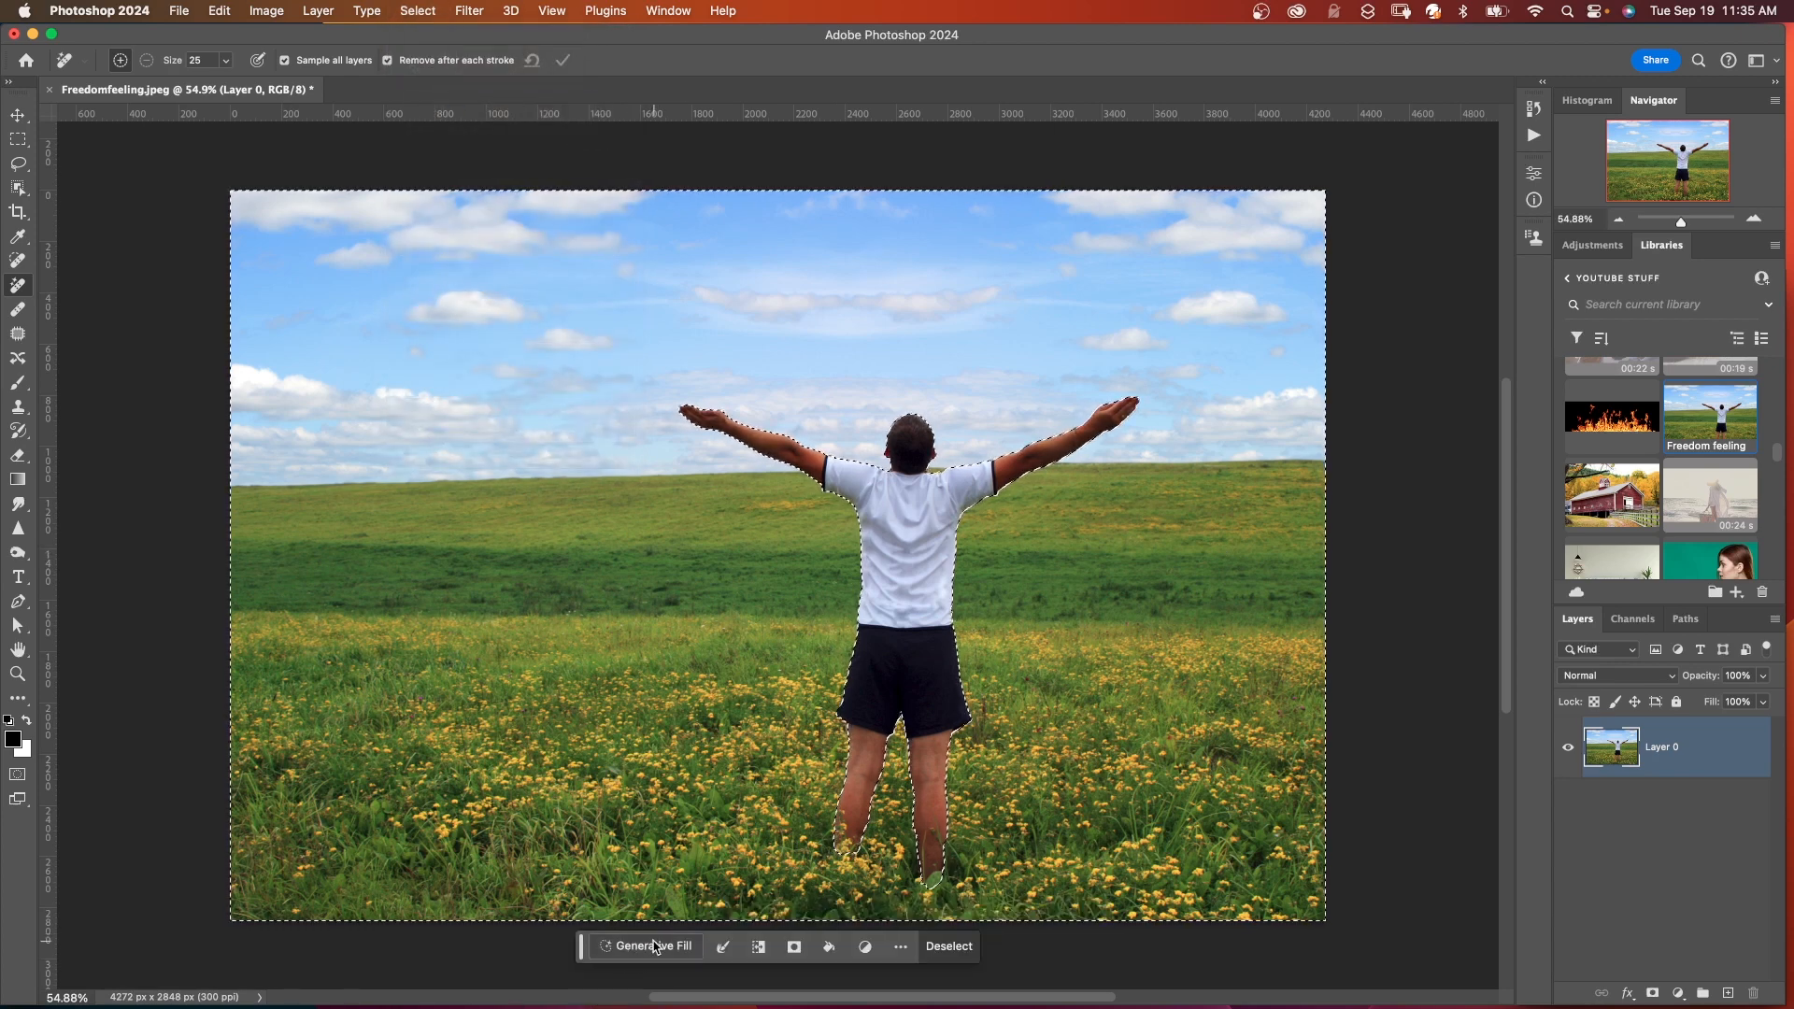
click(652, 945)
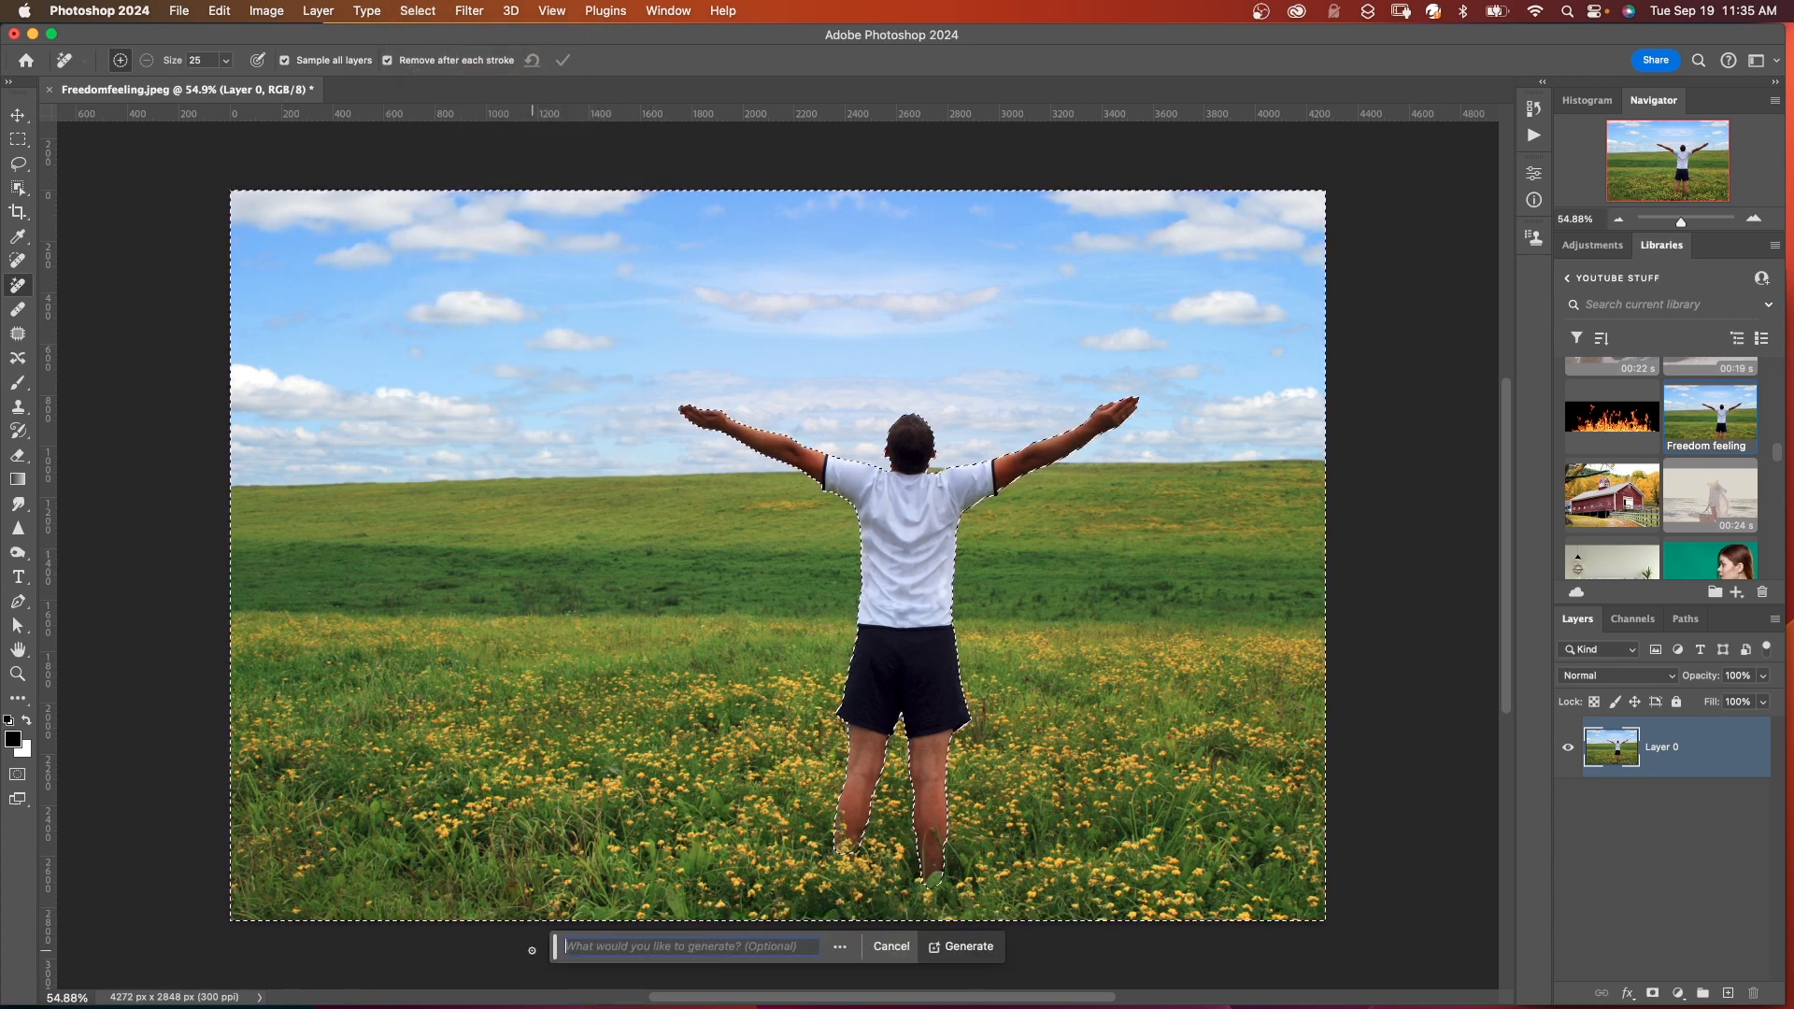
text(overlooking the o)
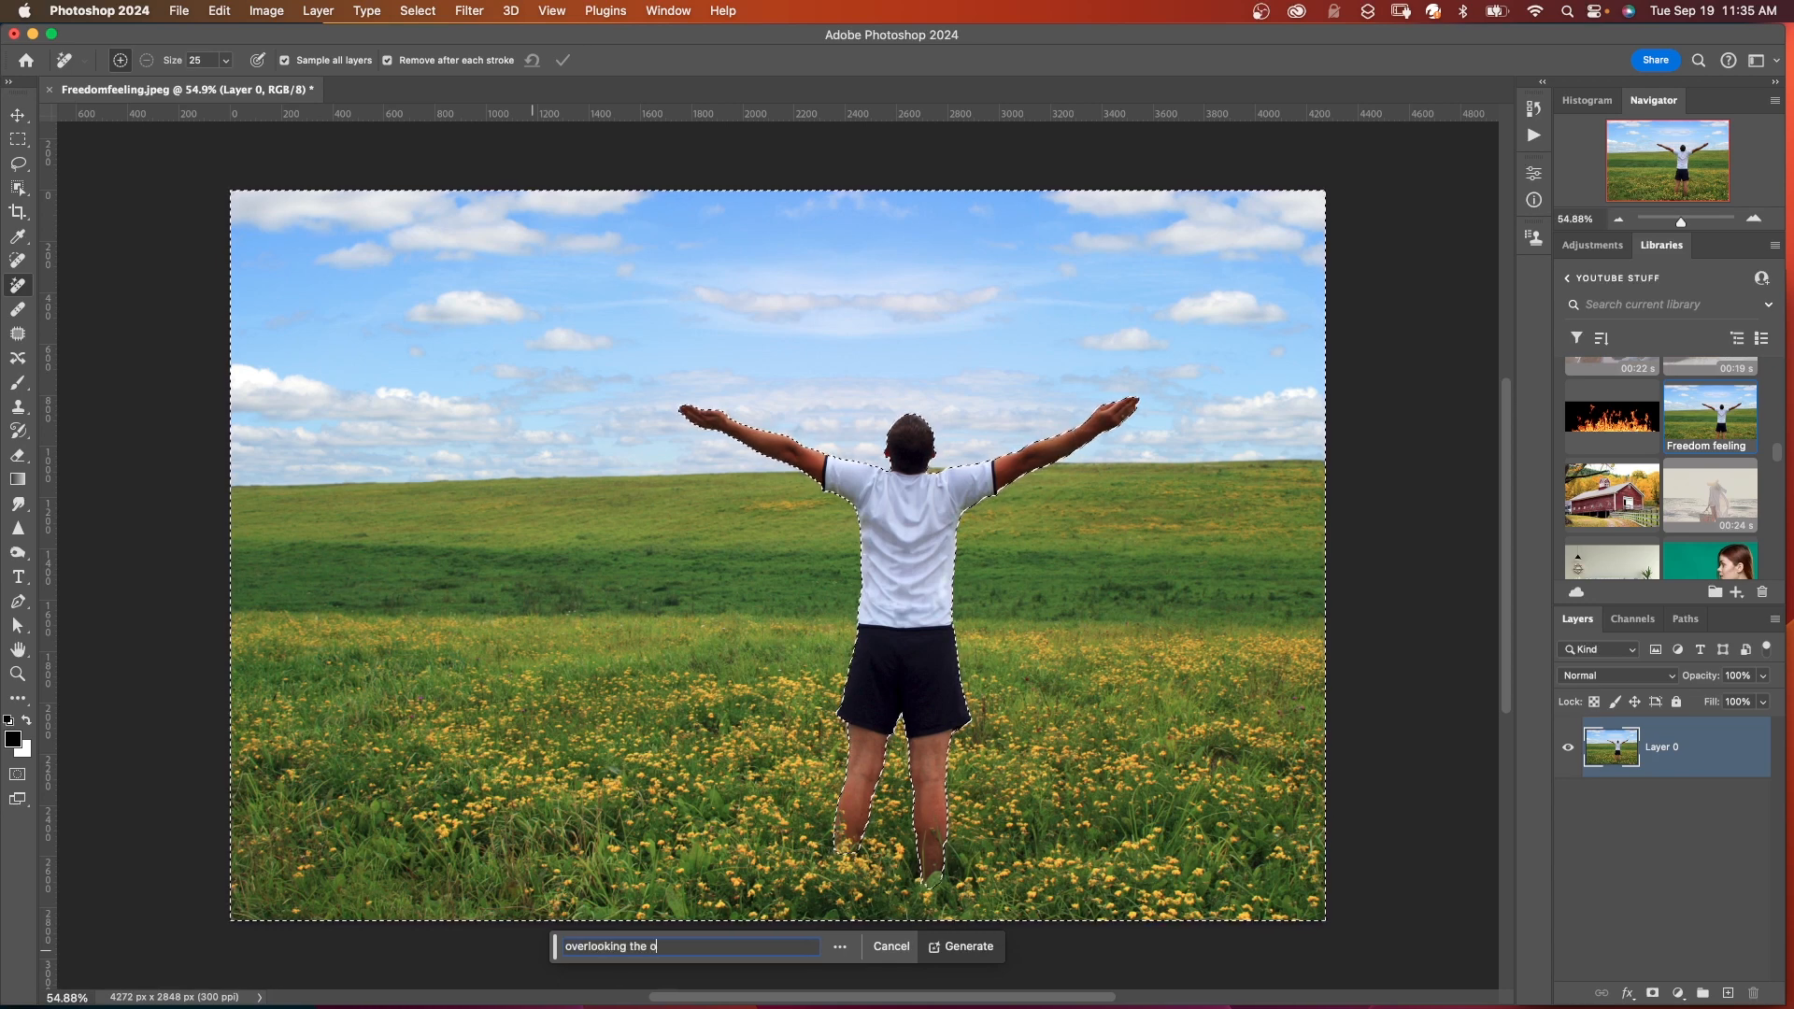
click(968, 946)
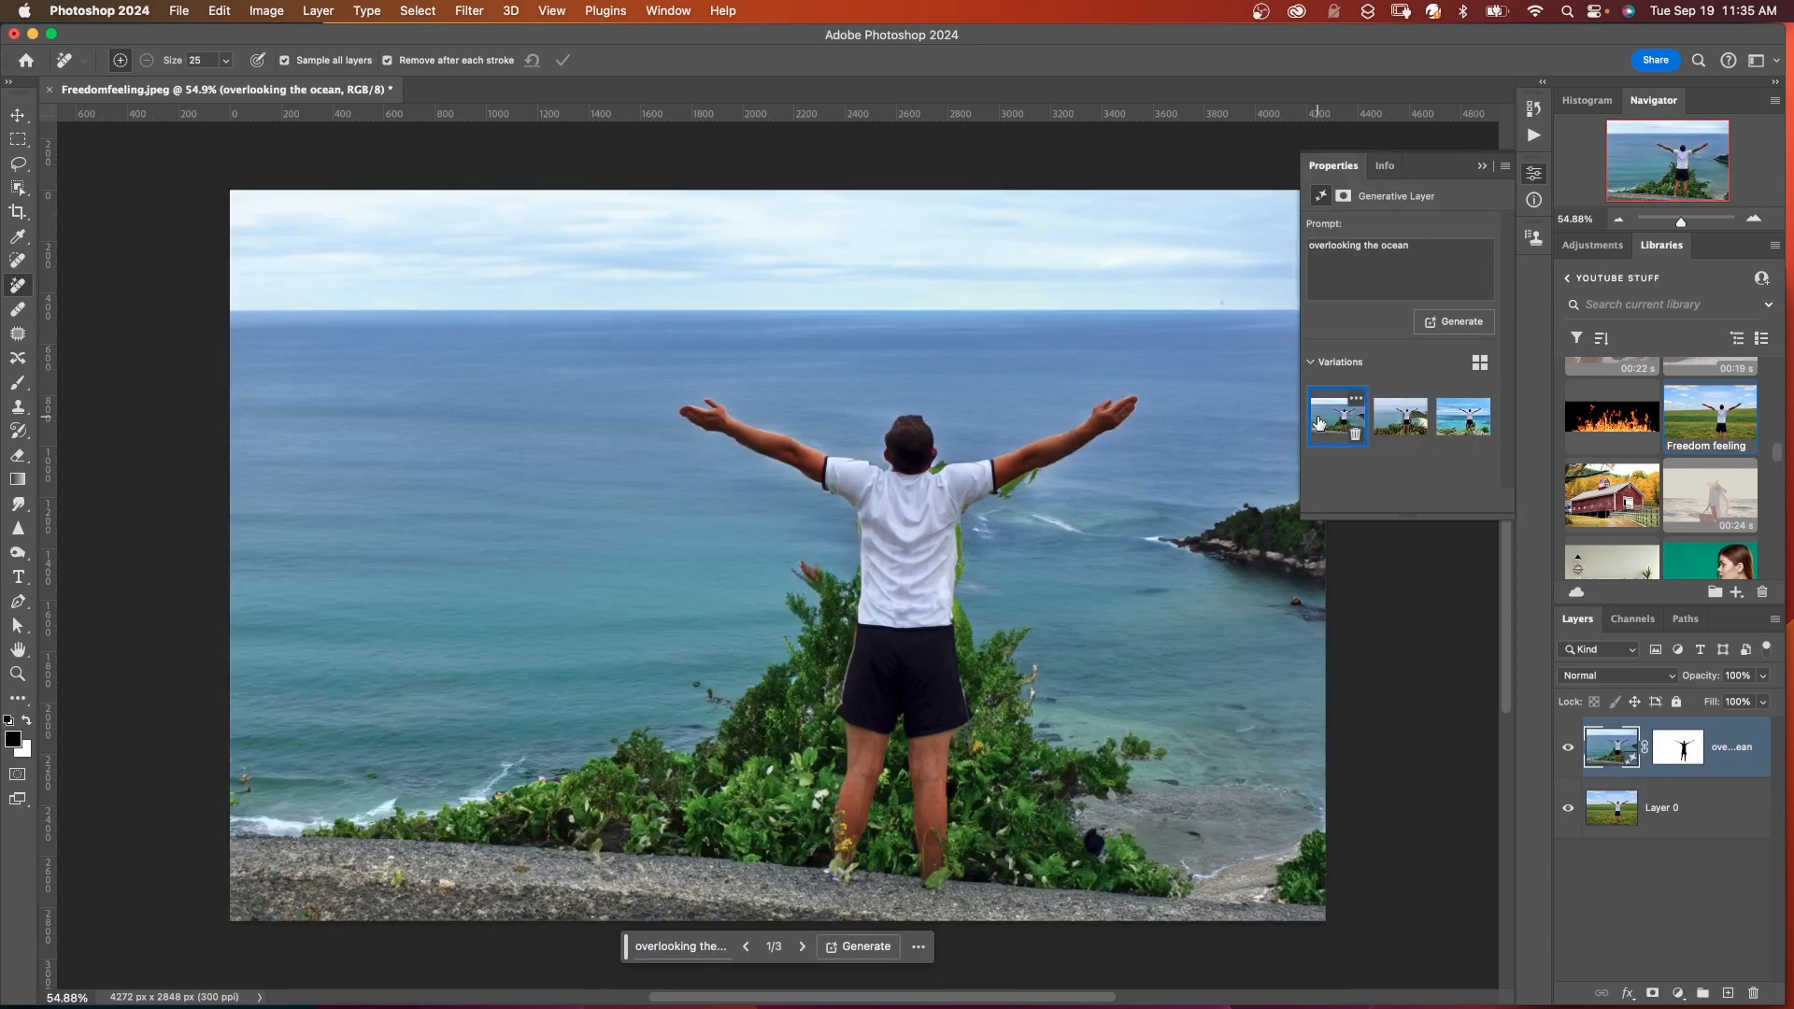
Step: Compare ocean variations, return to the first, and request another set
click(1400, 415)
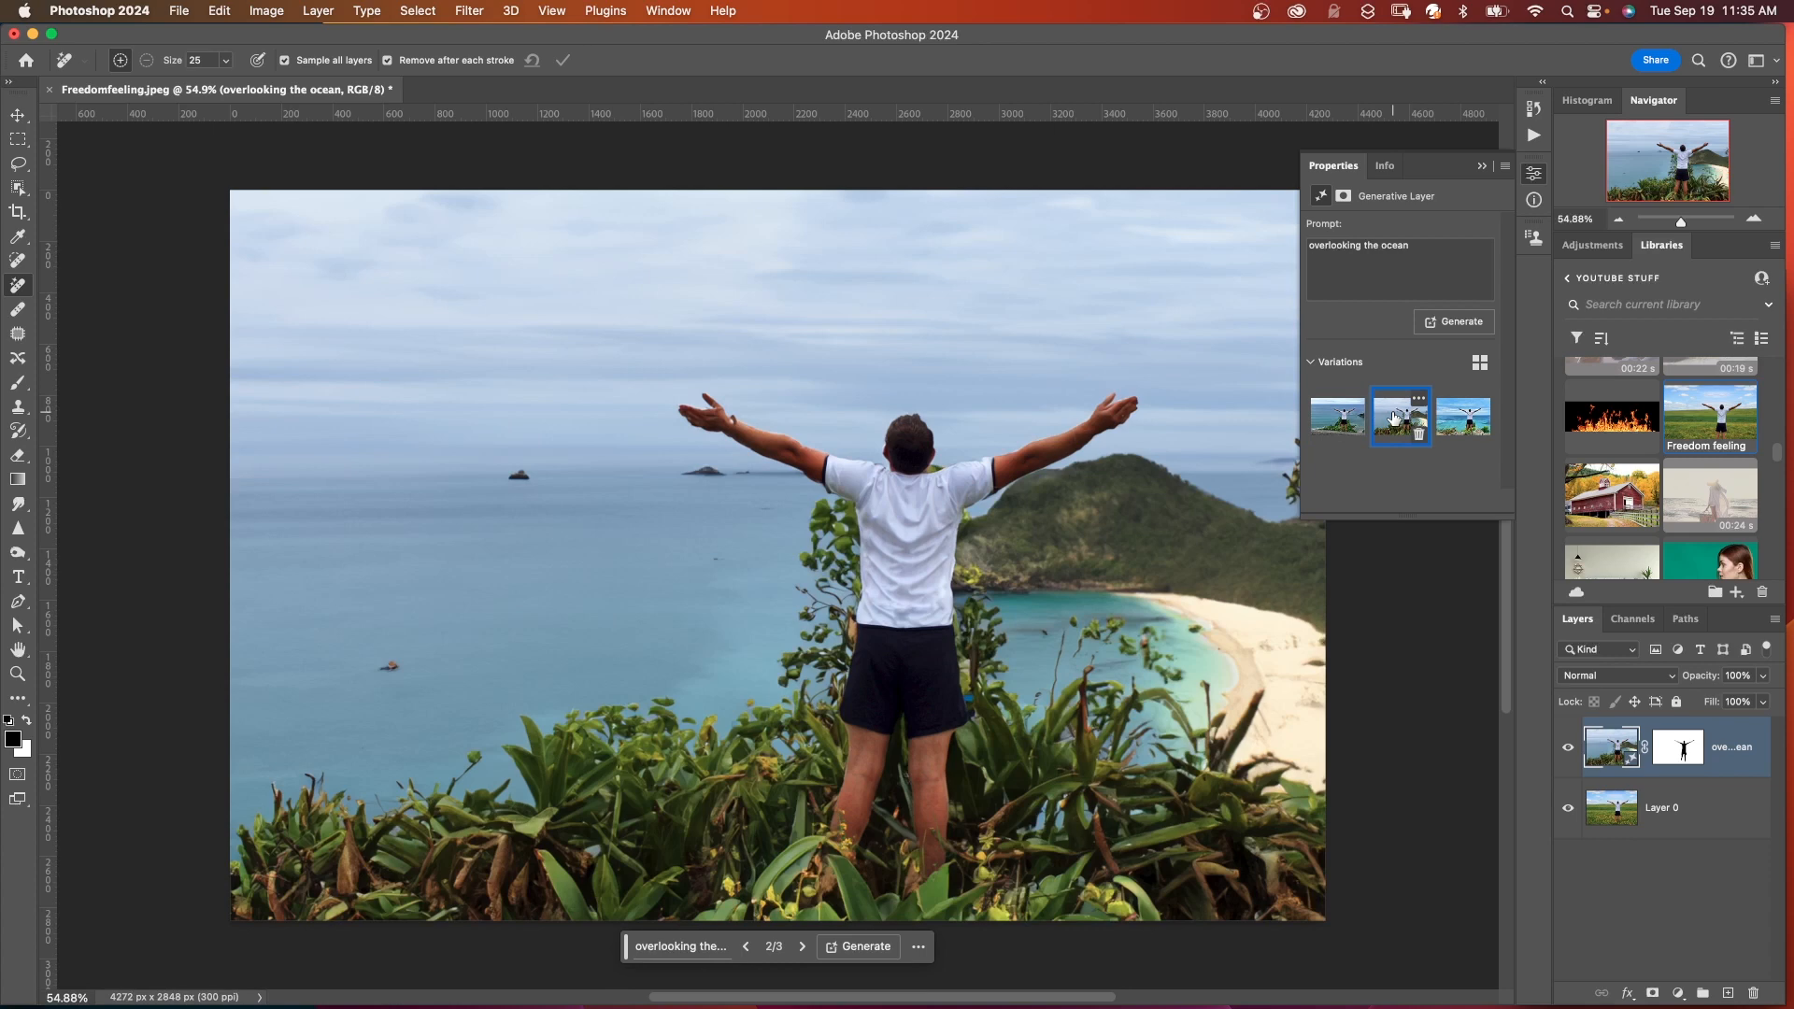
click(1335, 415)
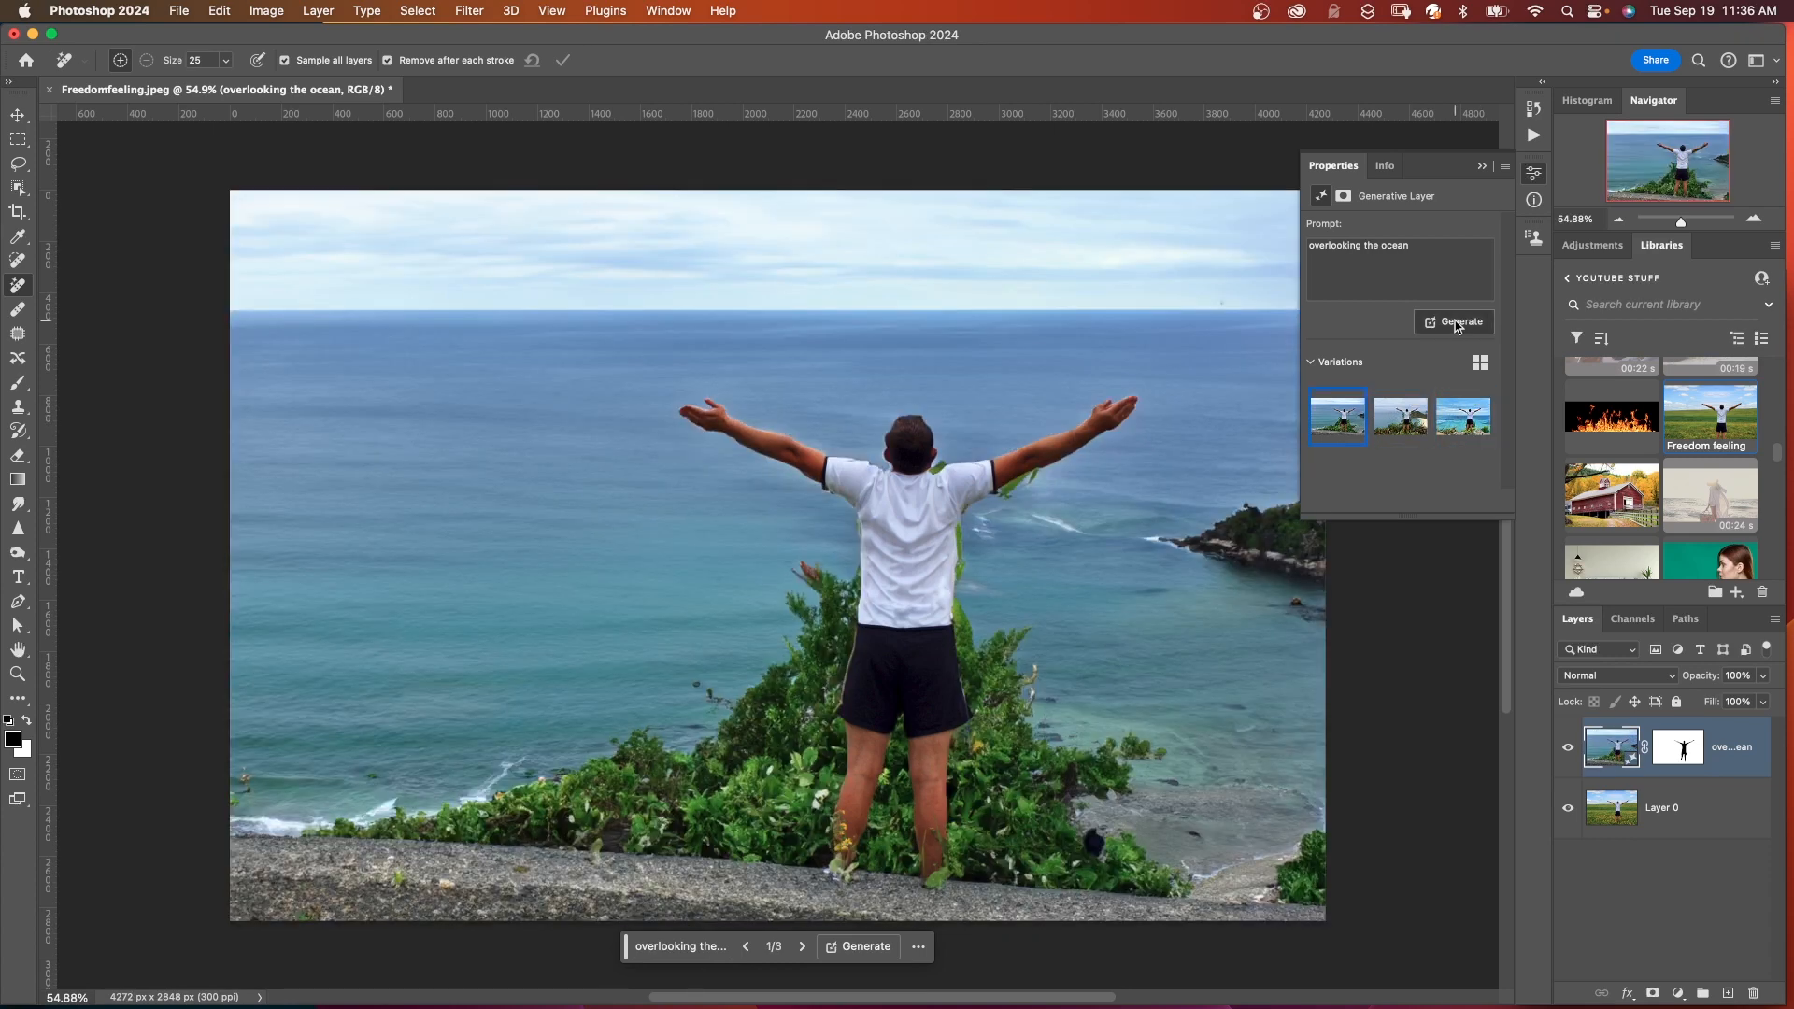
click(1459, 321)
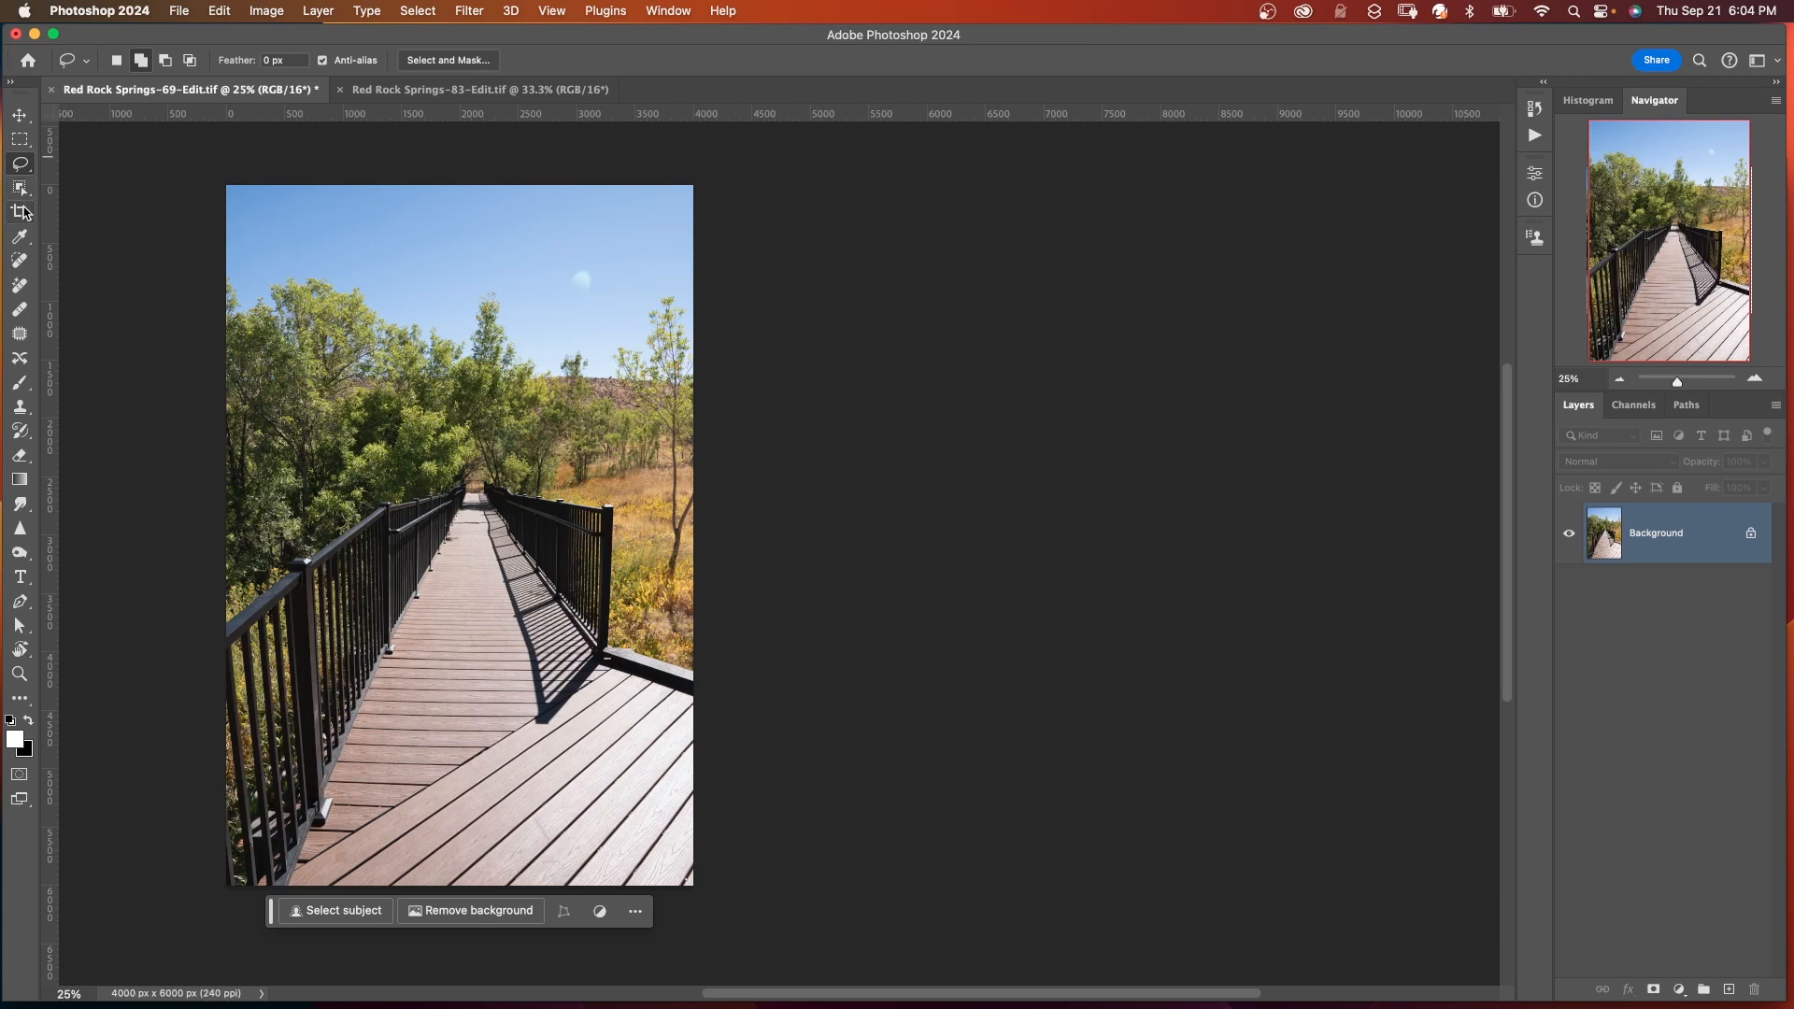
Step: Extend the boardwalk canvas far to the right with the Crop tool and commit
click(19, 211)
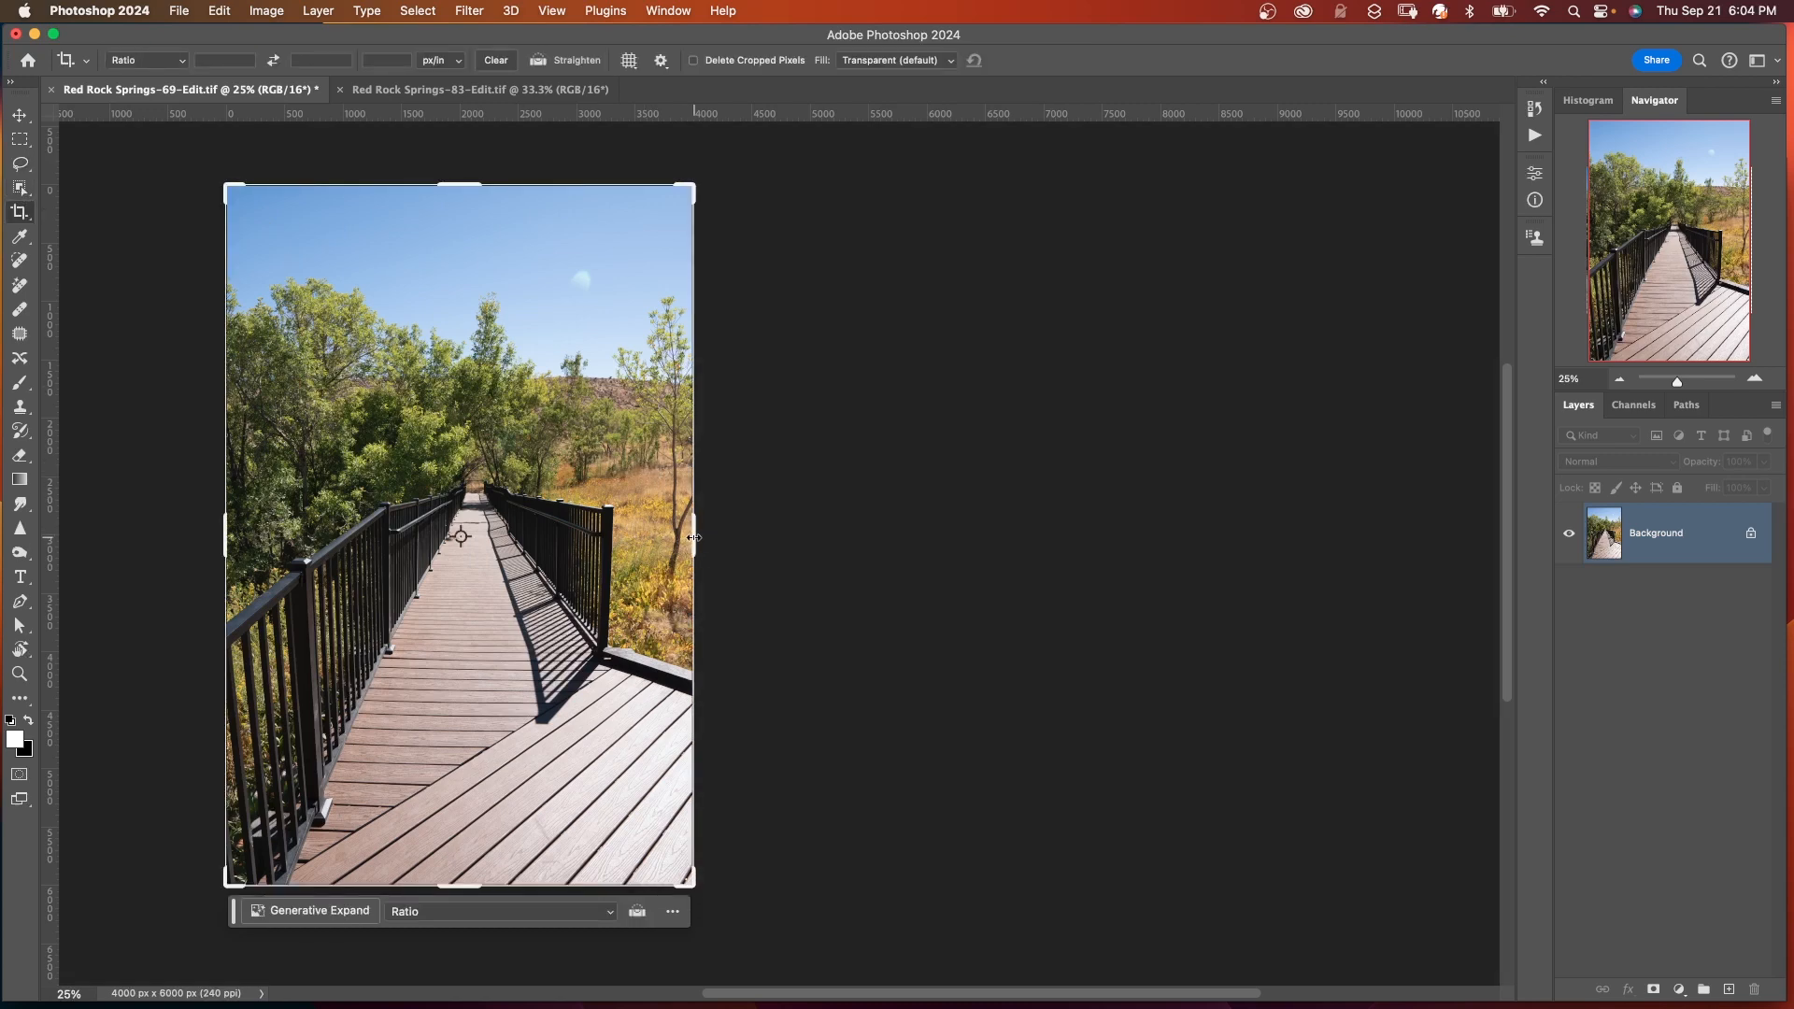
drag(690, 536, 1008, 544)
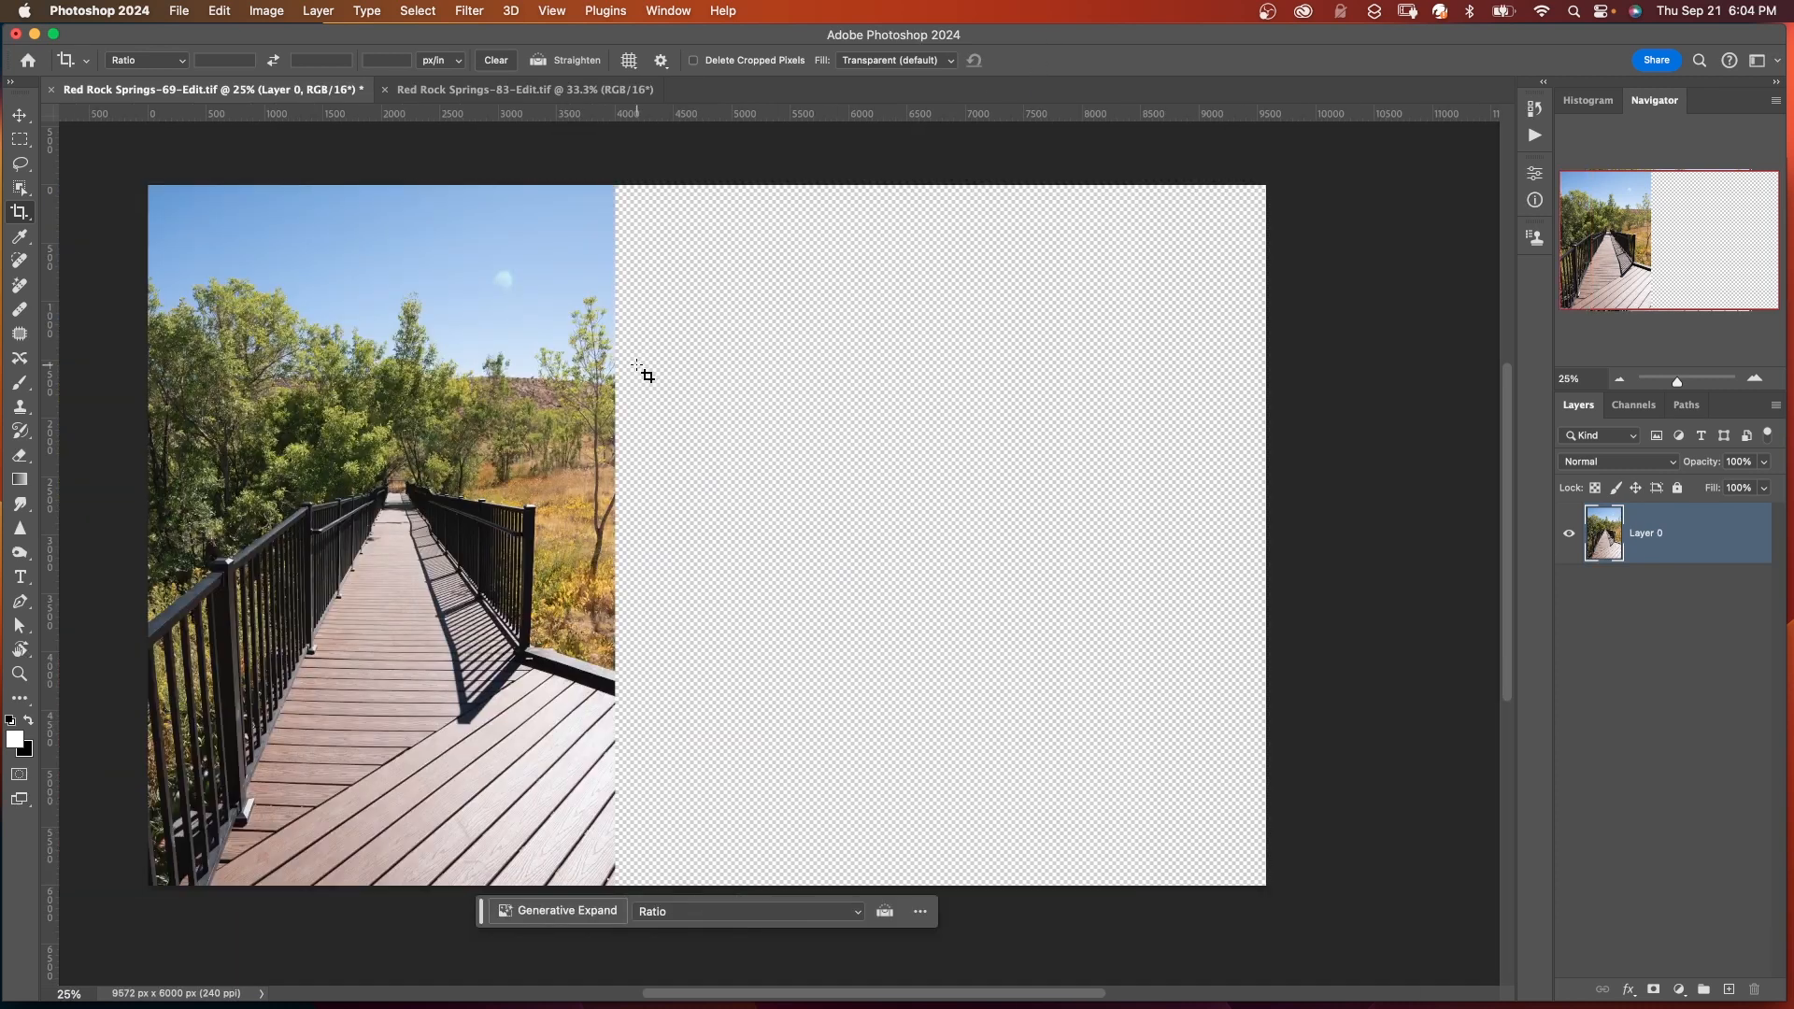
click(523, 90)
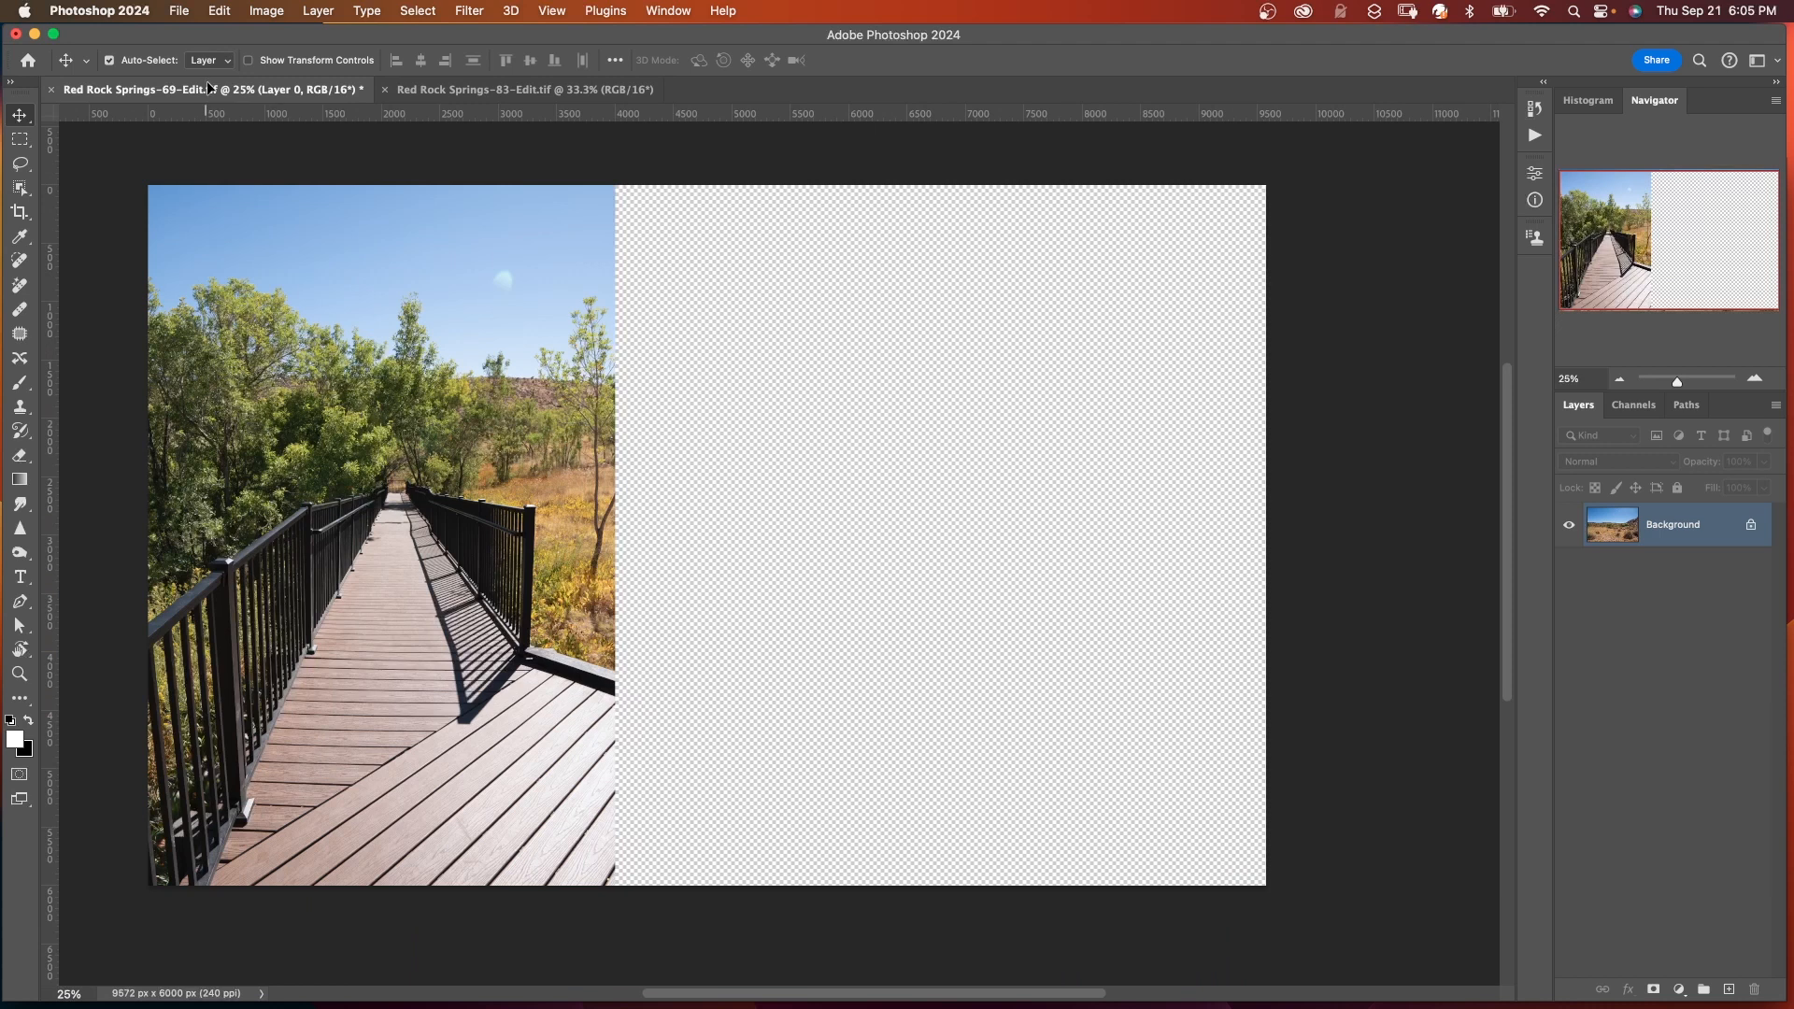
mouse_move(864, 541)
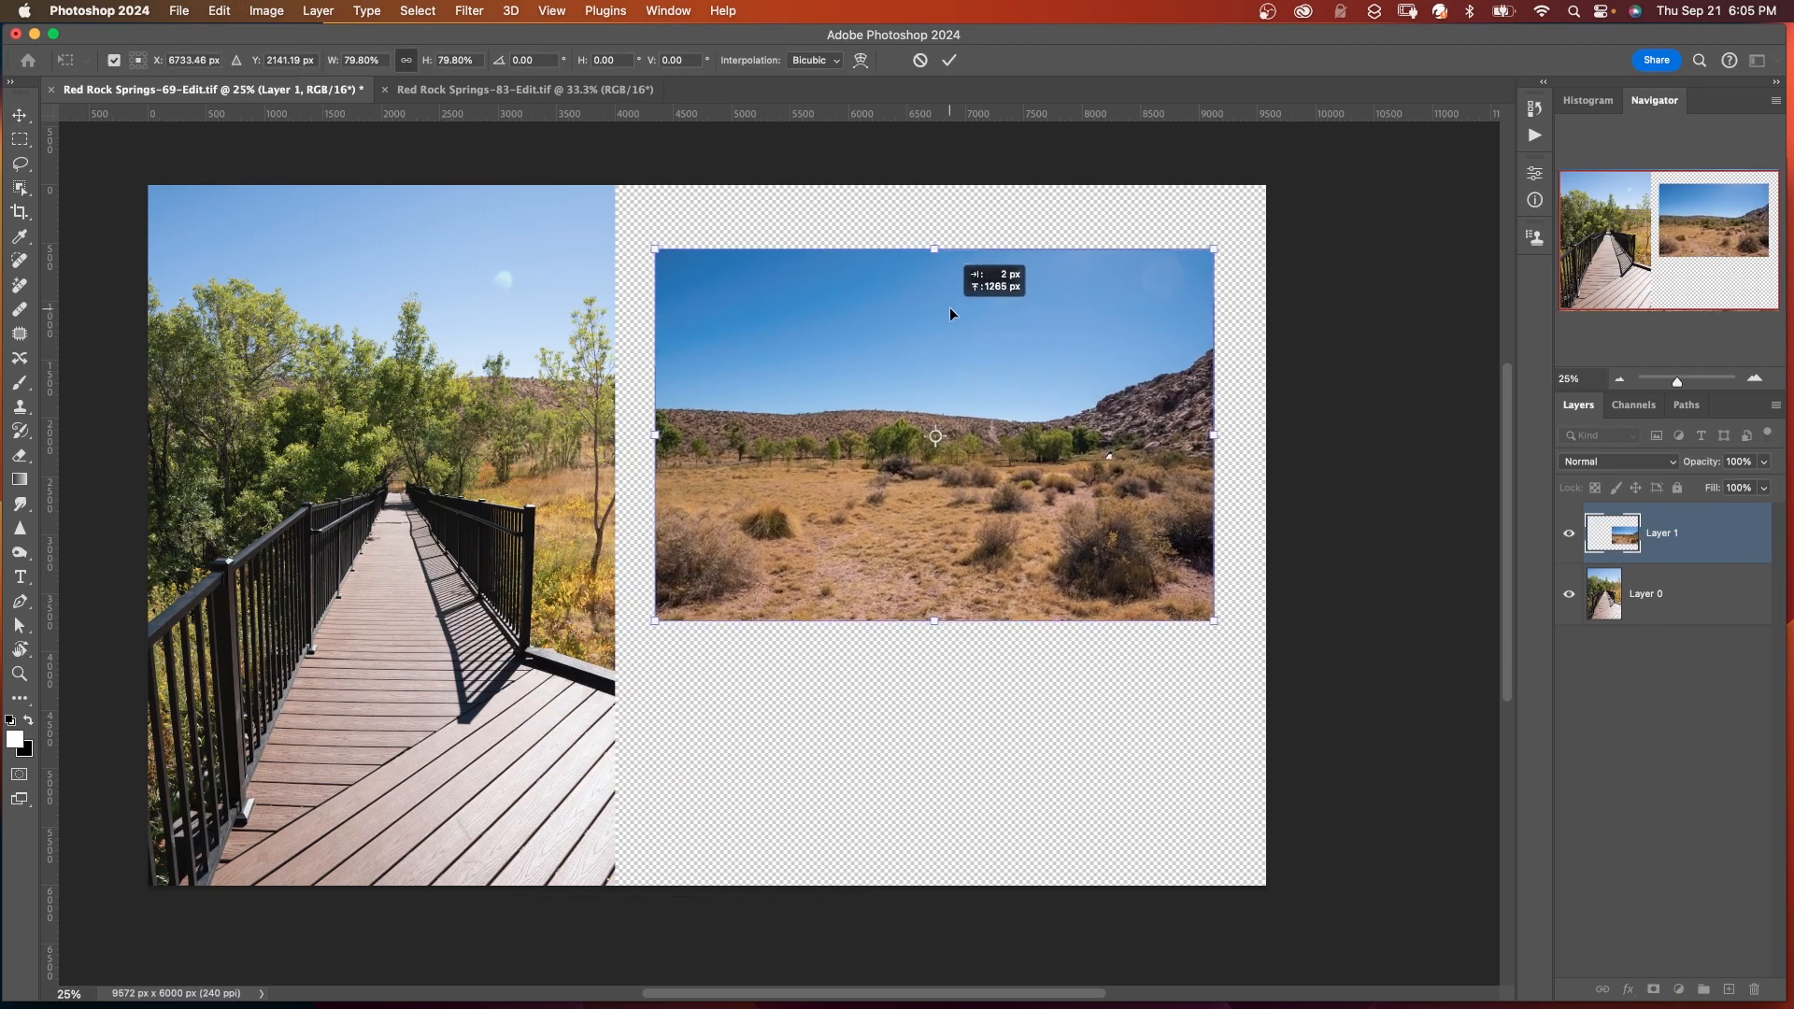
Step: Place the desert landscape photo into the new empty space as a layer
click(950, 60)
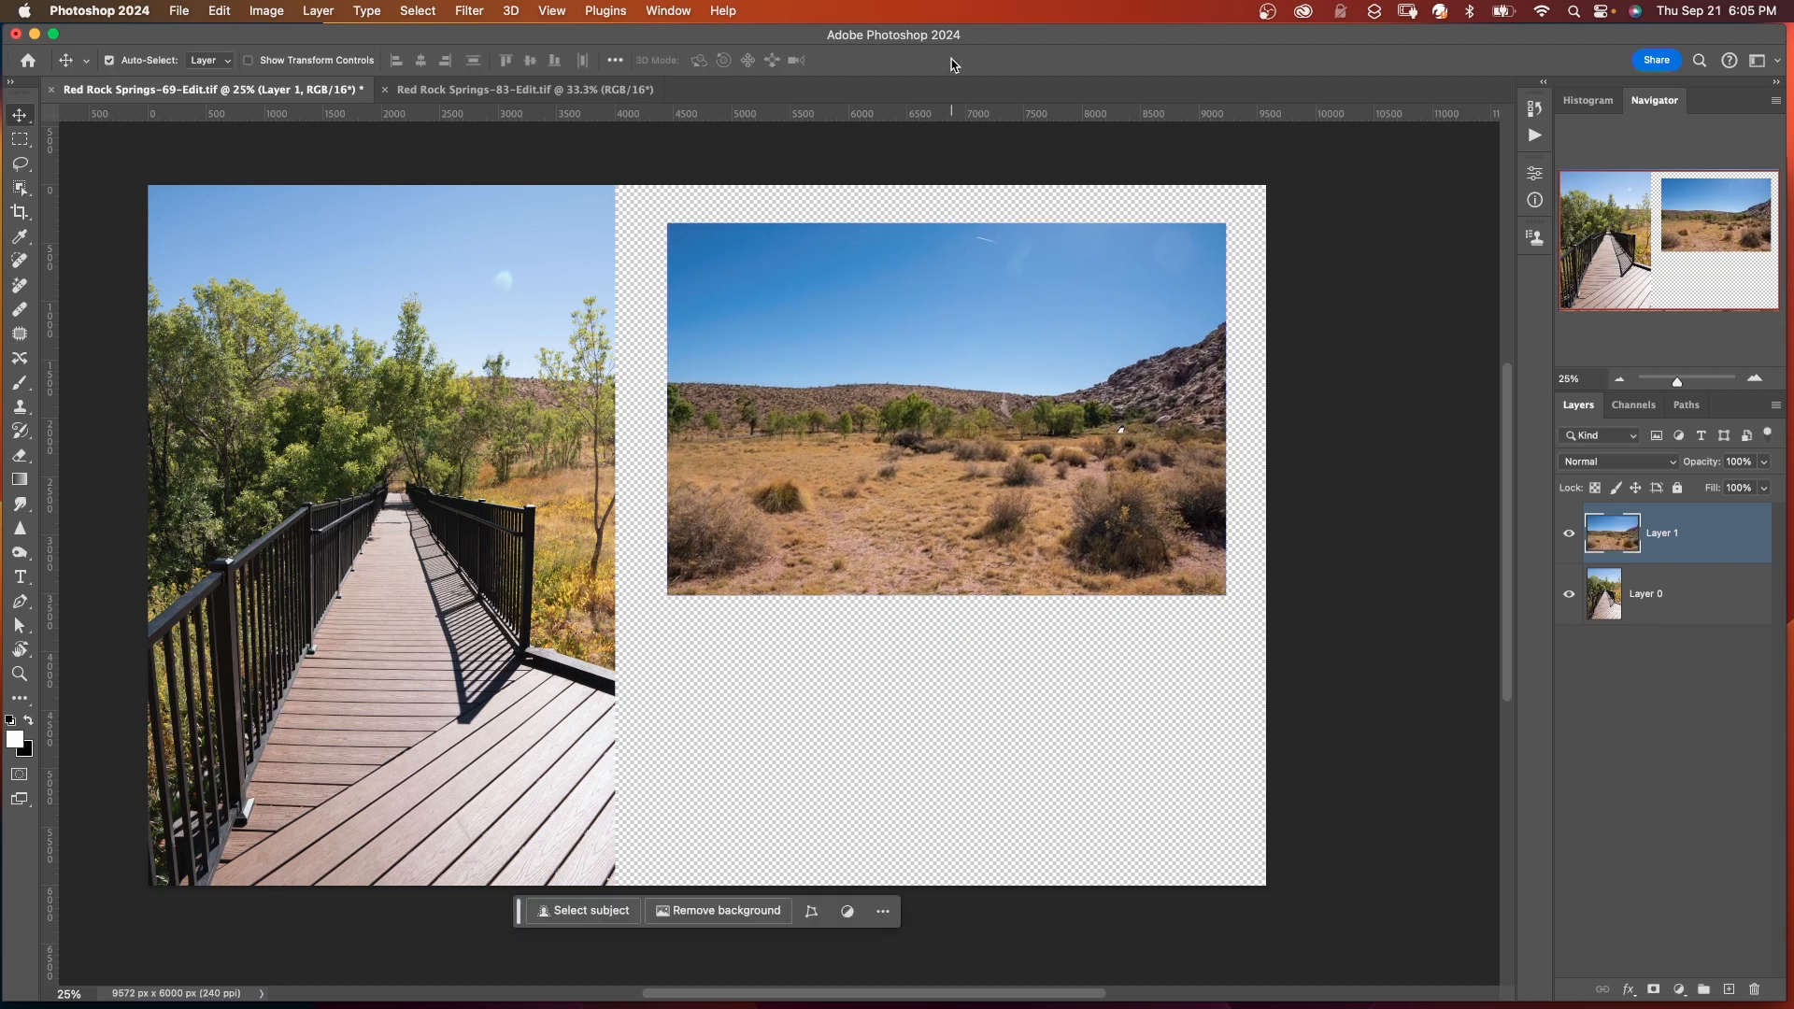
click(18, 137)
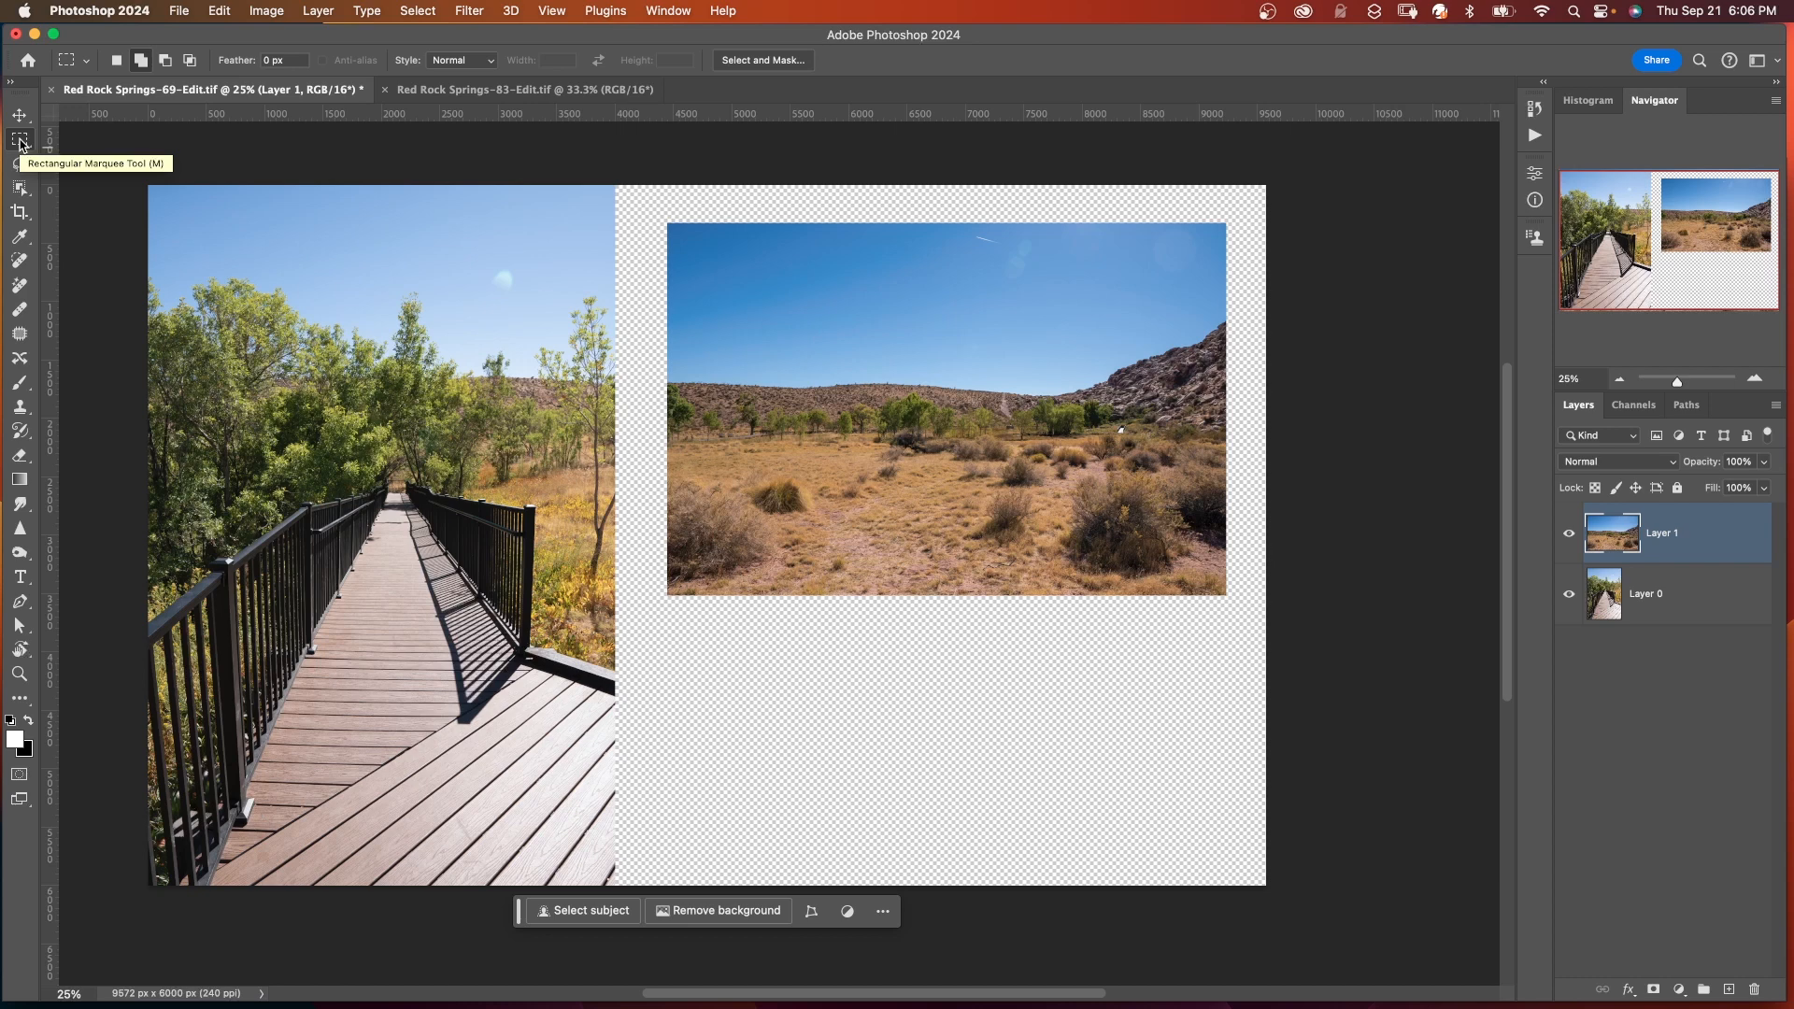
Step: Rectangular-marquee select both photos including the inner desert area
drag(150, 189, 535, 264)
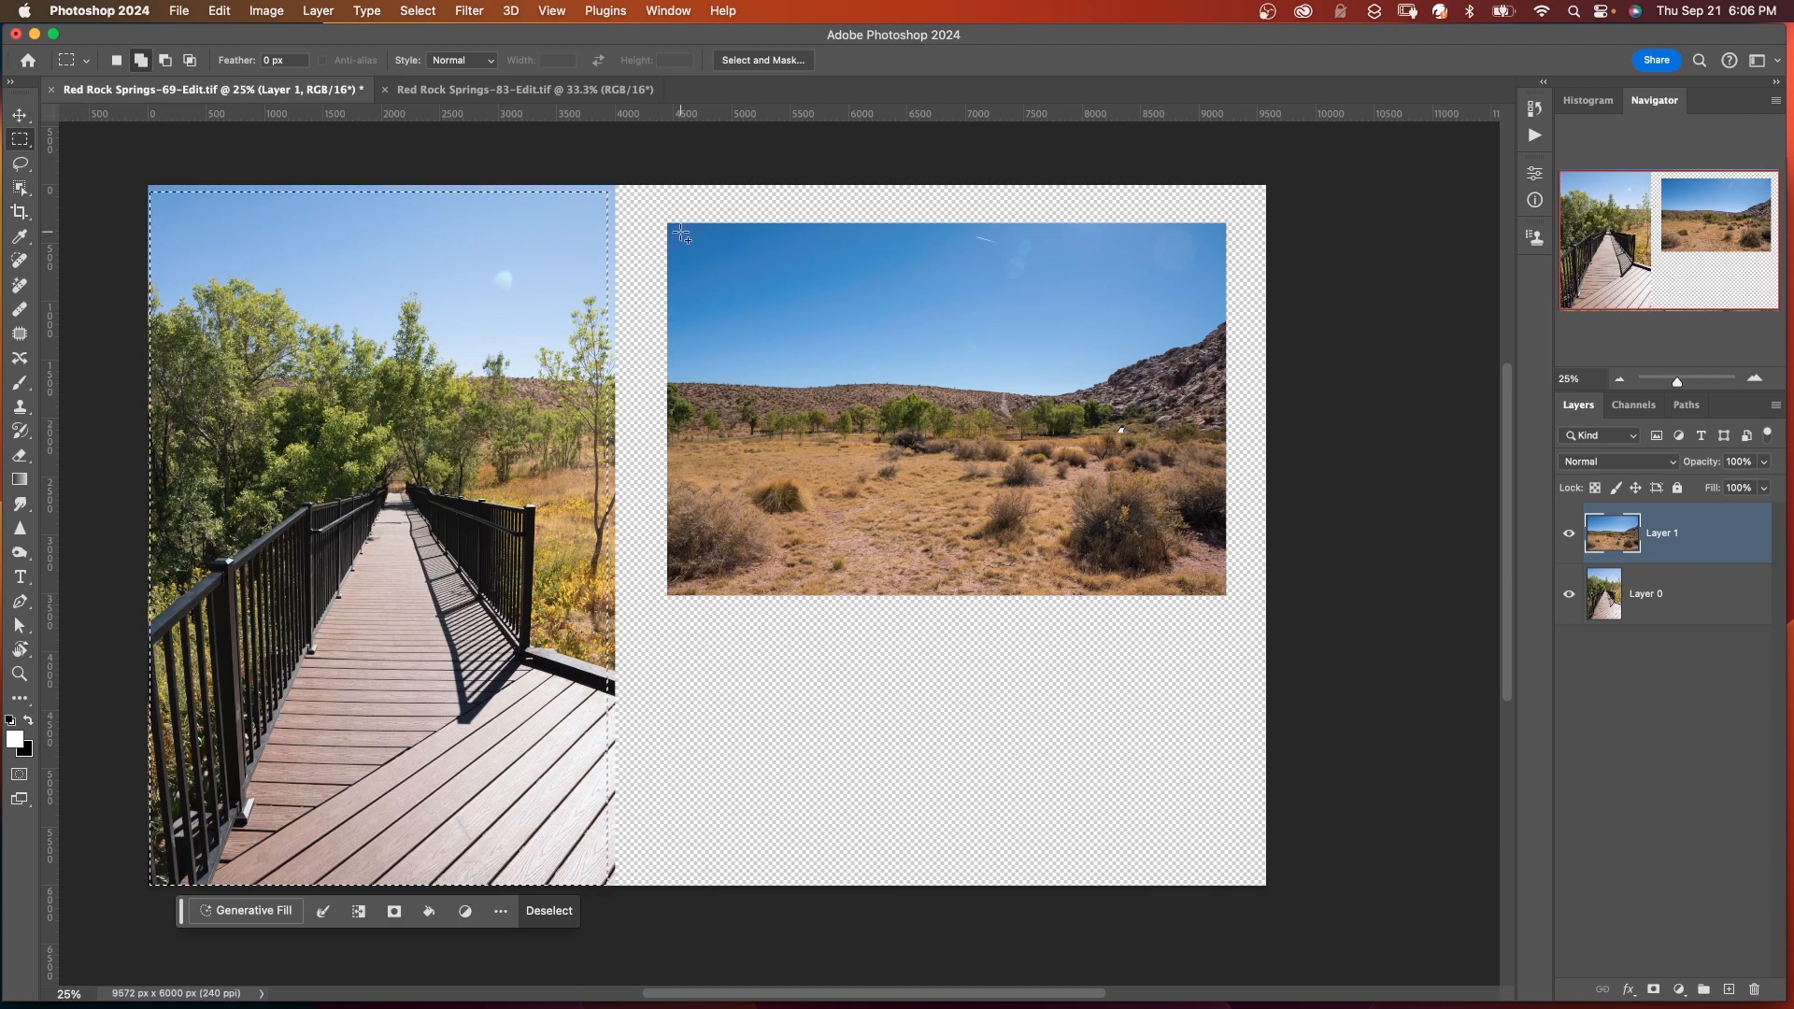
drag(678, 230, 1170, 577)
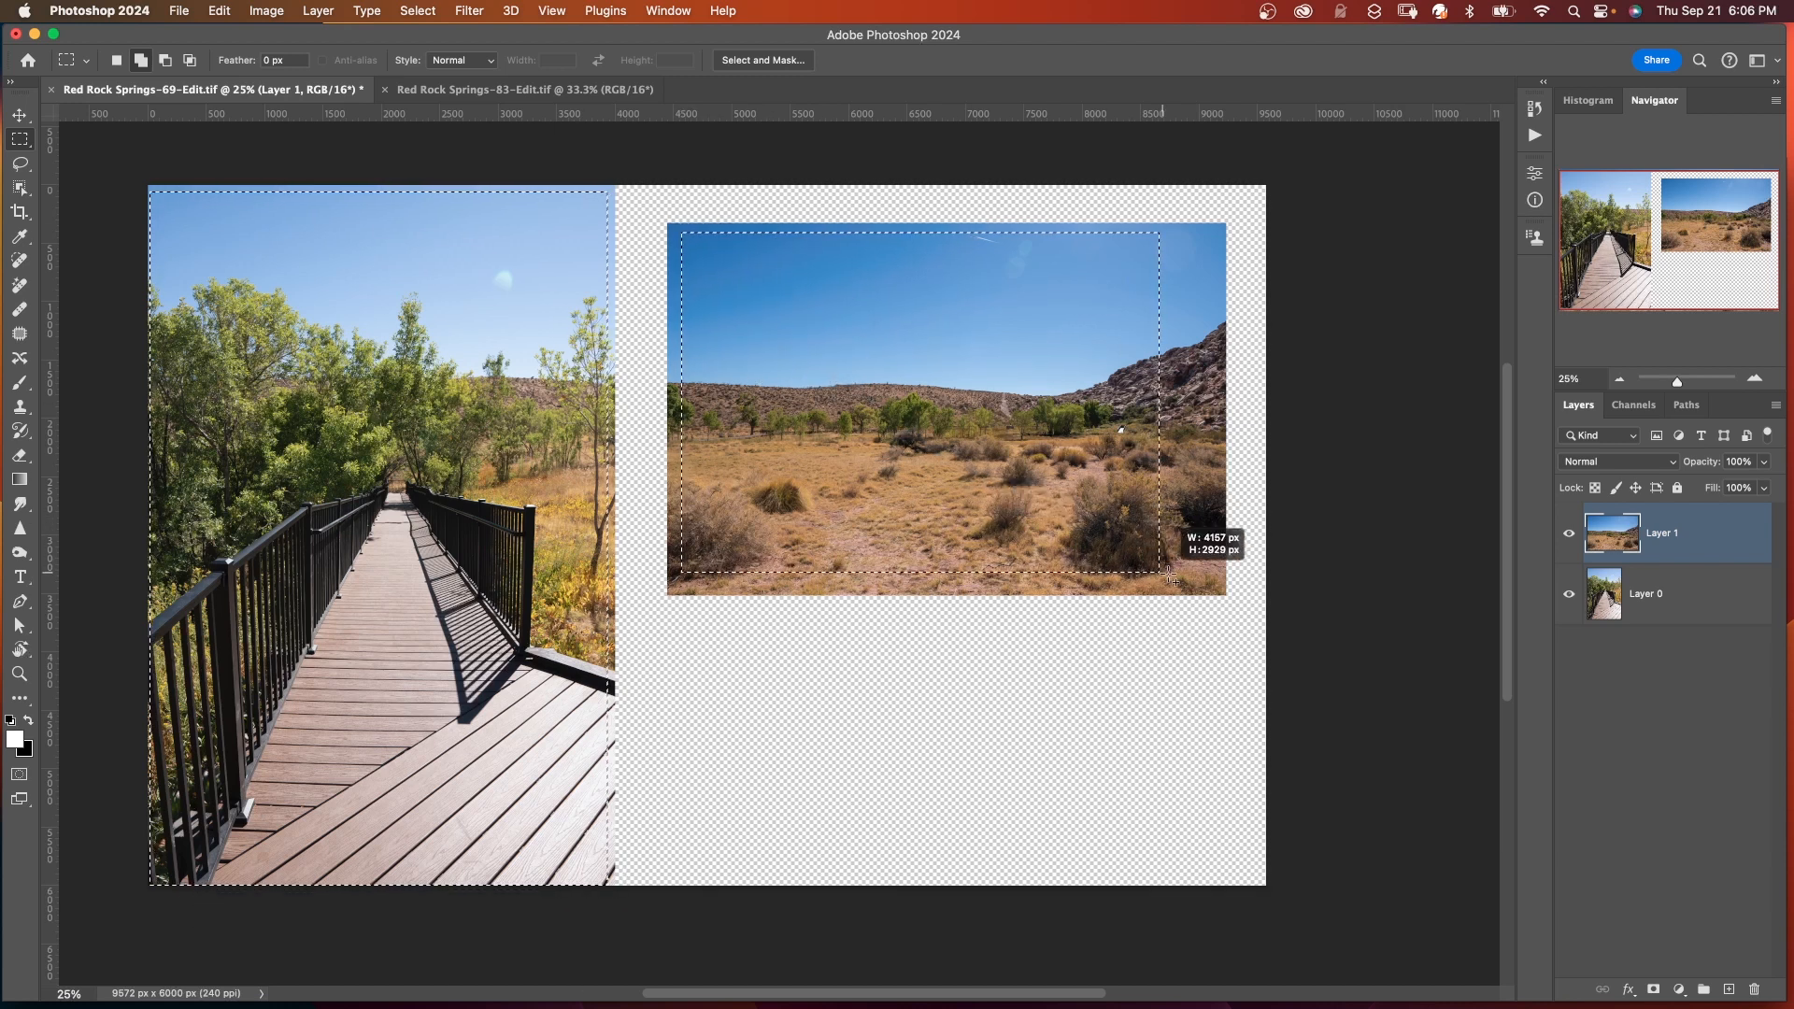
drag(1170, 576, 1223, 595)
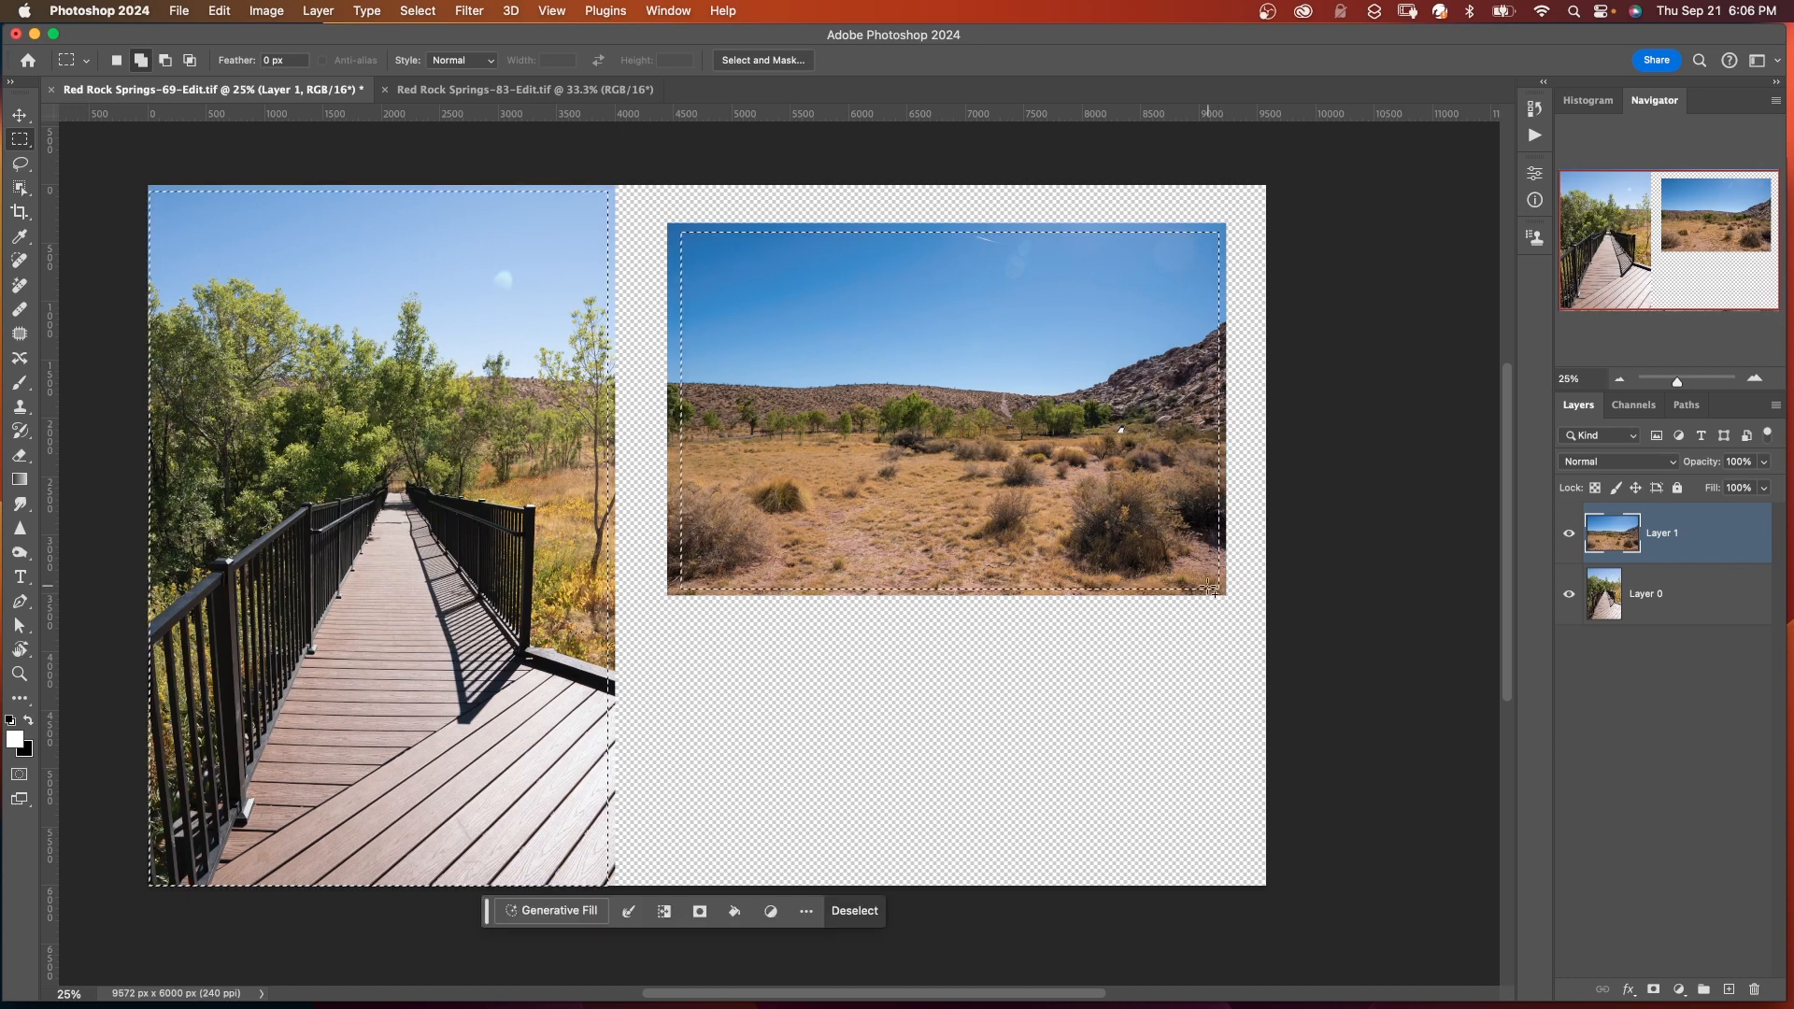
mouse_move(665, 910)
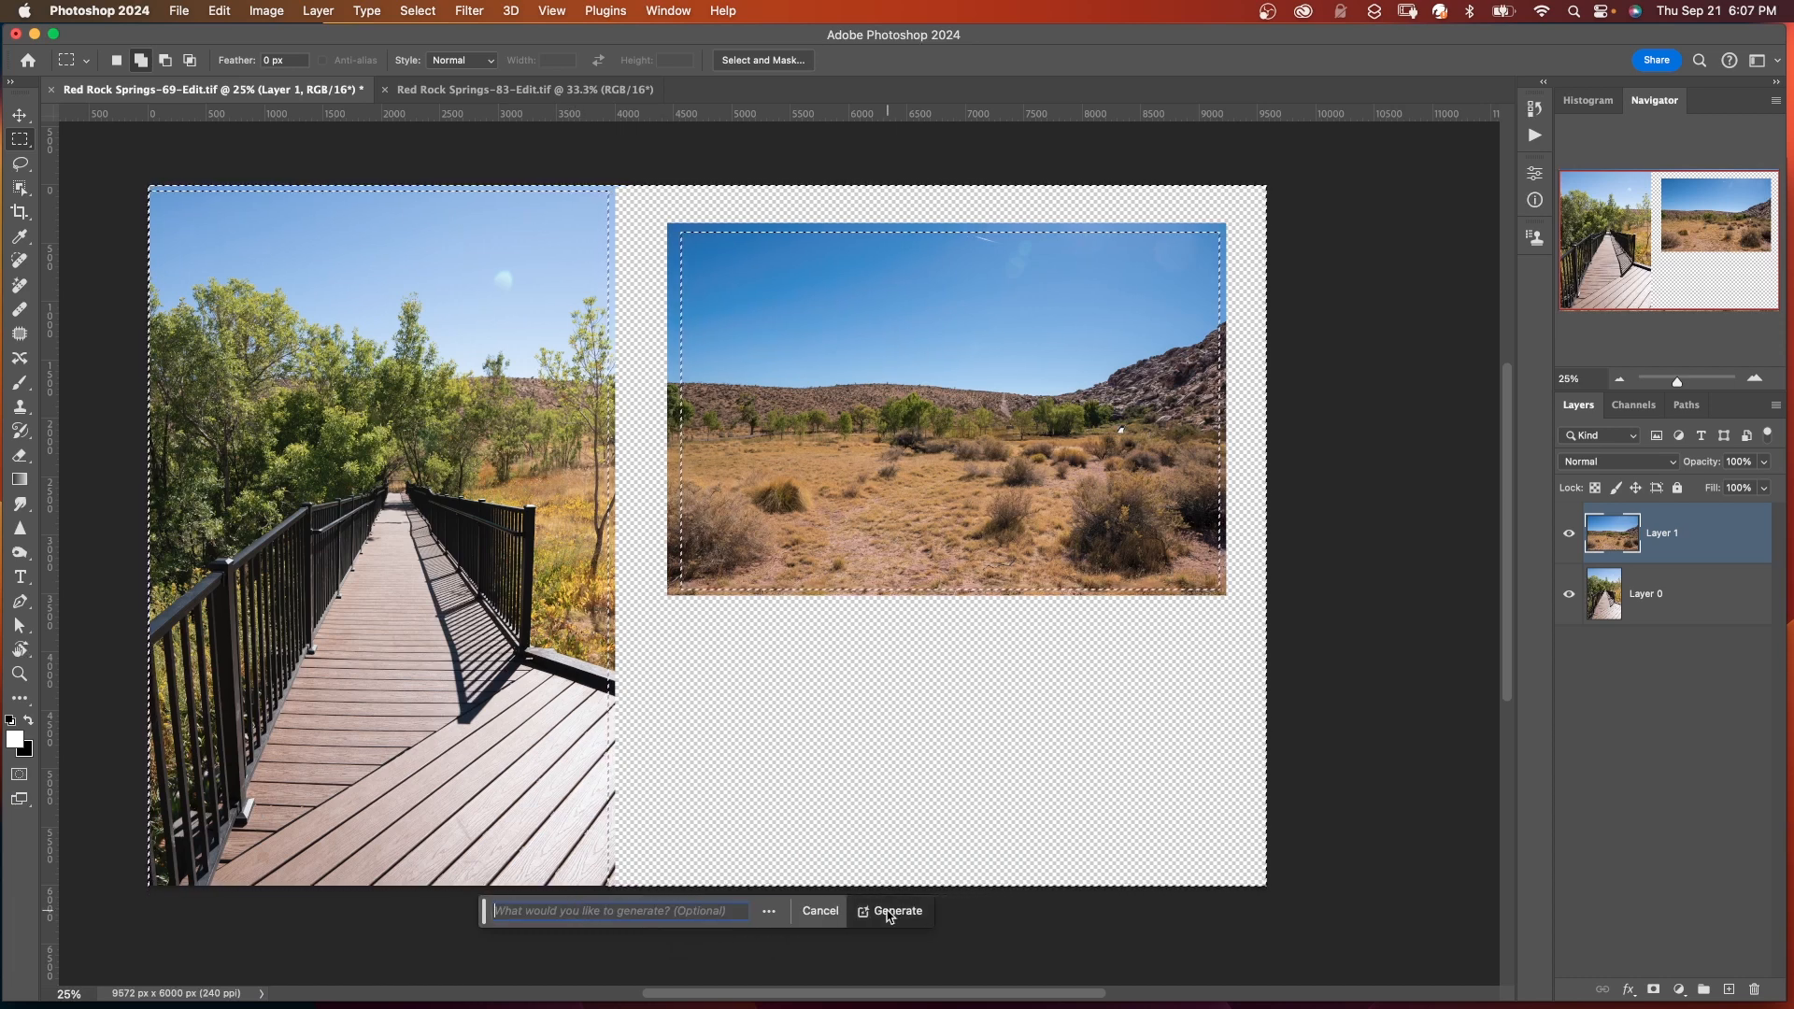
Step: Generate promptless fill to merge the photos into one panorama, regenerating new variation sets
click(897, 911)
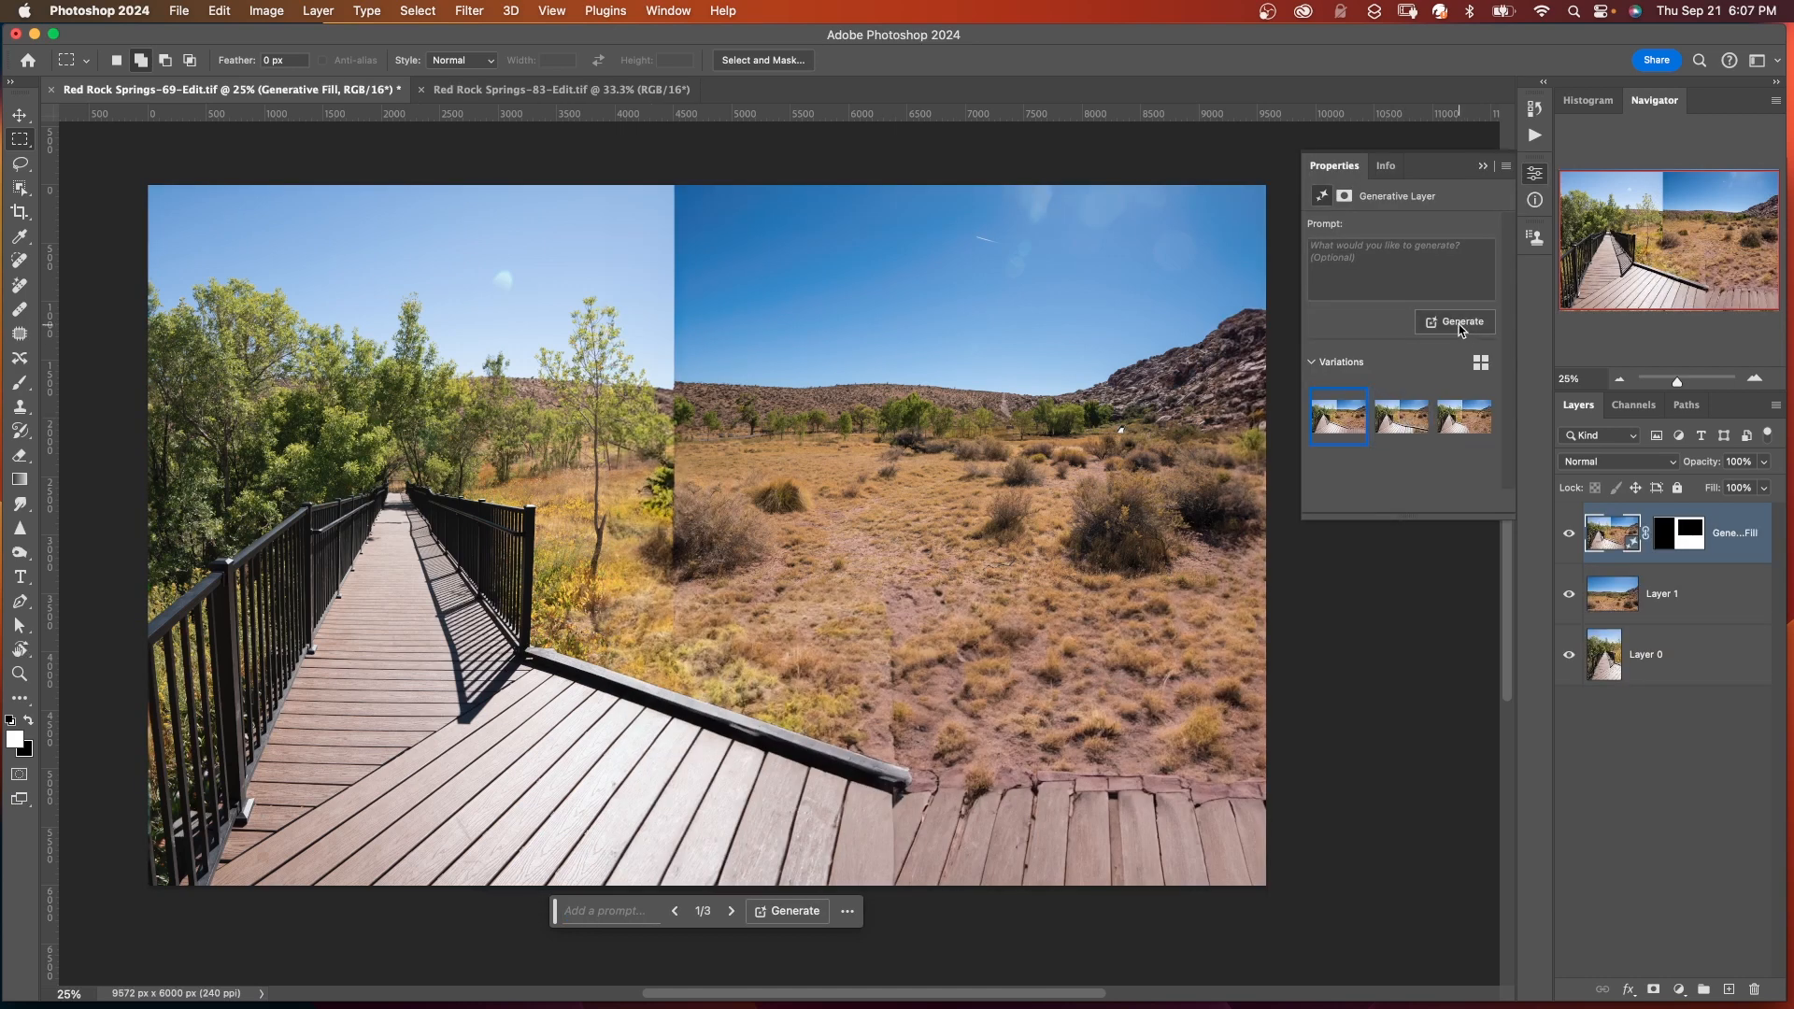
click(1454, 322)
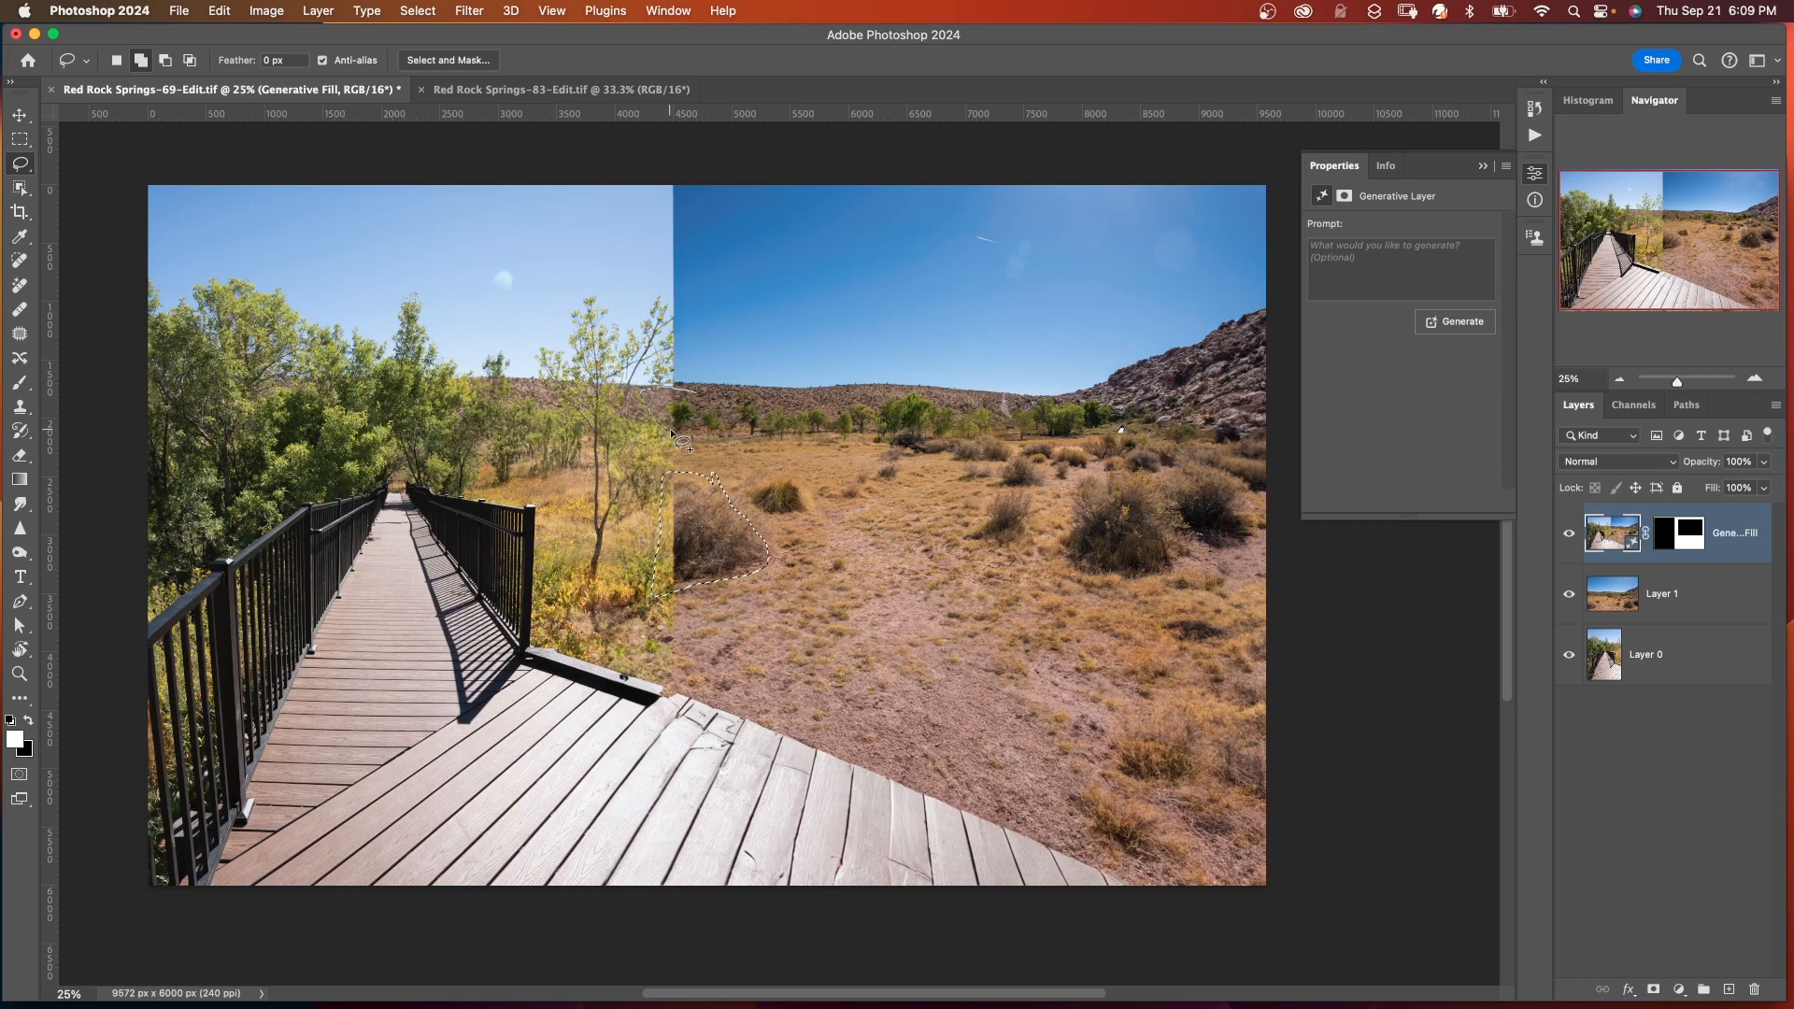
click(1454, 321)
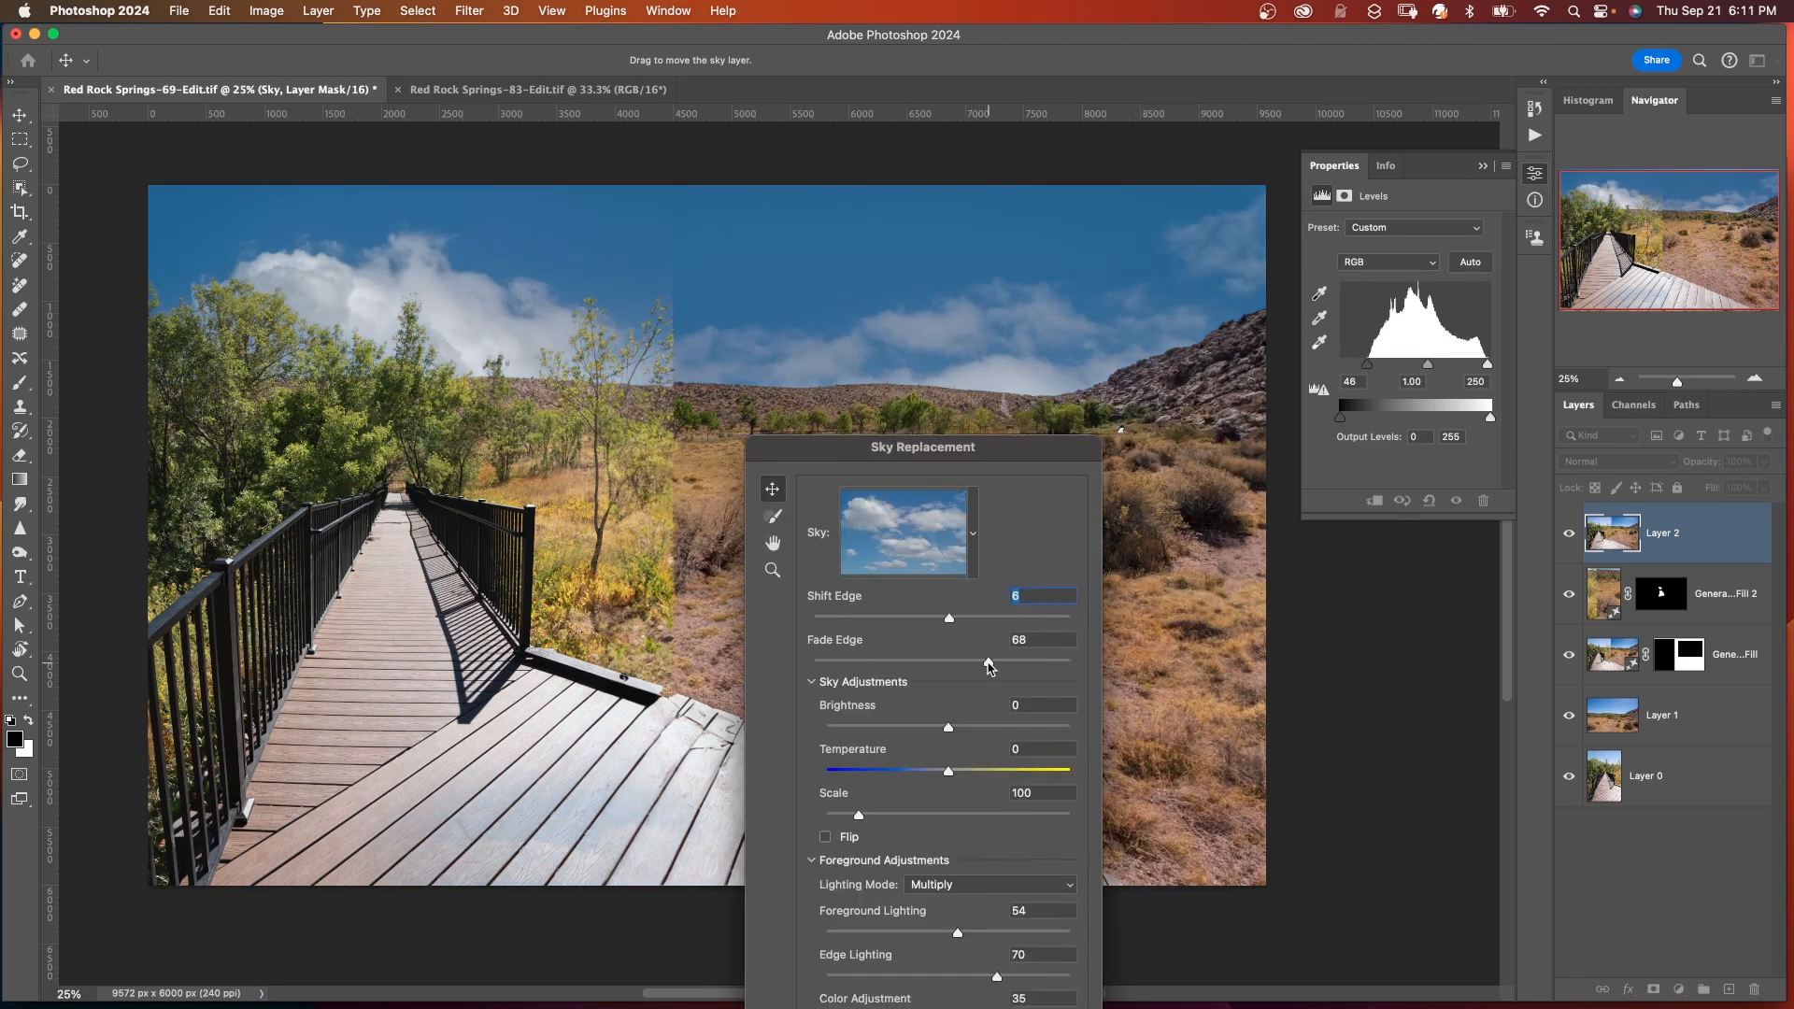
Step: Adjust the Fade Edge slider to soften the blend between the cloudy sky and horizon
drag(947, 619, 934, 618)
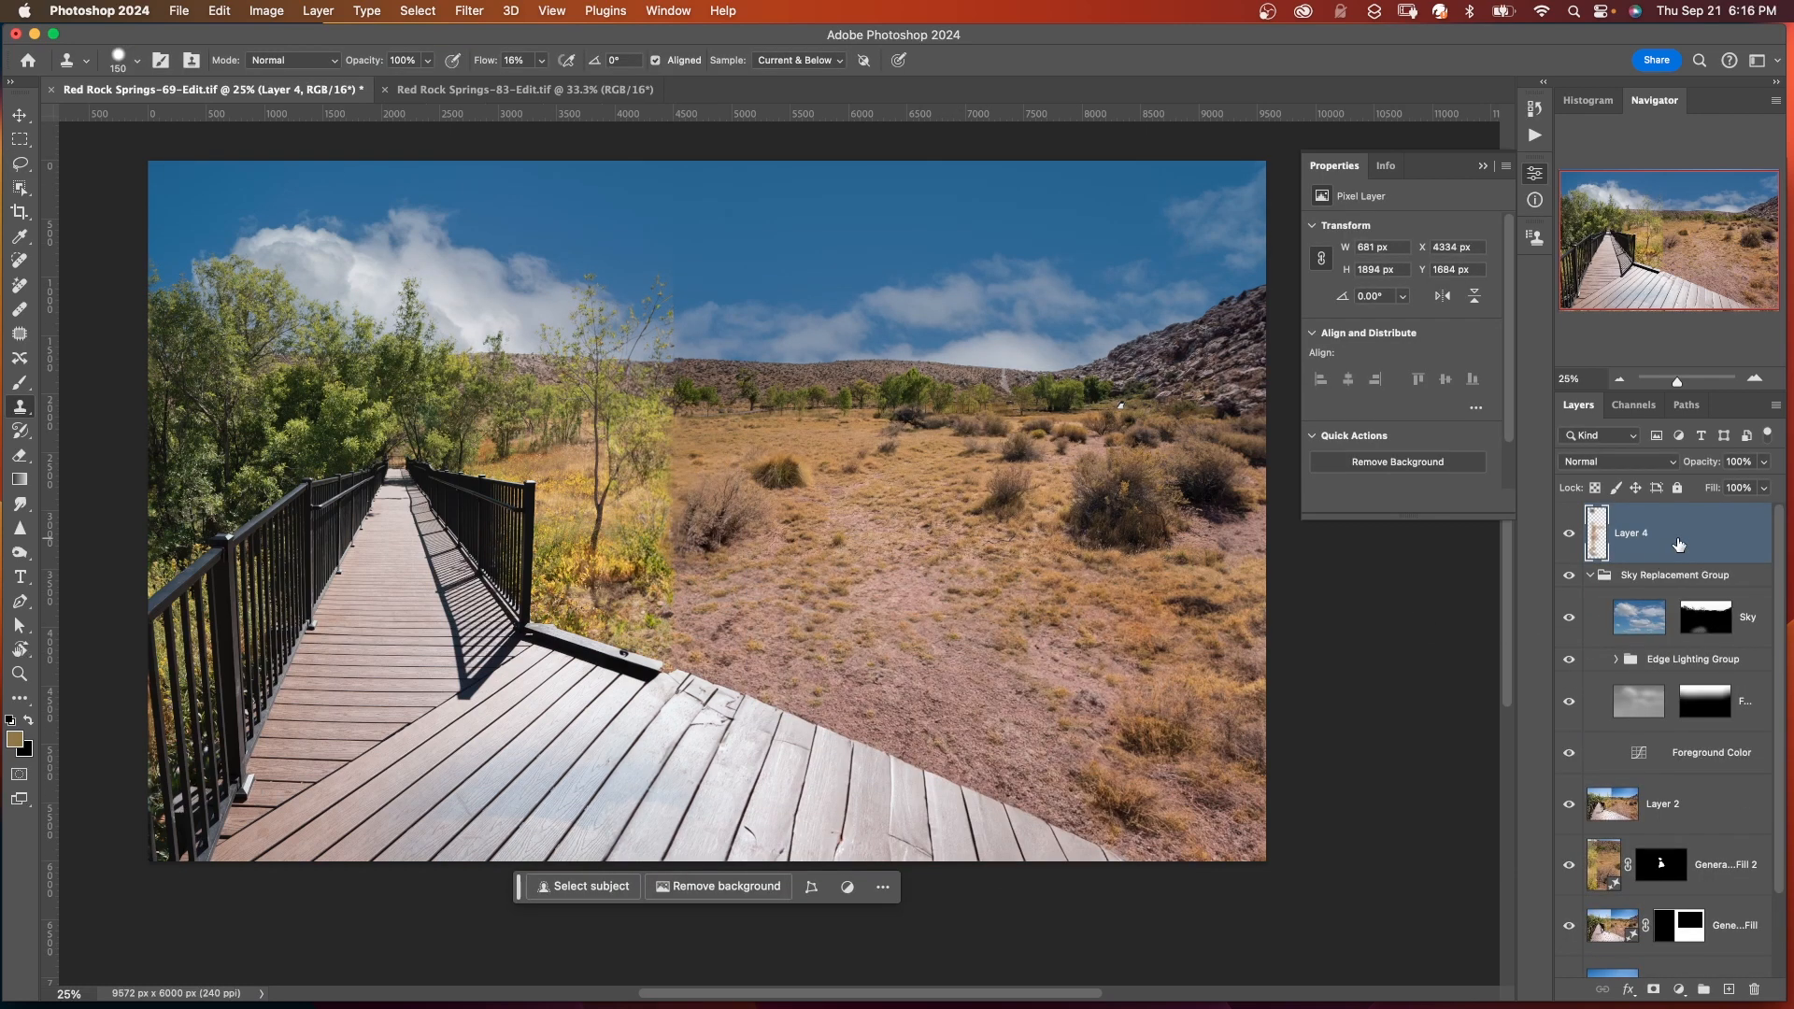
mouse_move(1688, 537)
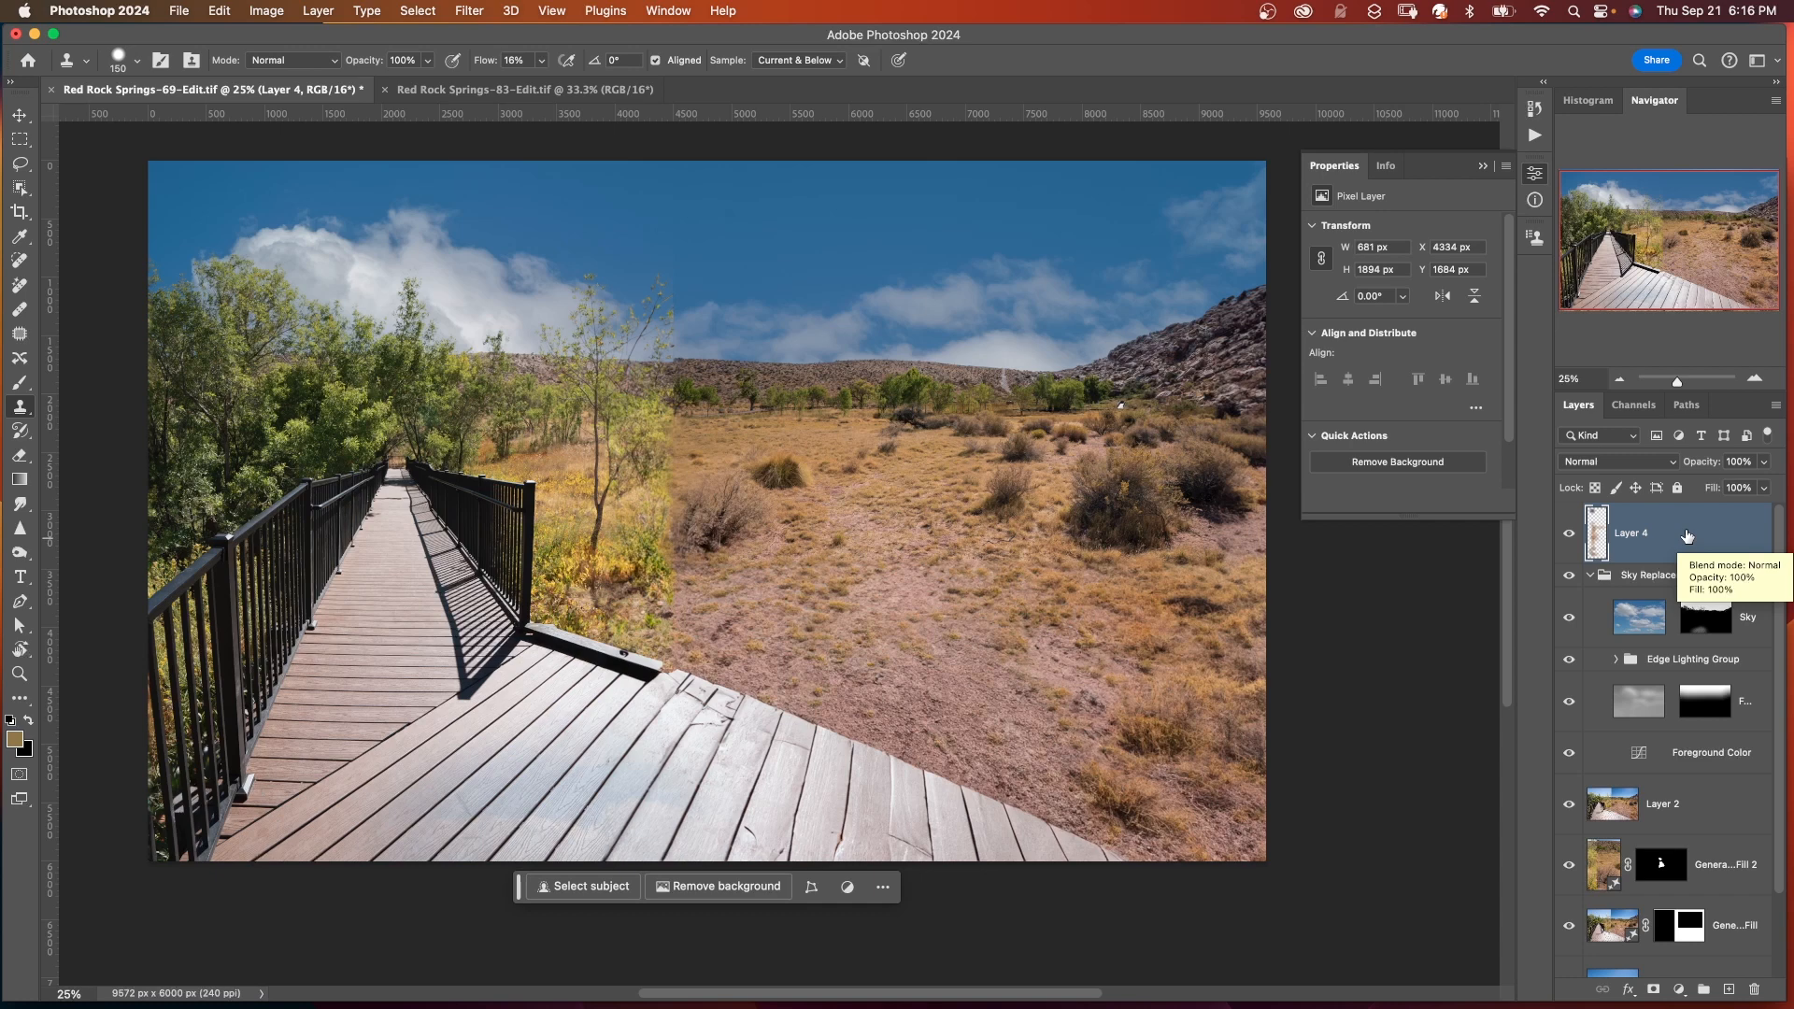
mouse_move(1686, 536)
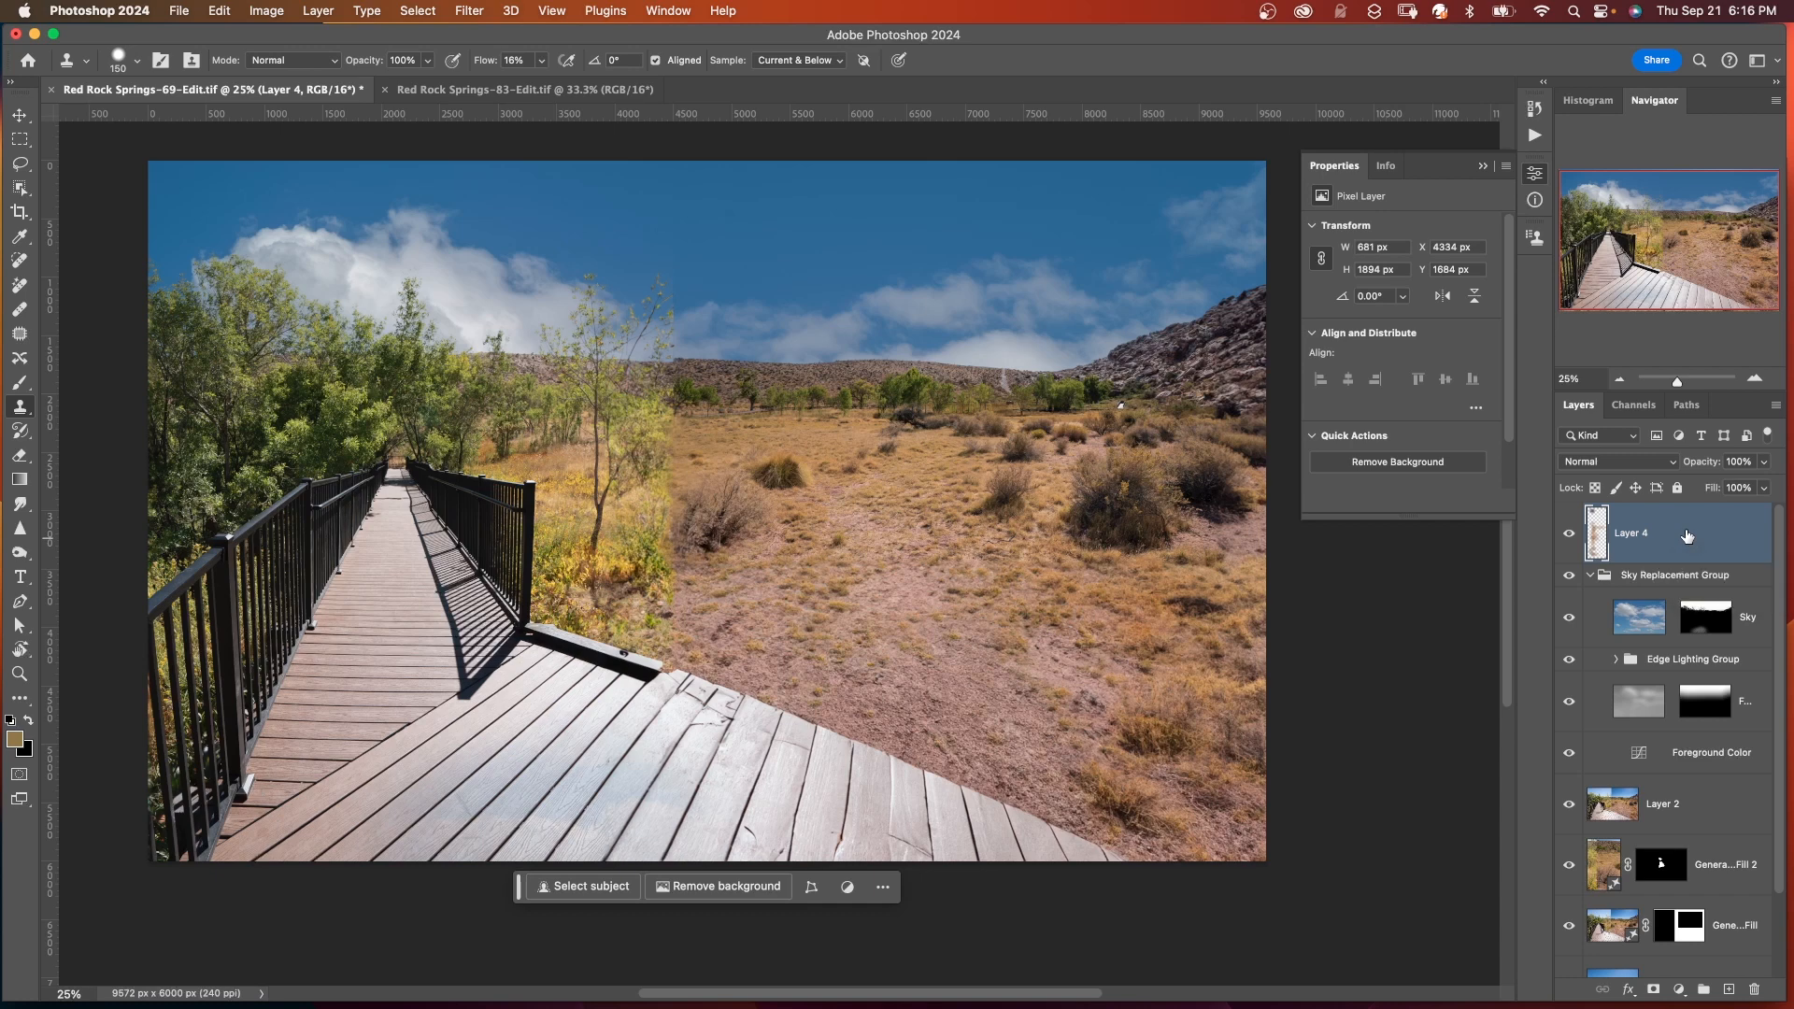